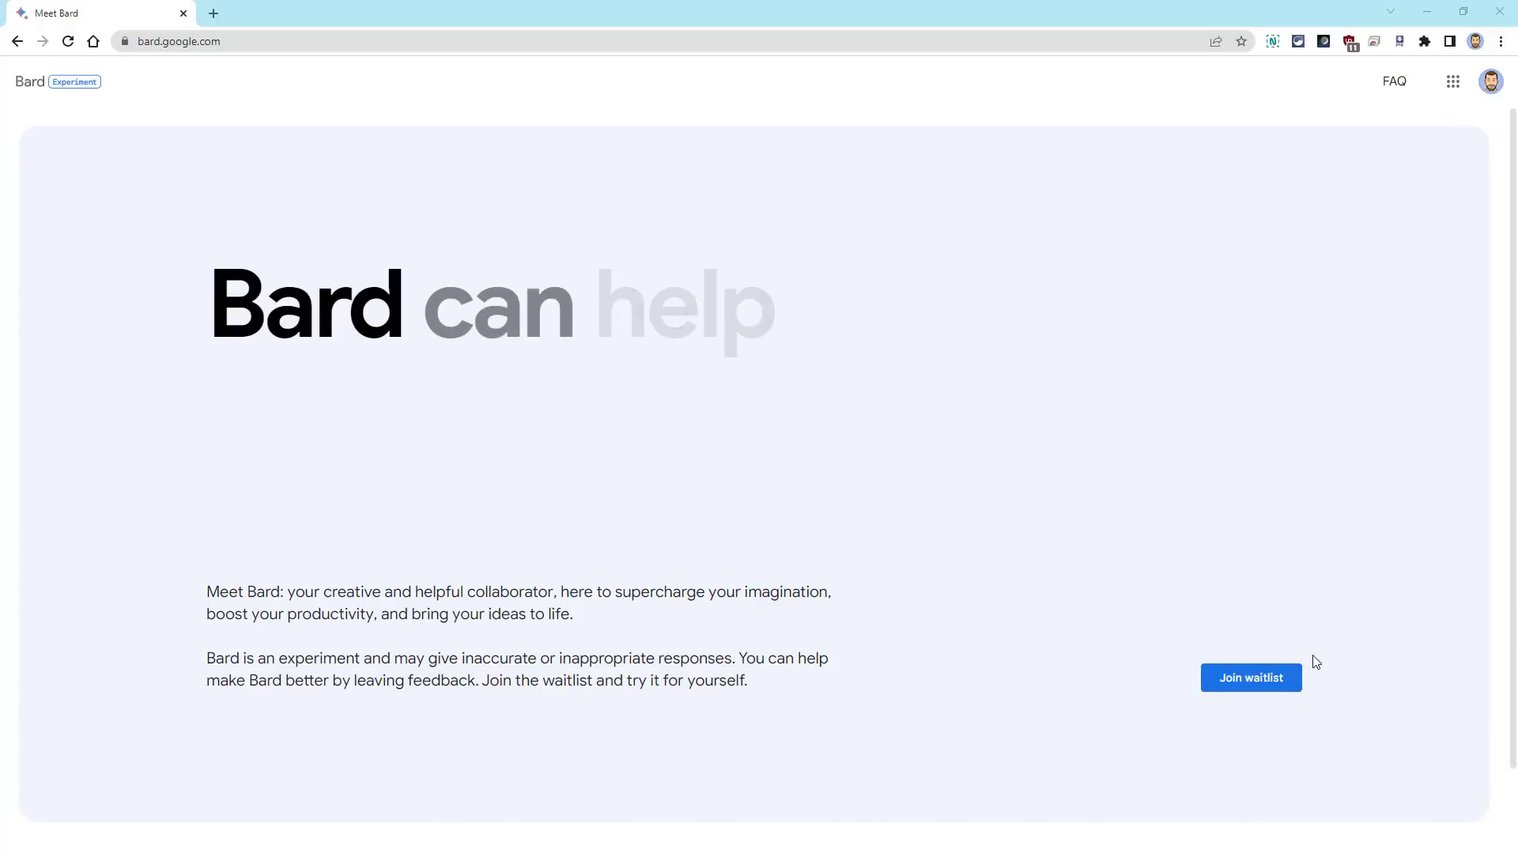
Join the Bard waitlist and start Bard from the 'It's your turn' invitation email
{"action": "left_click", "coordinate": [1249, 677]}
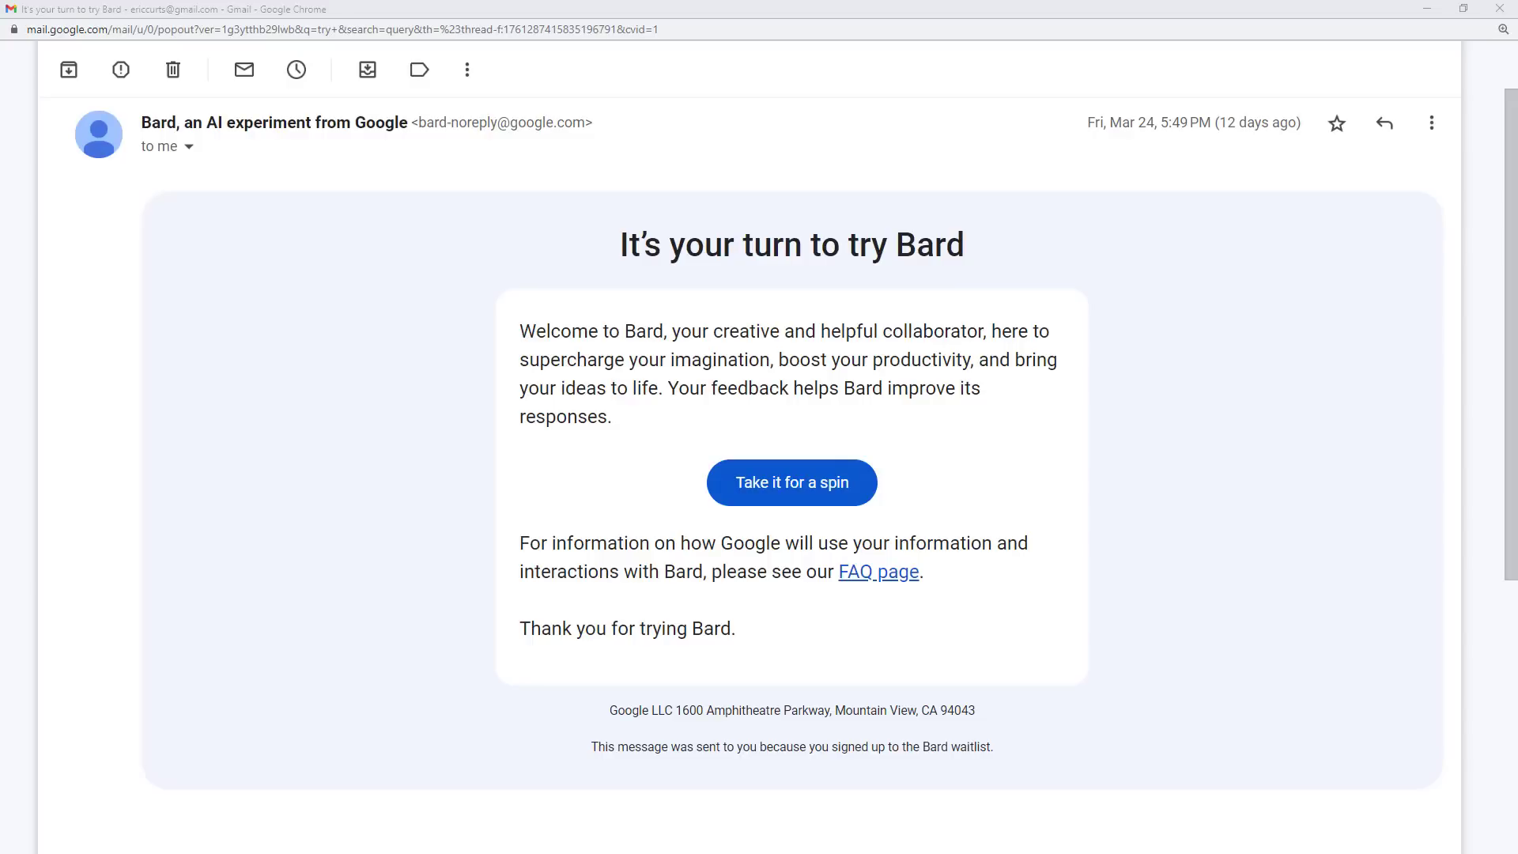
{"action": "left_click", "coordinate": [791, 483]}
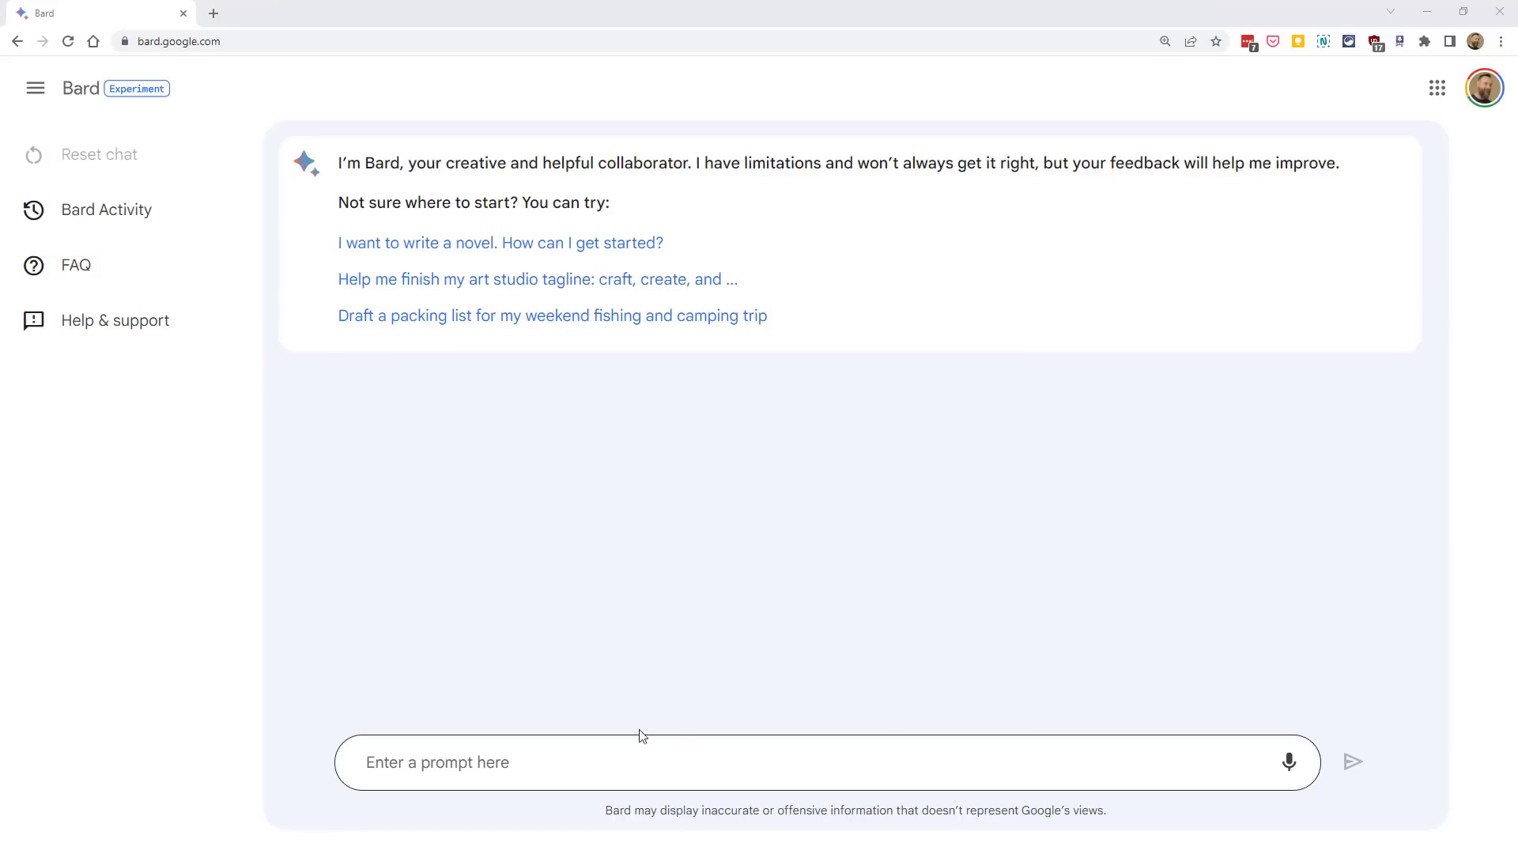
{"action": "mouse_move", "coordinate": [596, 743]}
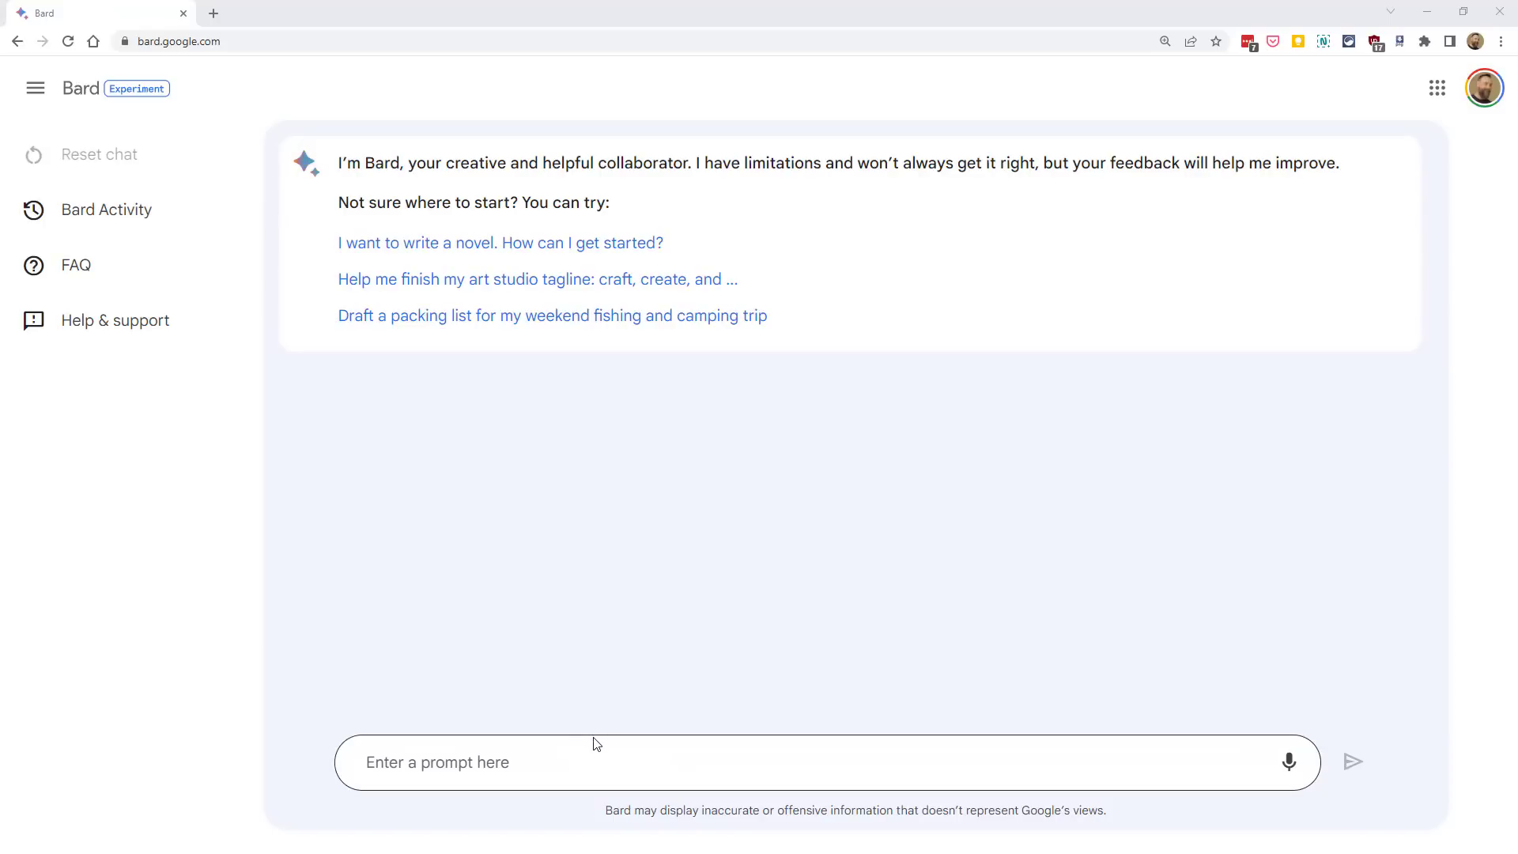
{"action": "mouse_move", "coordinate": [1262, 768]}
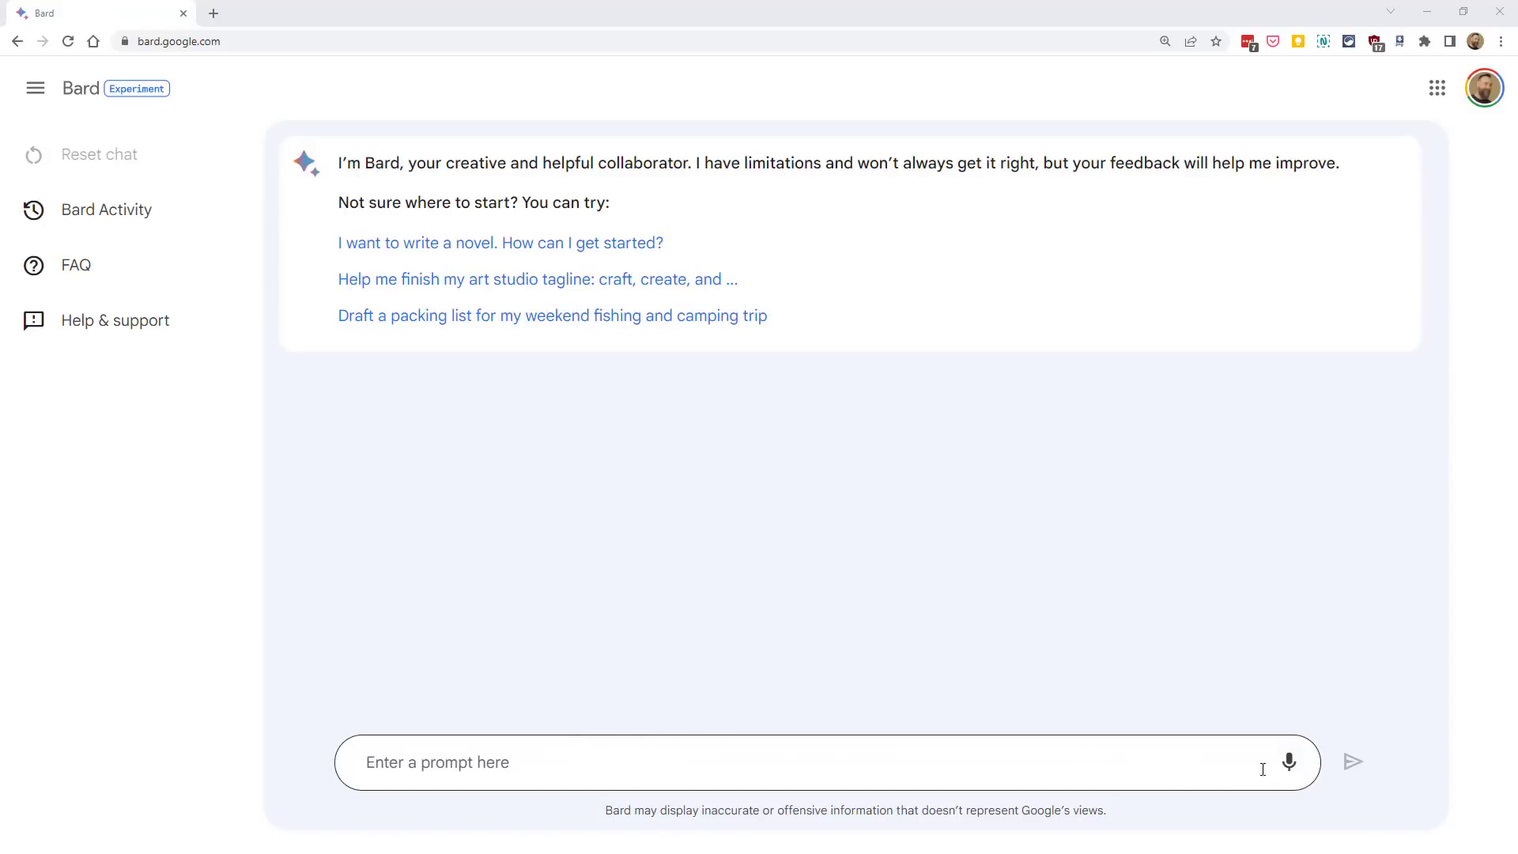
{"action": "mouse_move", "coordinate": [1289, 761]}
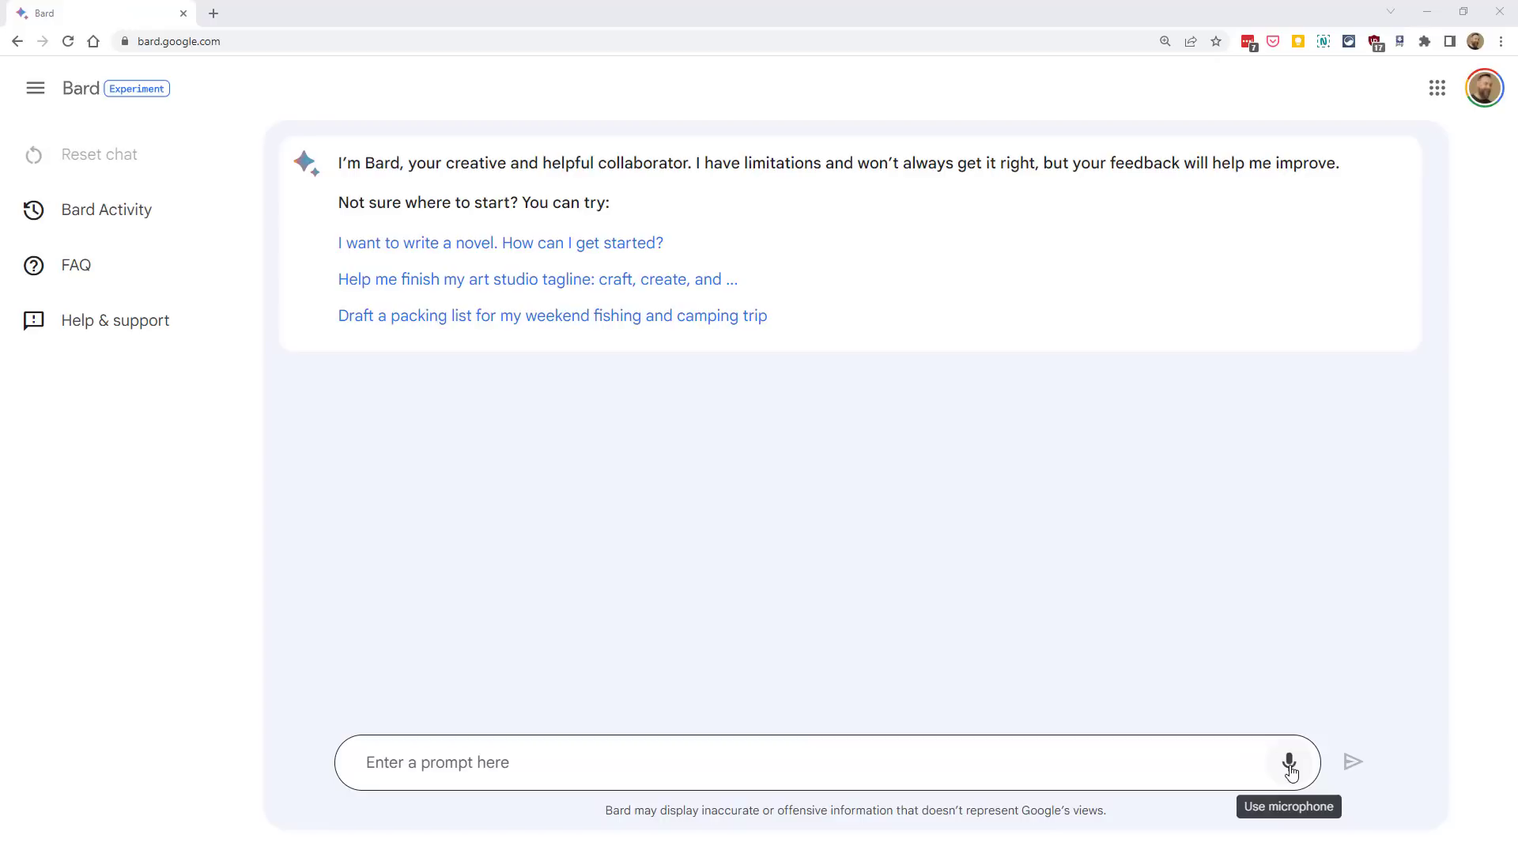
{"action": "mouse_move", "coordinate": [707, 762]}
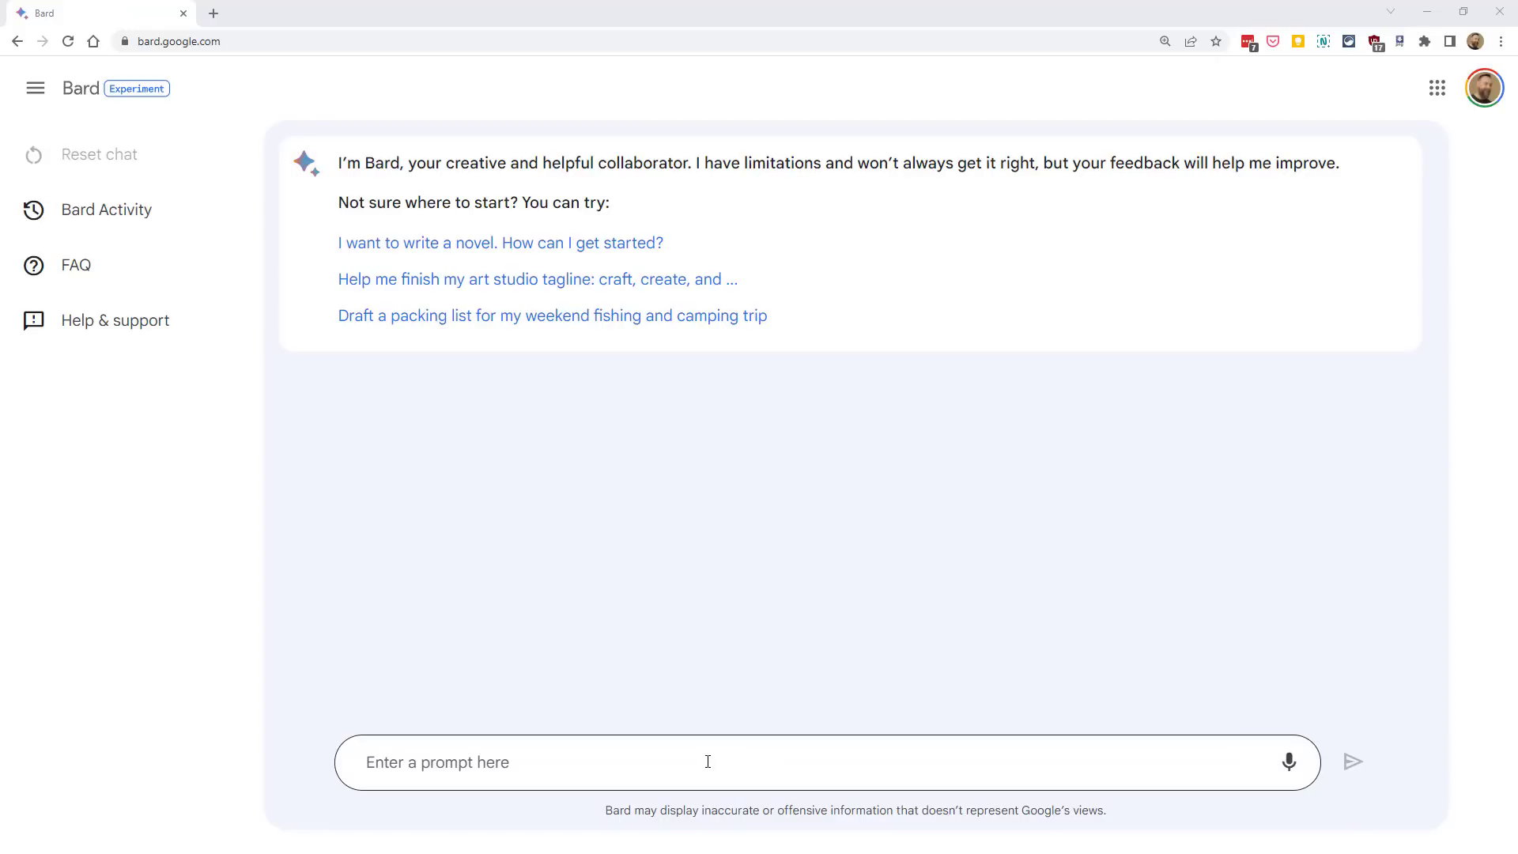
Ask 'Explain what a metaphor is and give some examples.' and read through Bard's answer
{"action": "type", "text": "Explain what a metaphor is and give some examples."}
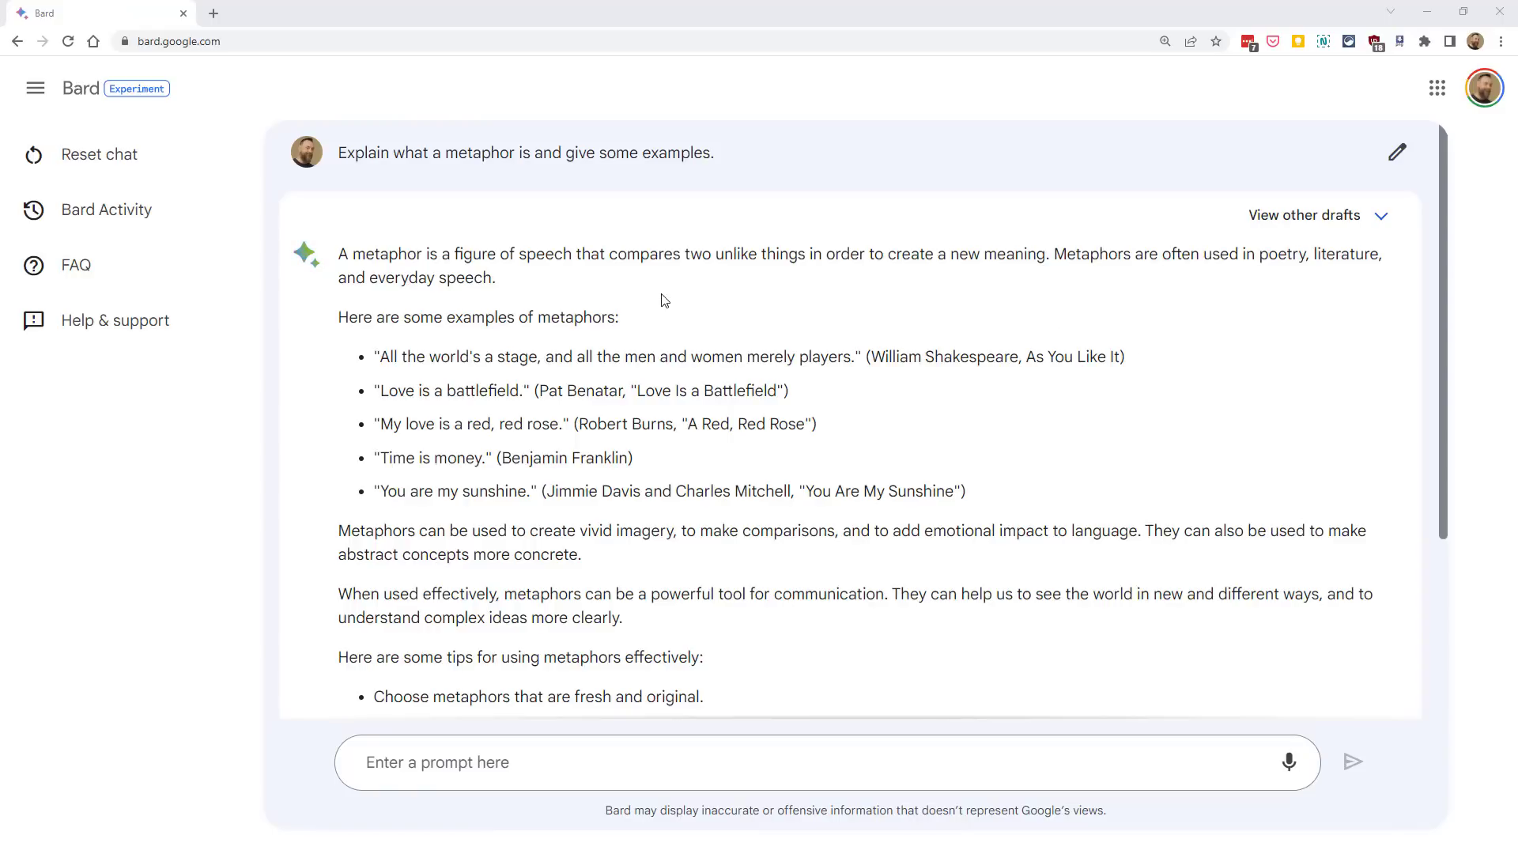
{"action": "mouse_move", "coordinate": [688, 279]}
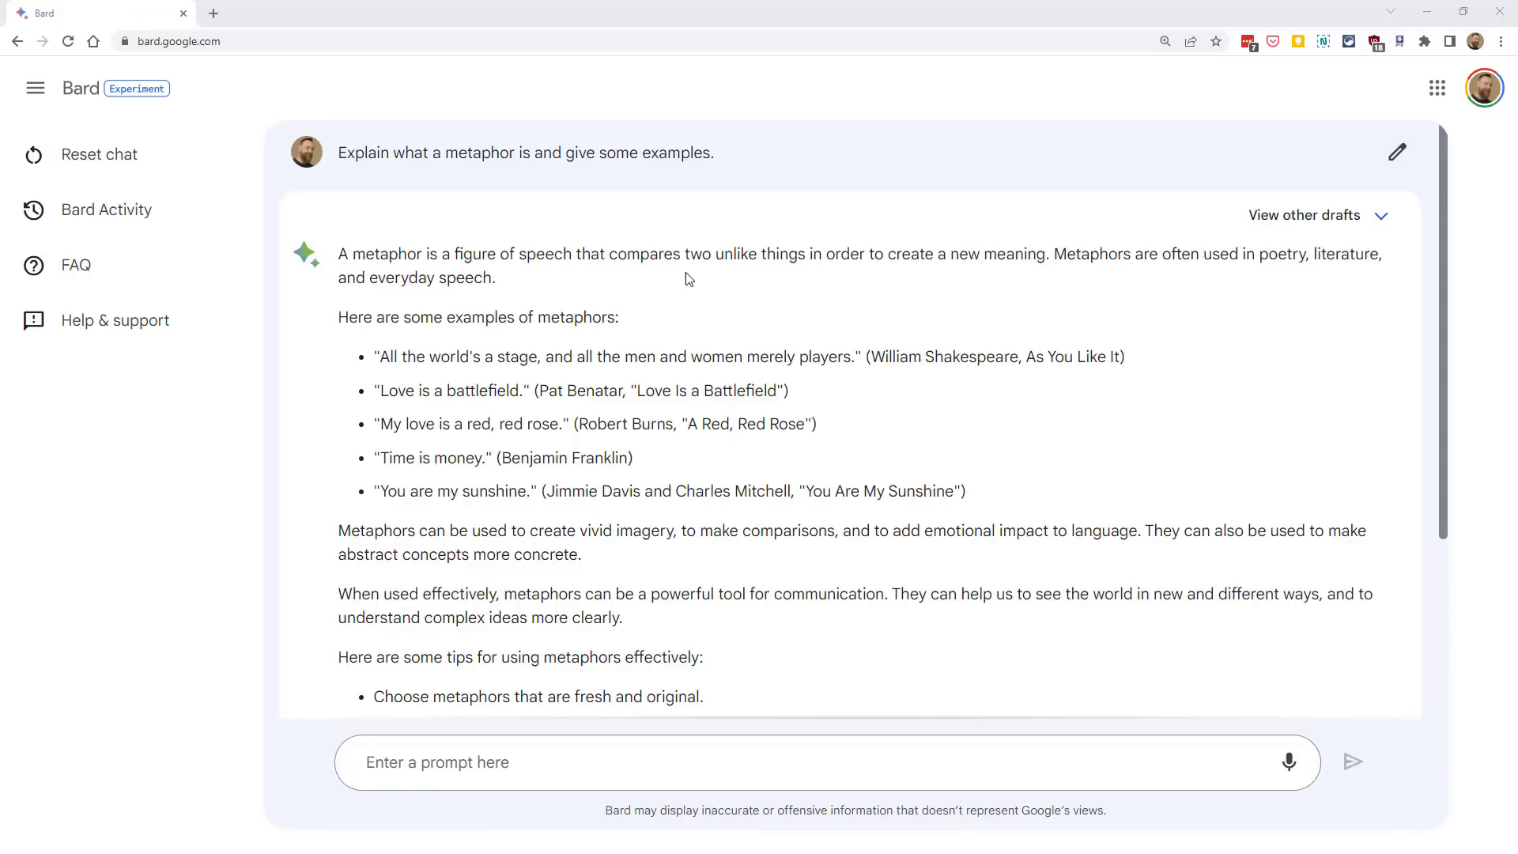
{"action": "mouse_move", "coordinate": [620, 351]}
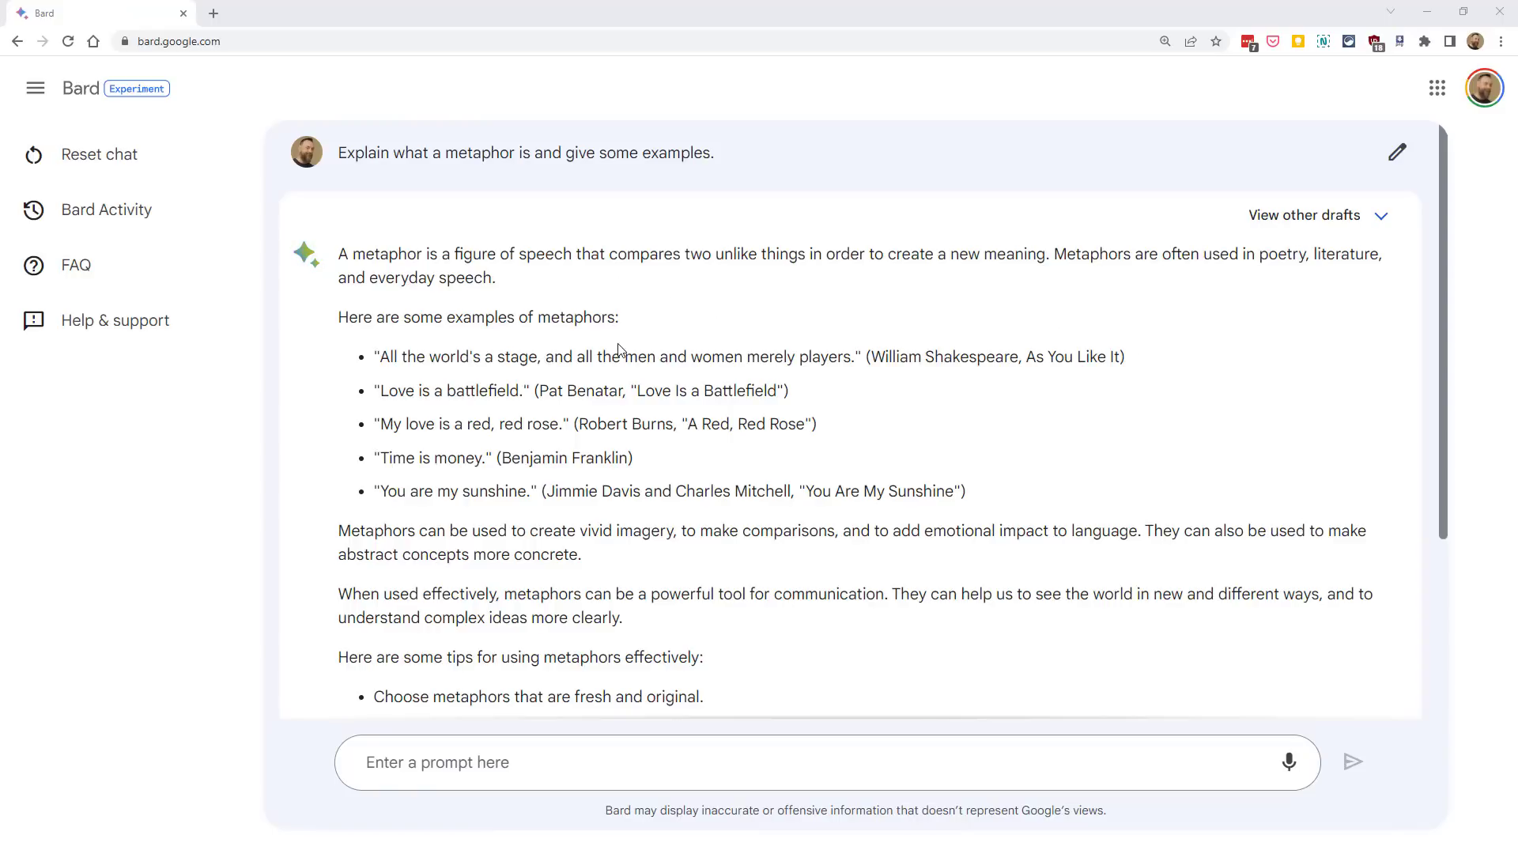
{"action": "scroll", "scroll_direction": "down", "scroll_amount": 3}
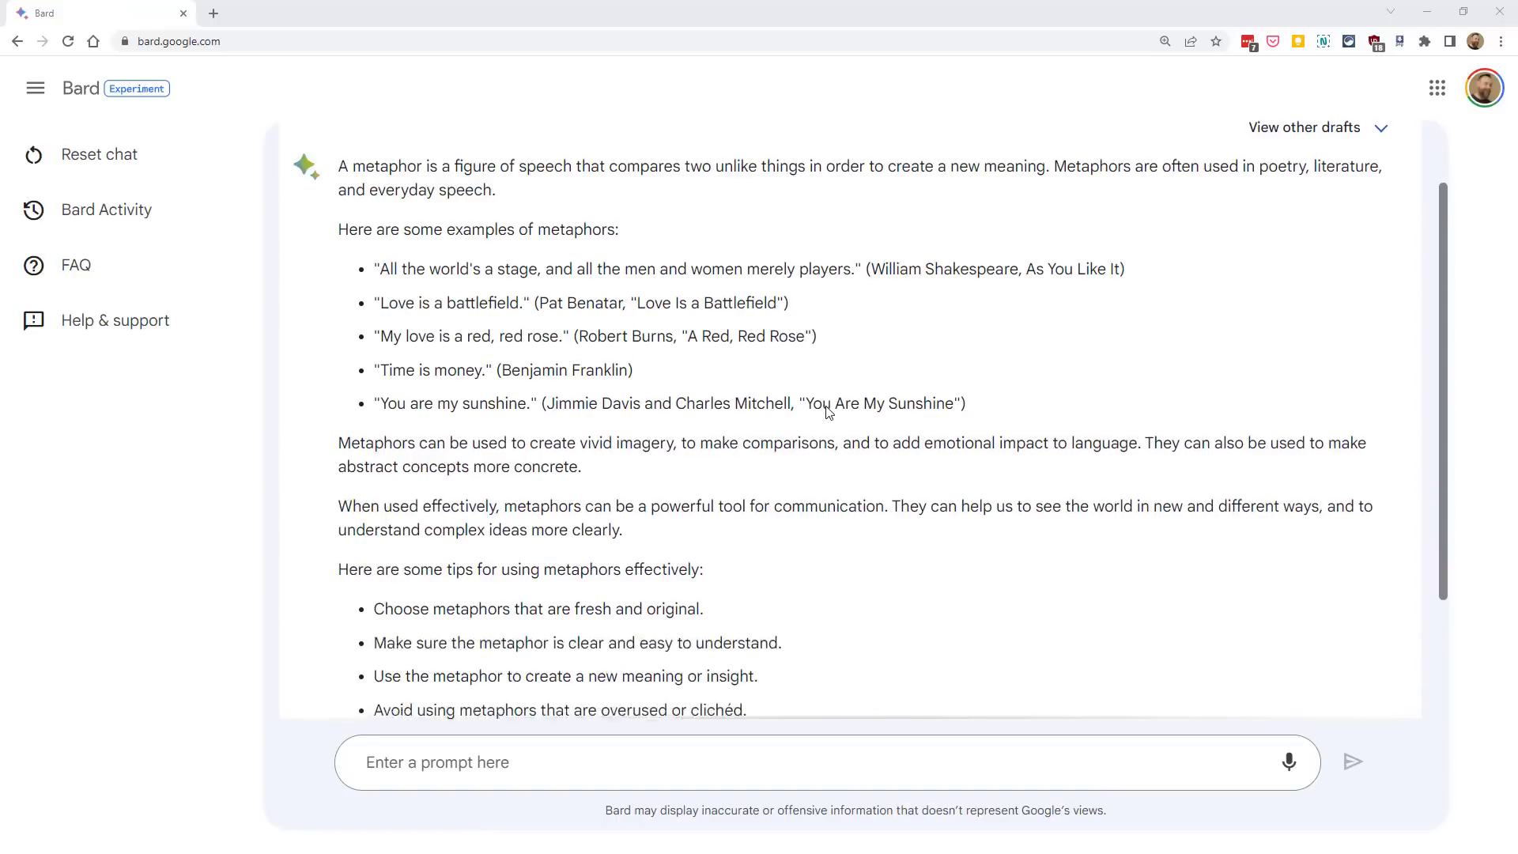
{"action": "scroll", "scroll_direction": "down", "scroll_amount": 3}
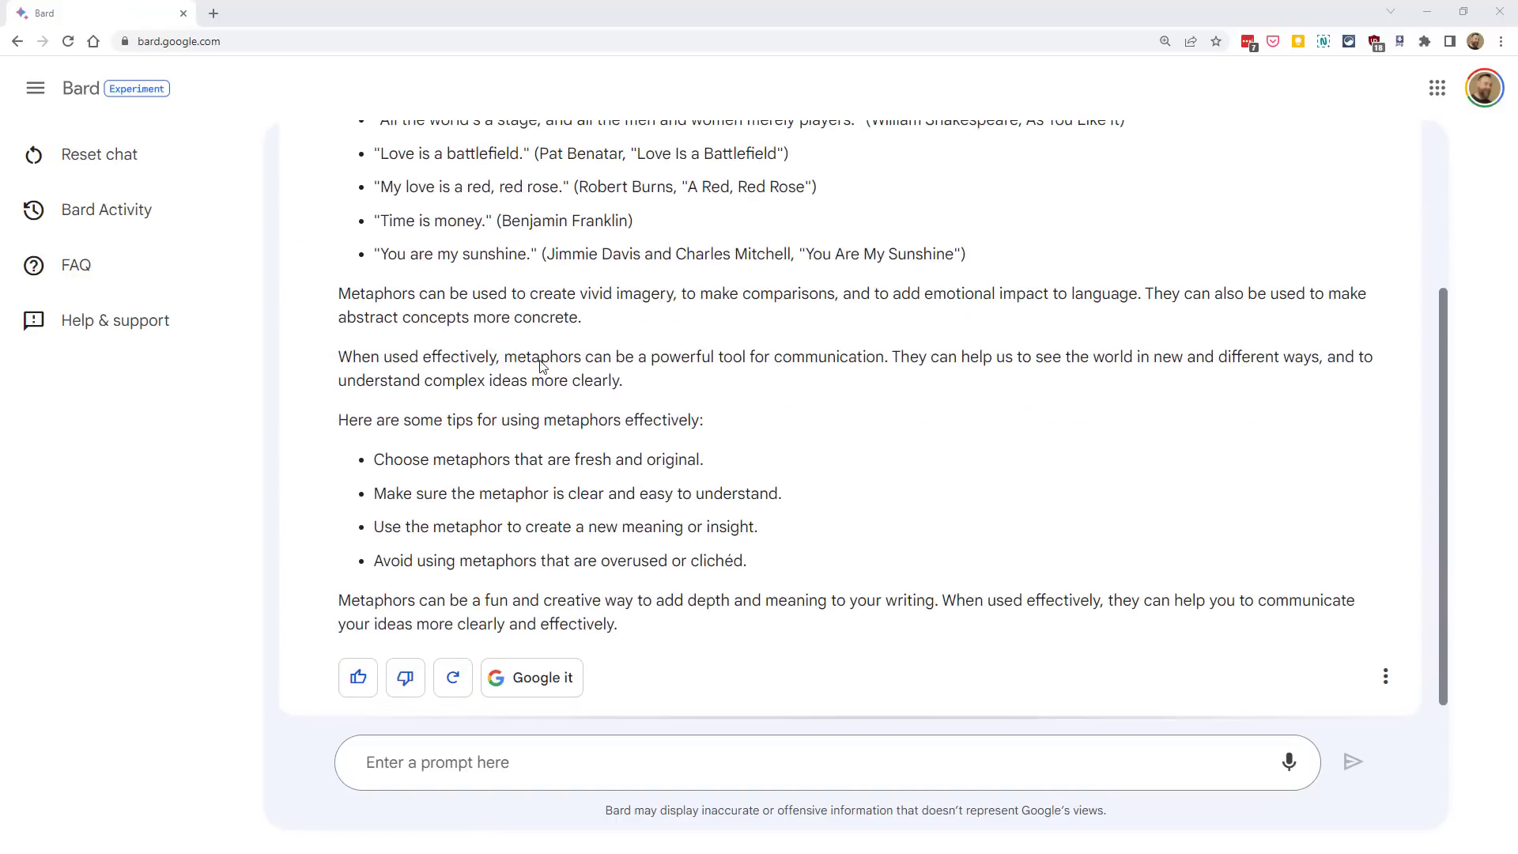
{"action": "mouse_move", "coordinate": [882, 455]}
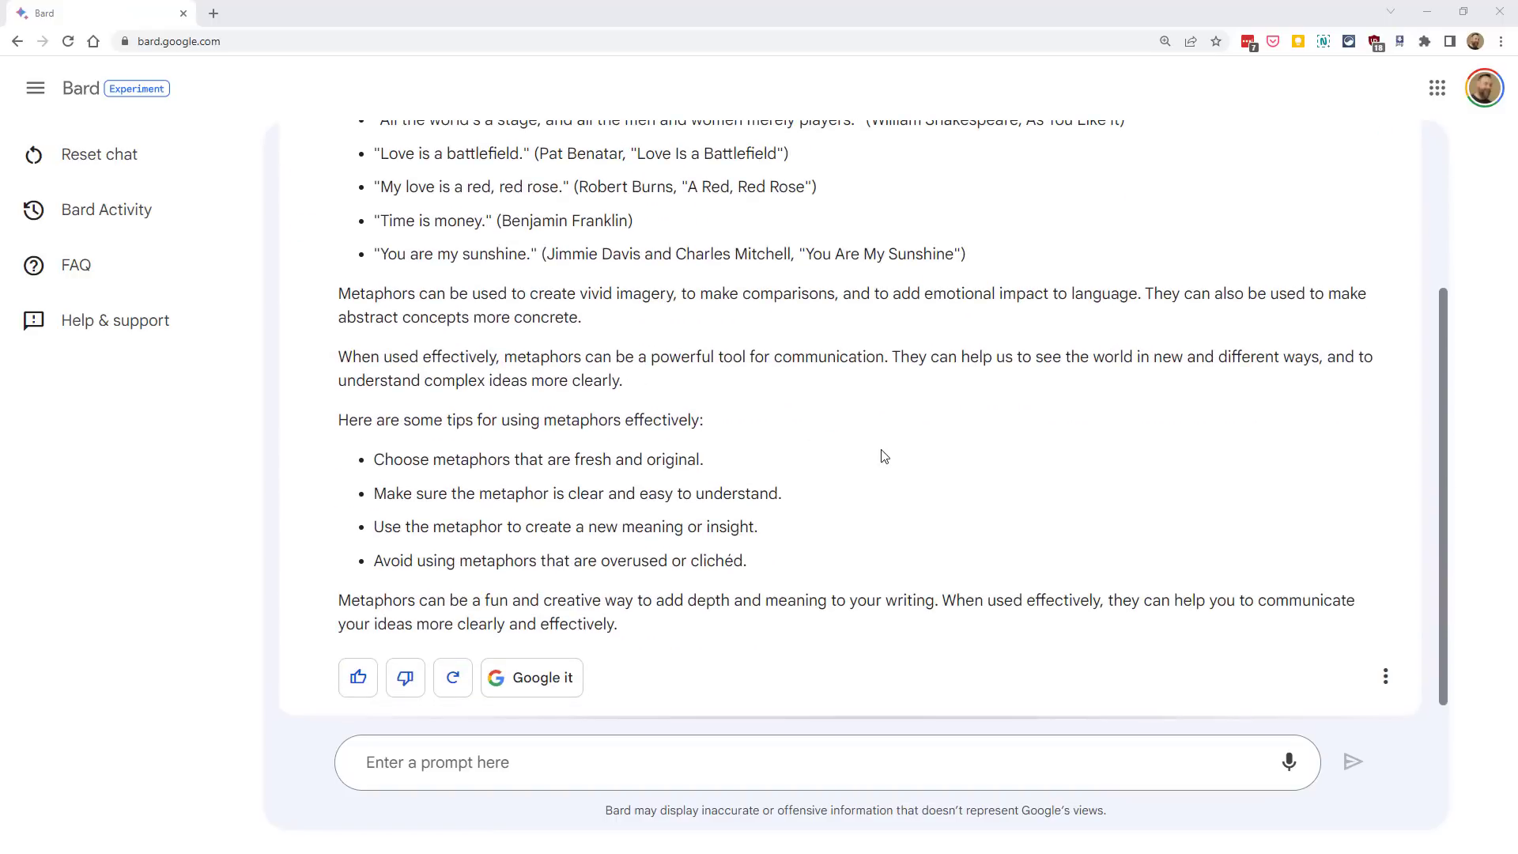
{"action": "scroll", "scroll_direction": "up", "scroll_amount": 3}
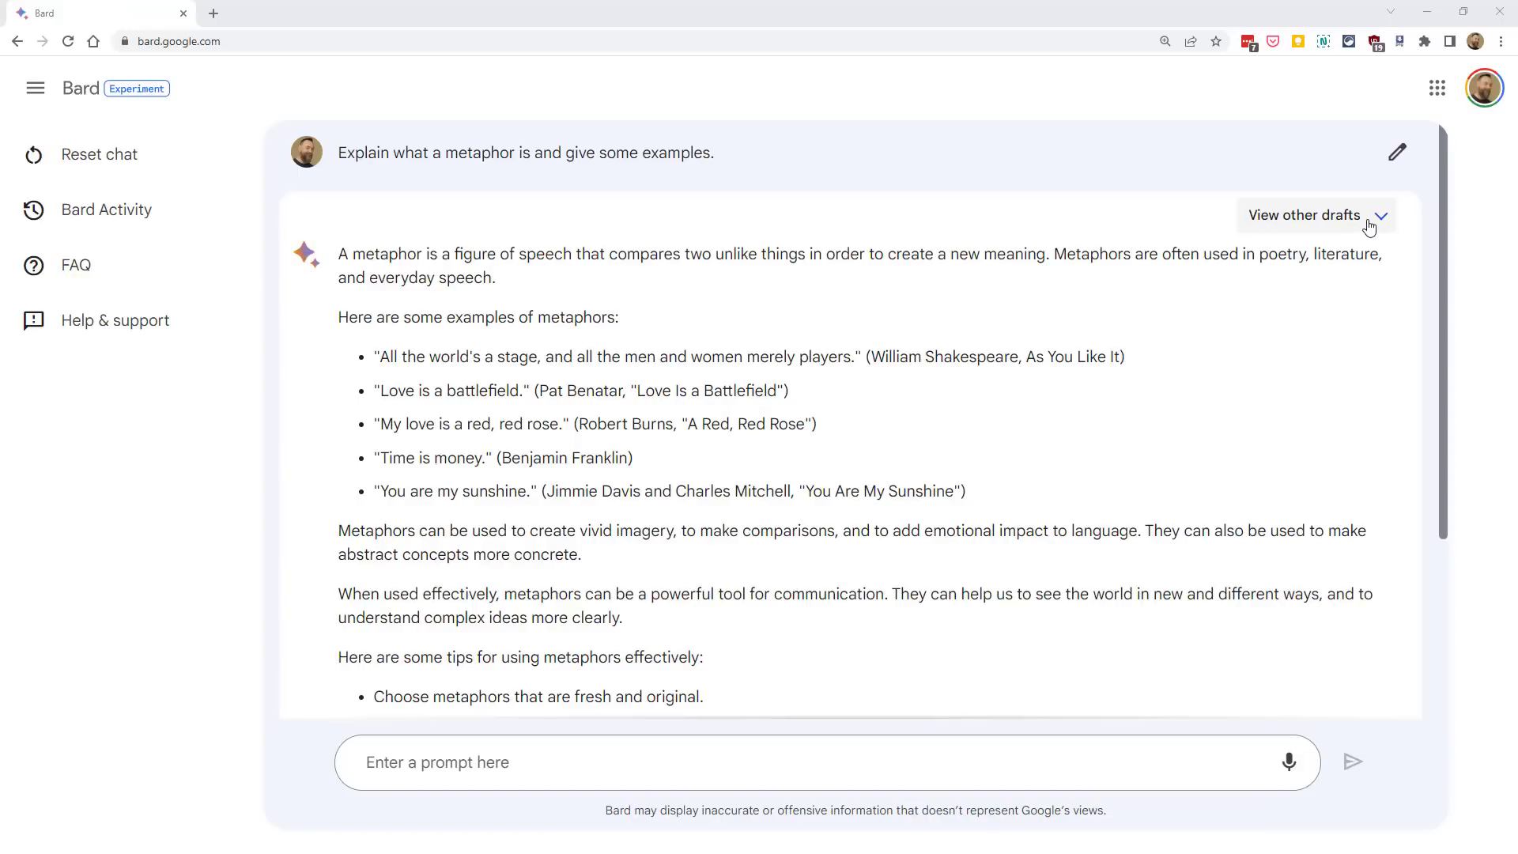
{"action": "left_click", "coordinate": [1302, 213]}
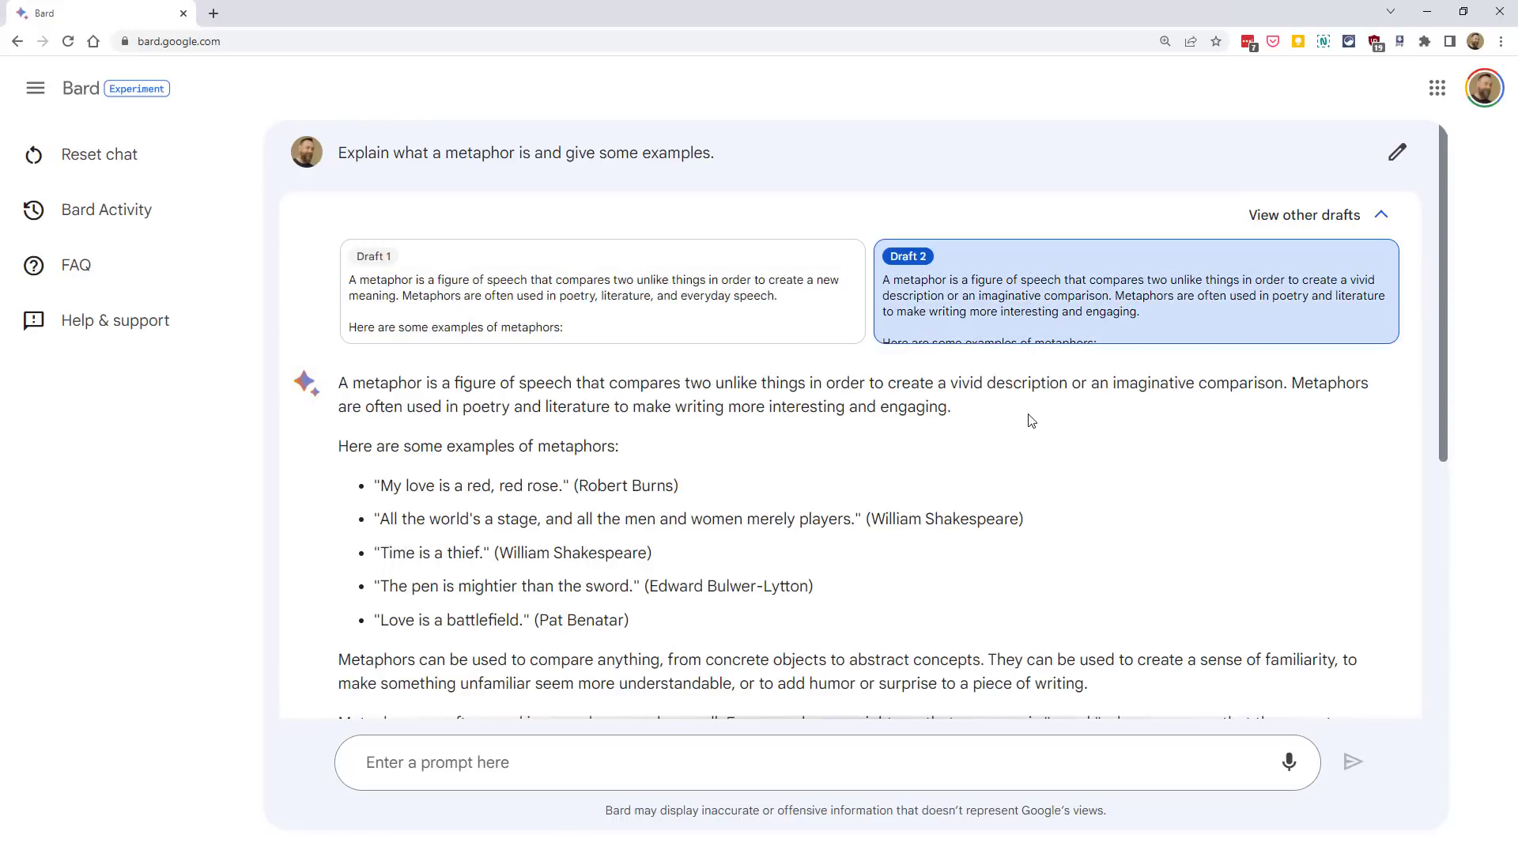
{"action": "scroll", "scroll_direction": "down", "scroll_amount": 3}
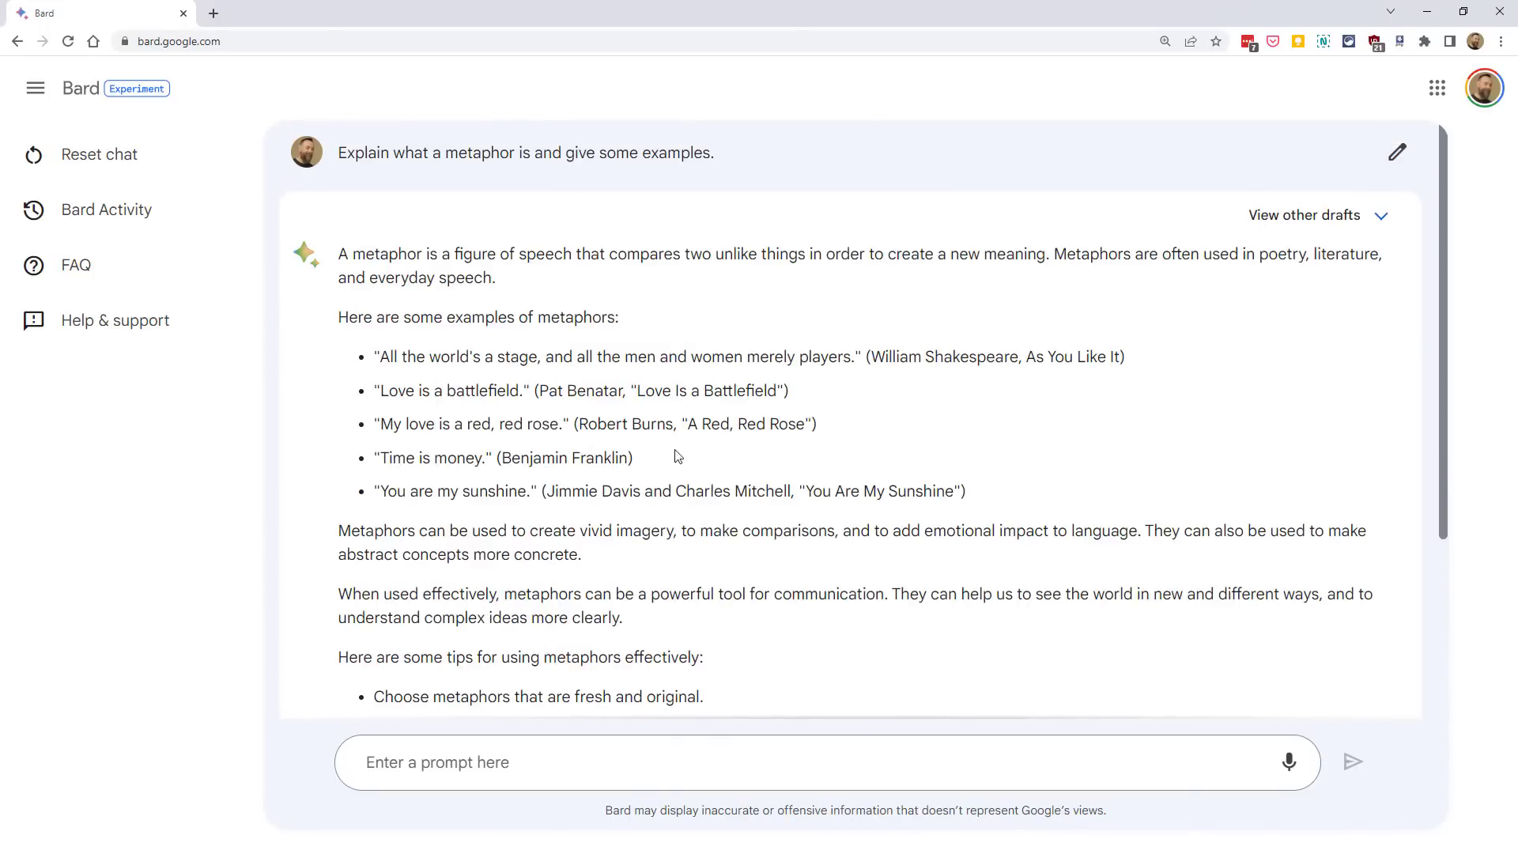
Rate the metaphor answer bad to see the feedback form, then switch it to a good response
{"action": "scroll", "scroll_direction": "down", "scroll_amount": 3}
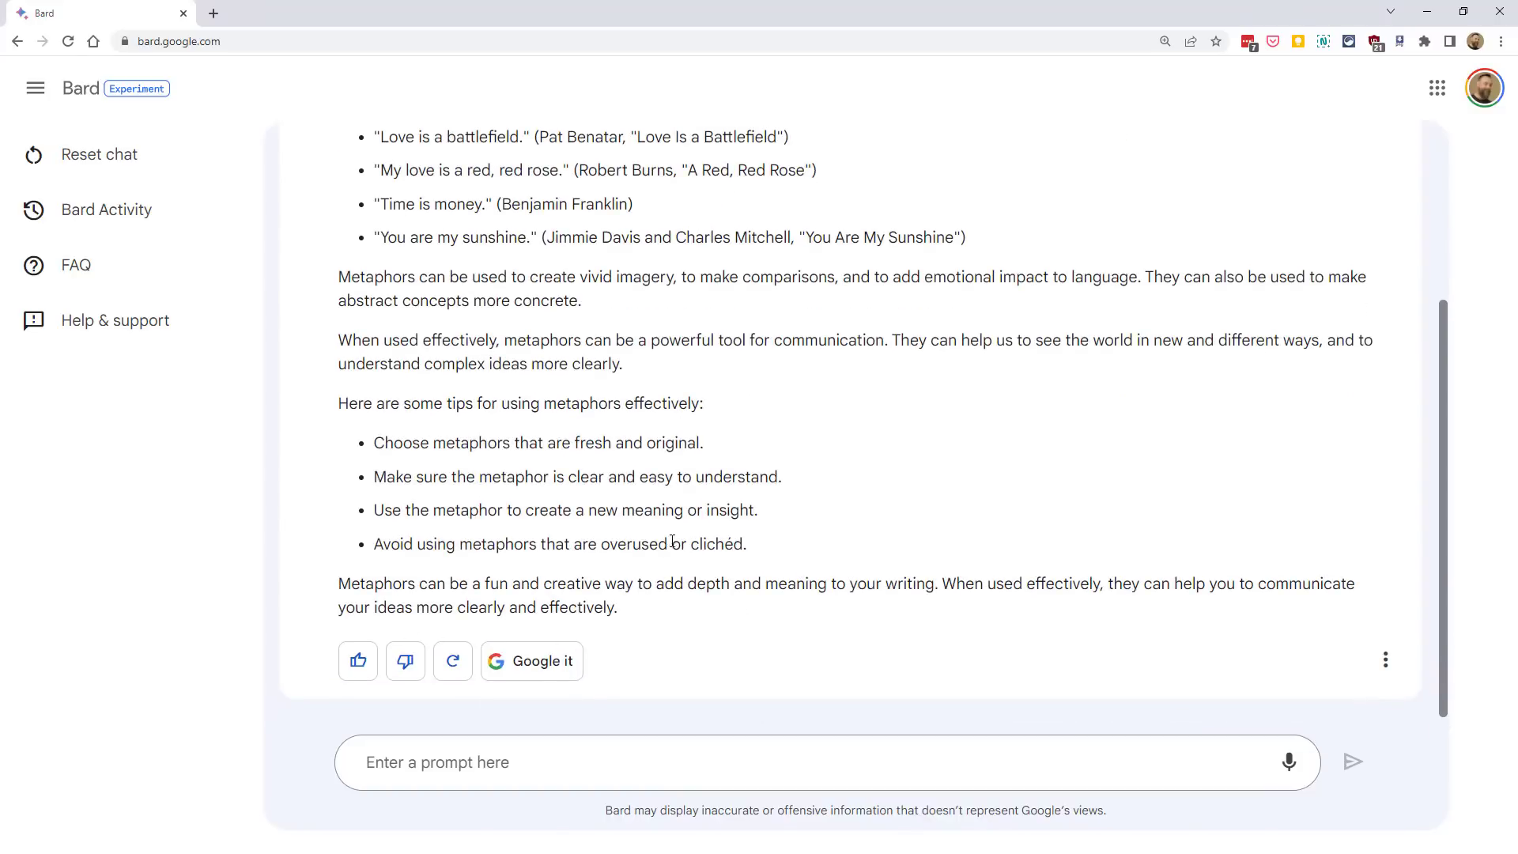
{"action": "mouse_move", "coordinate": [713, 502]}
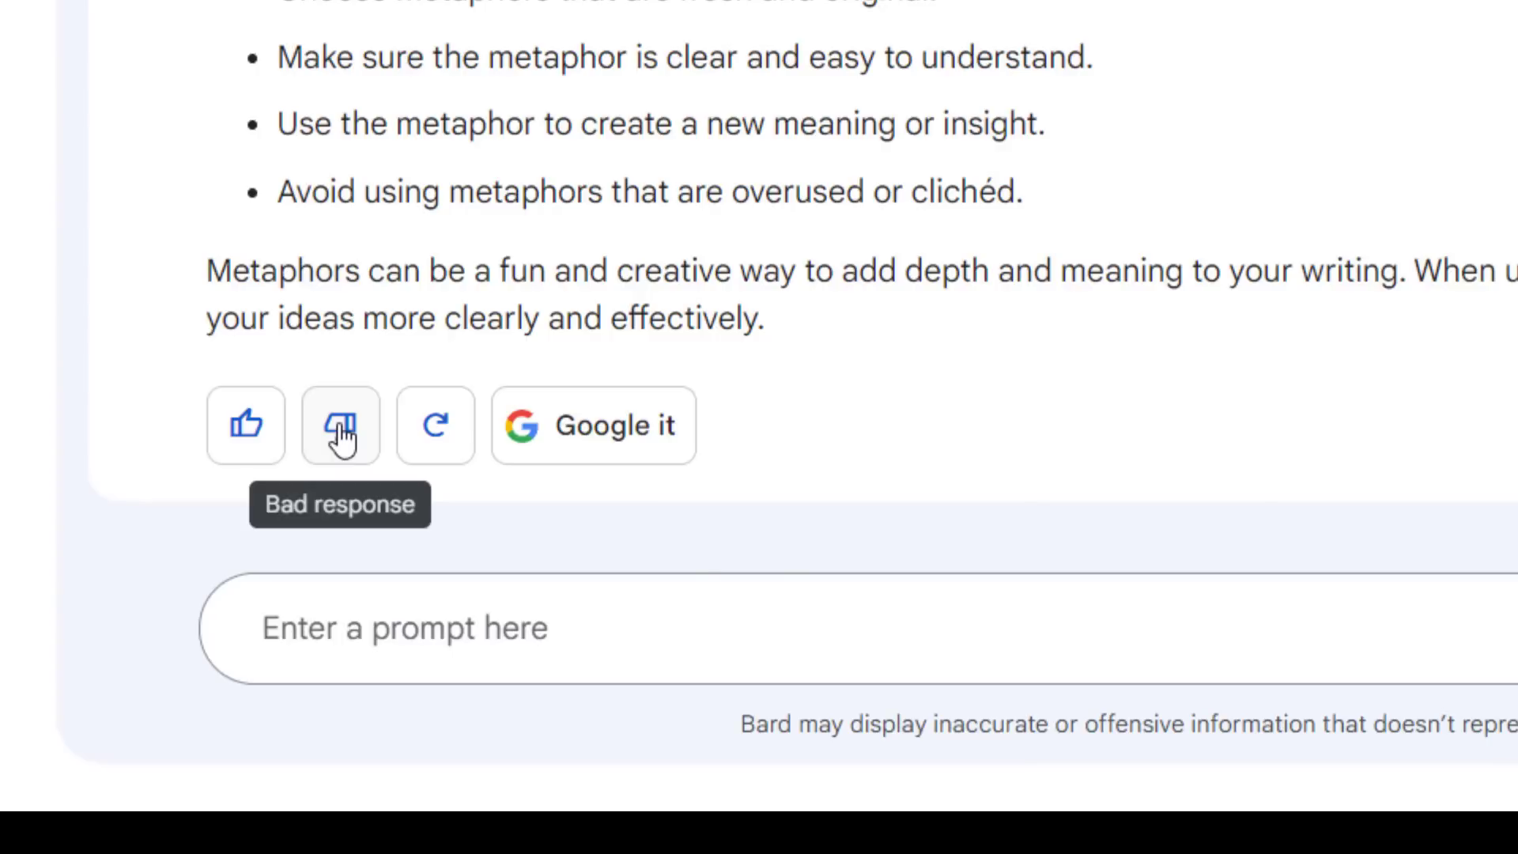
{"action": "mouse_move", "coordinate": [1115, 247]}
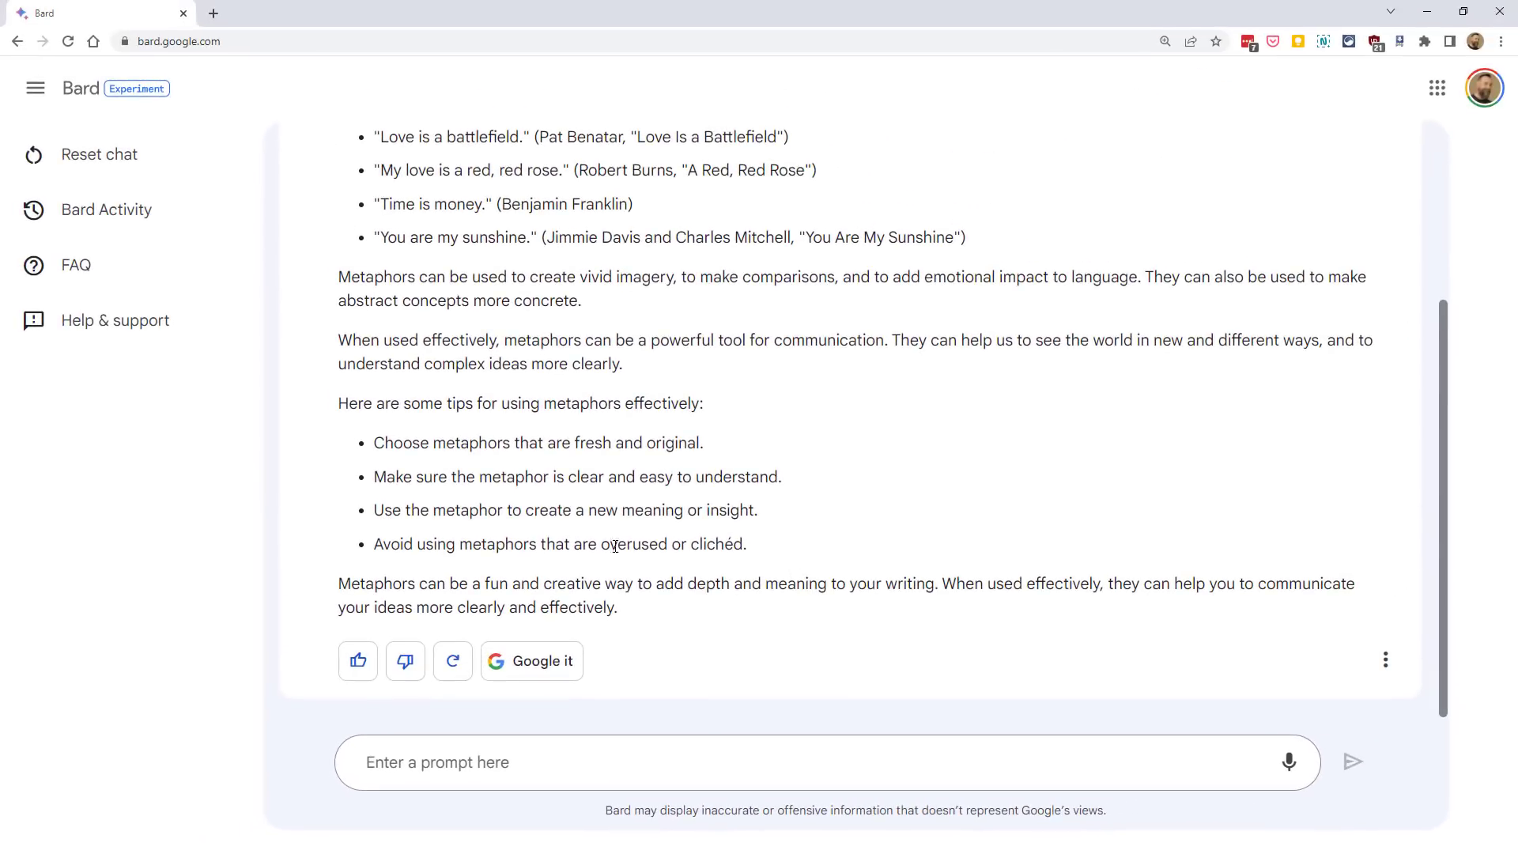
{"action": "mouse_move", "coordinate": [404, 661]}
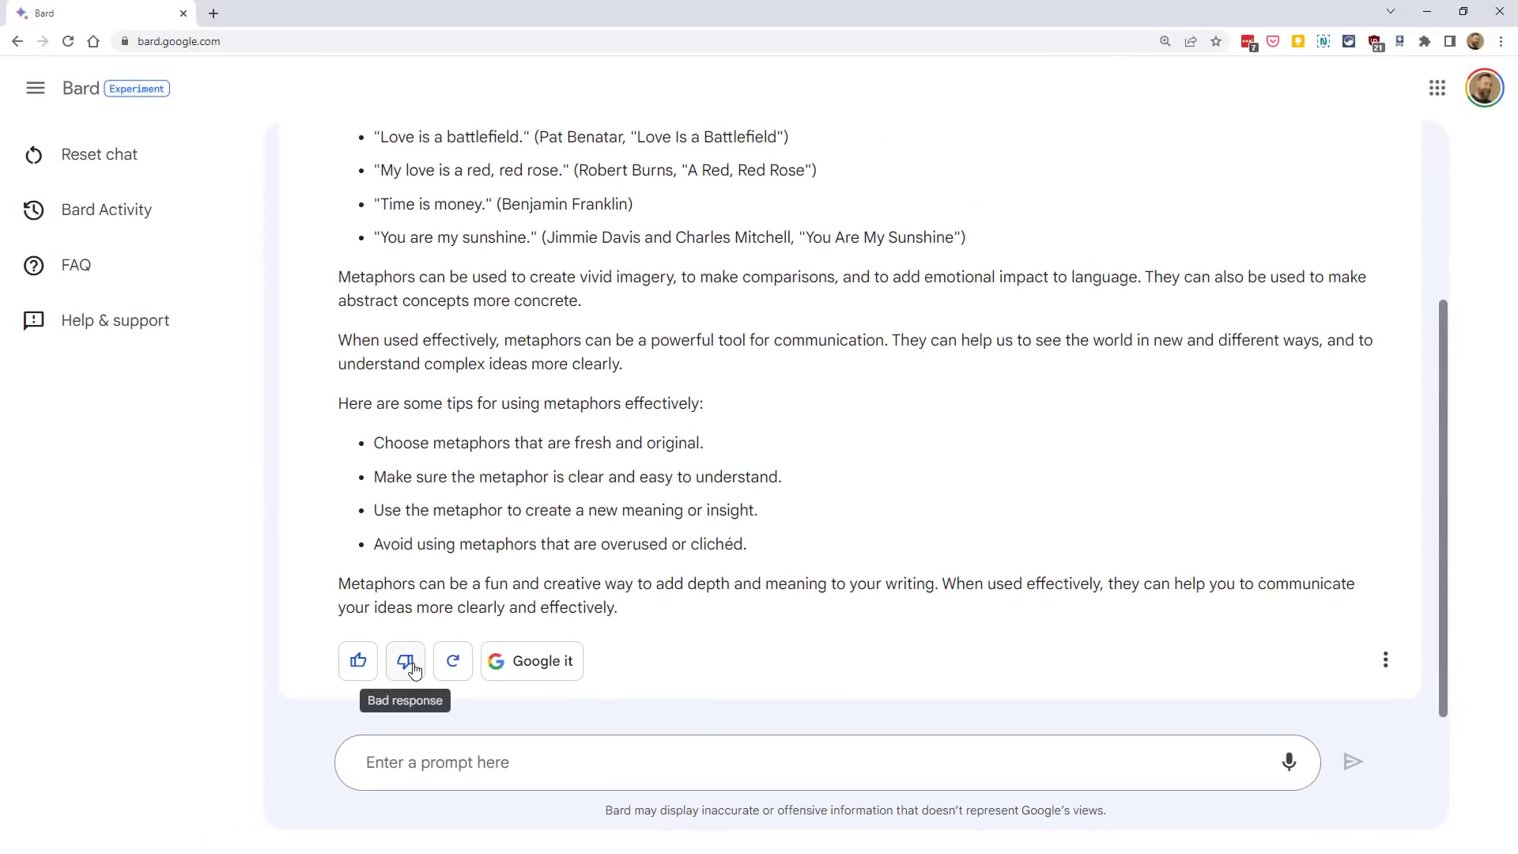
{"action": "left_click", "coordinate": [404, 661]}
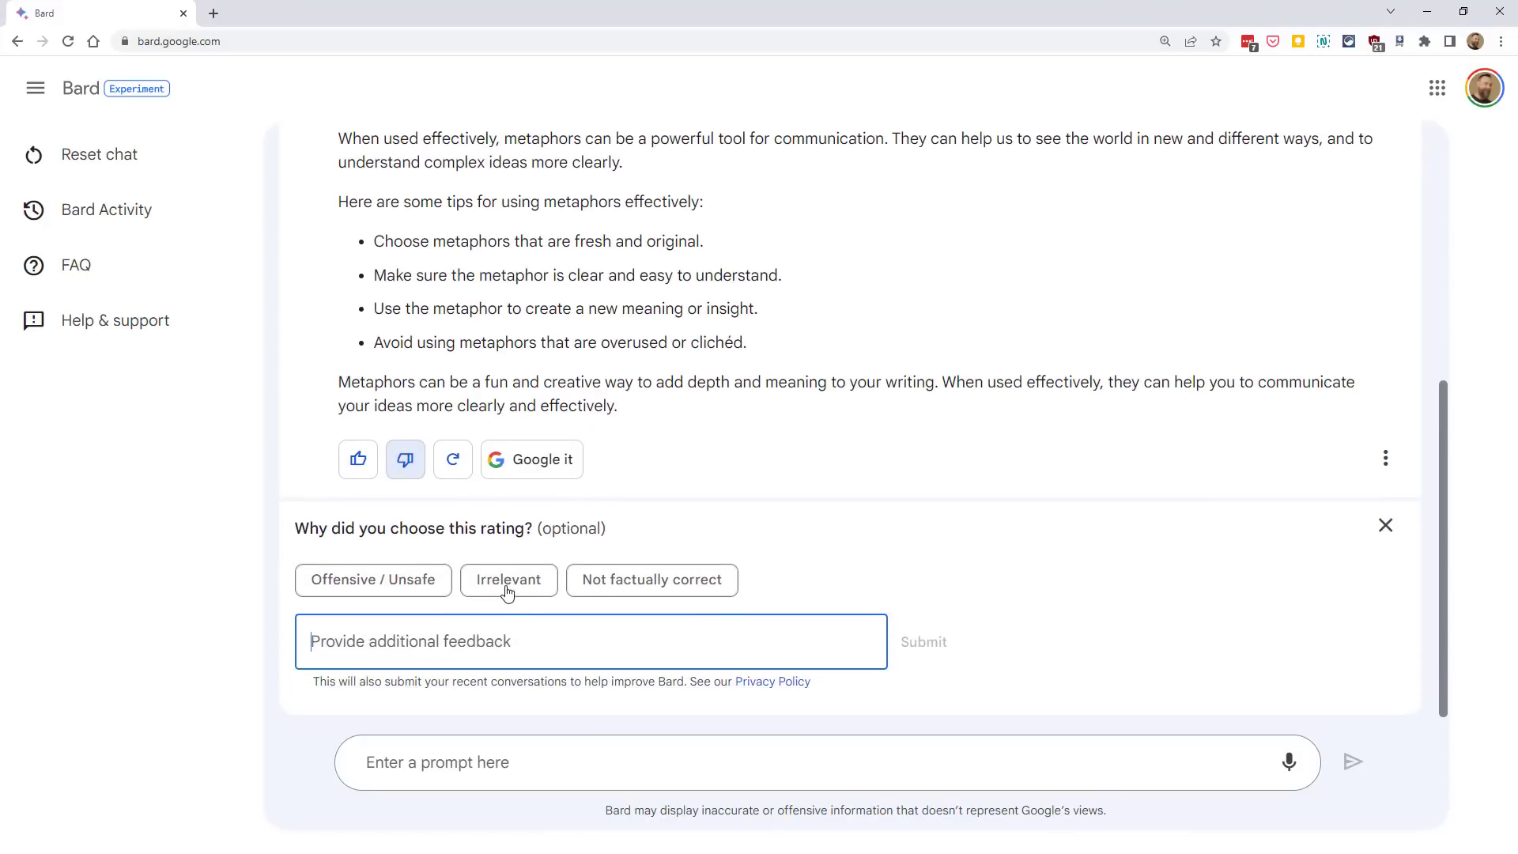
{"action": "mouse_move", "coordinate": [810, 585]}
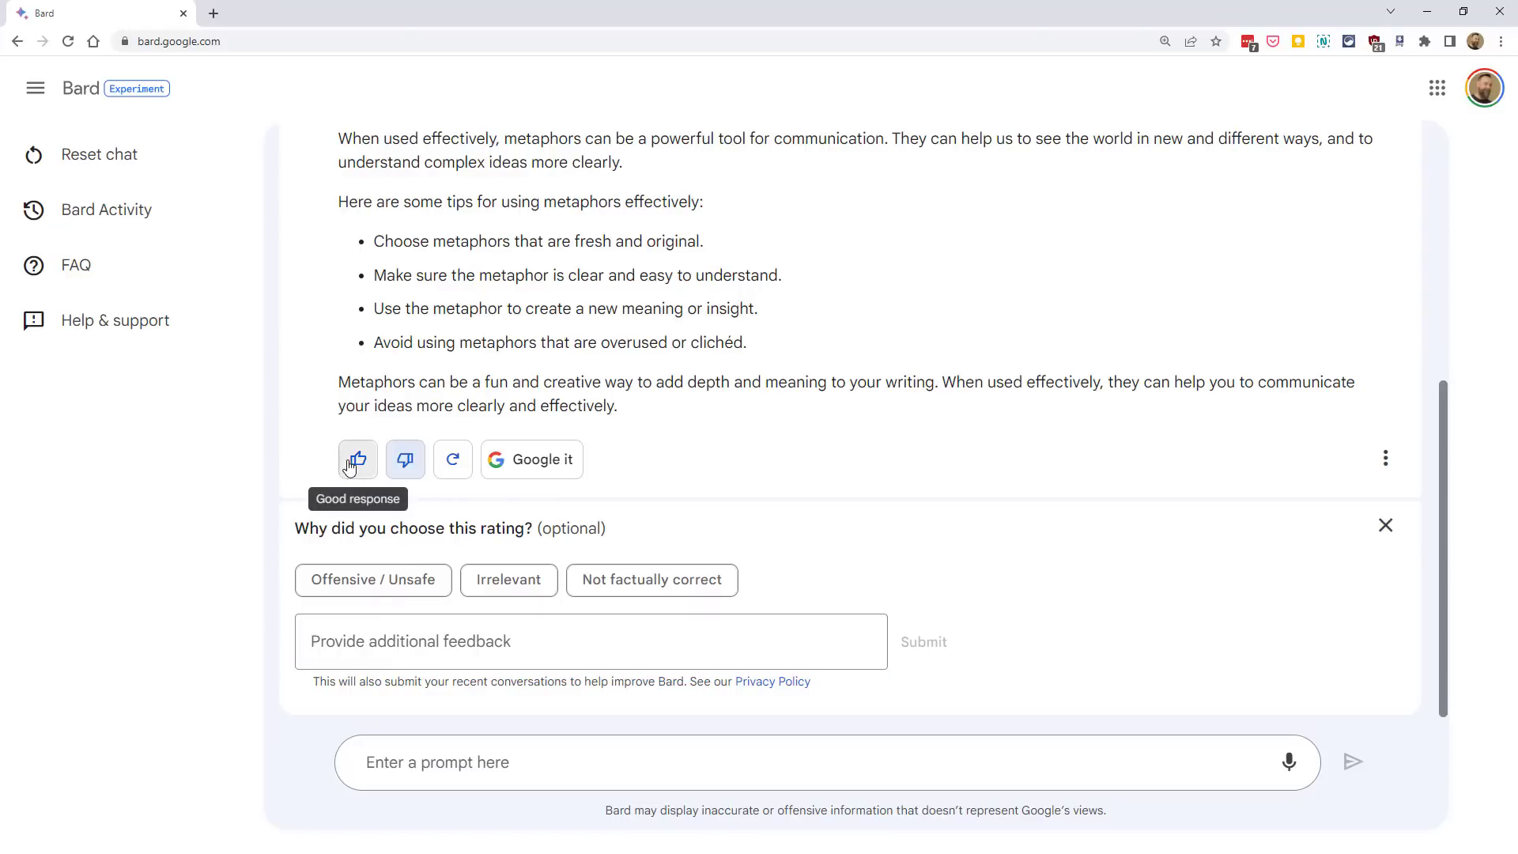
{"action": "left_click", "coordinate": [1385, 524]}
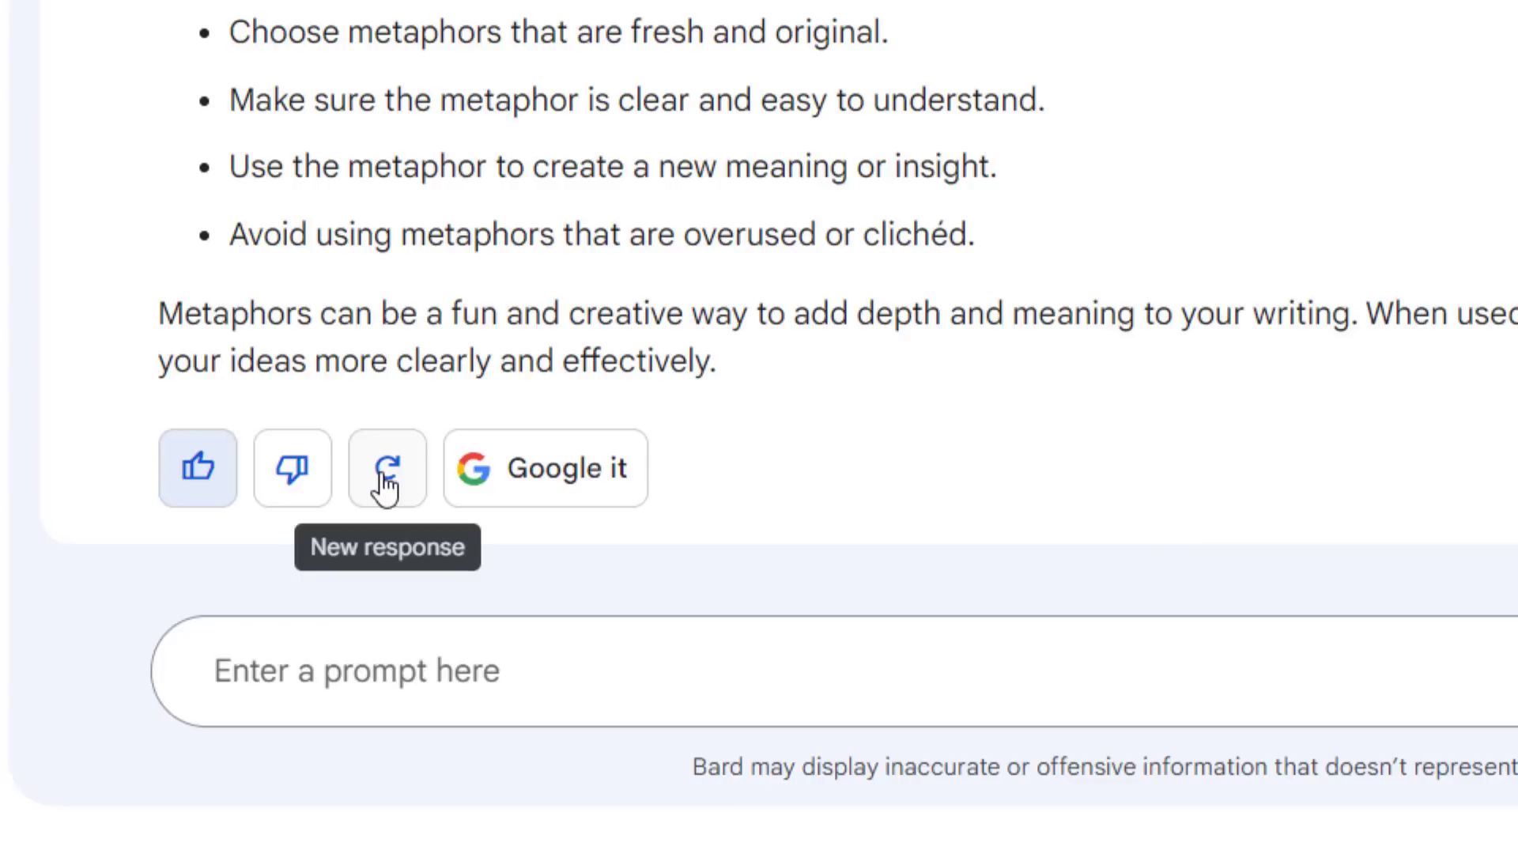
{"action": "mouse_move", "coordinate": [780, 433]}
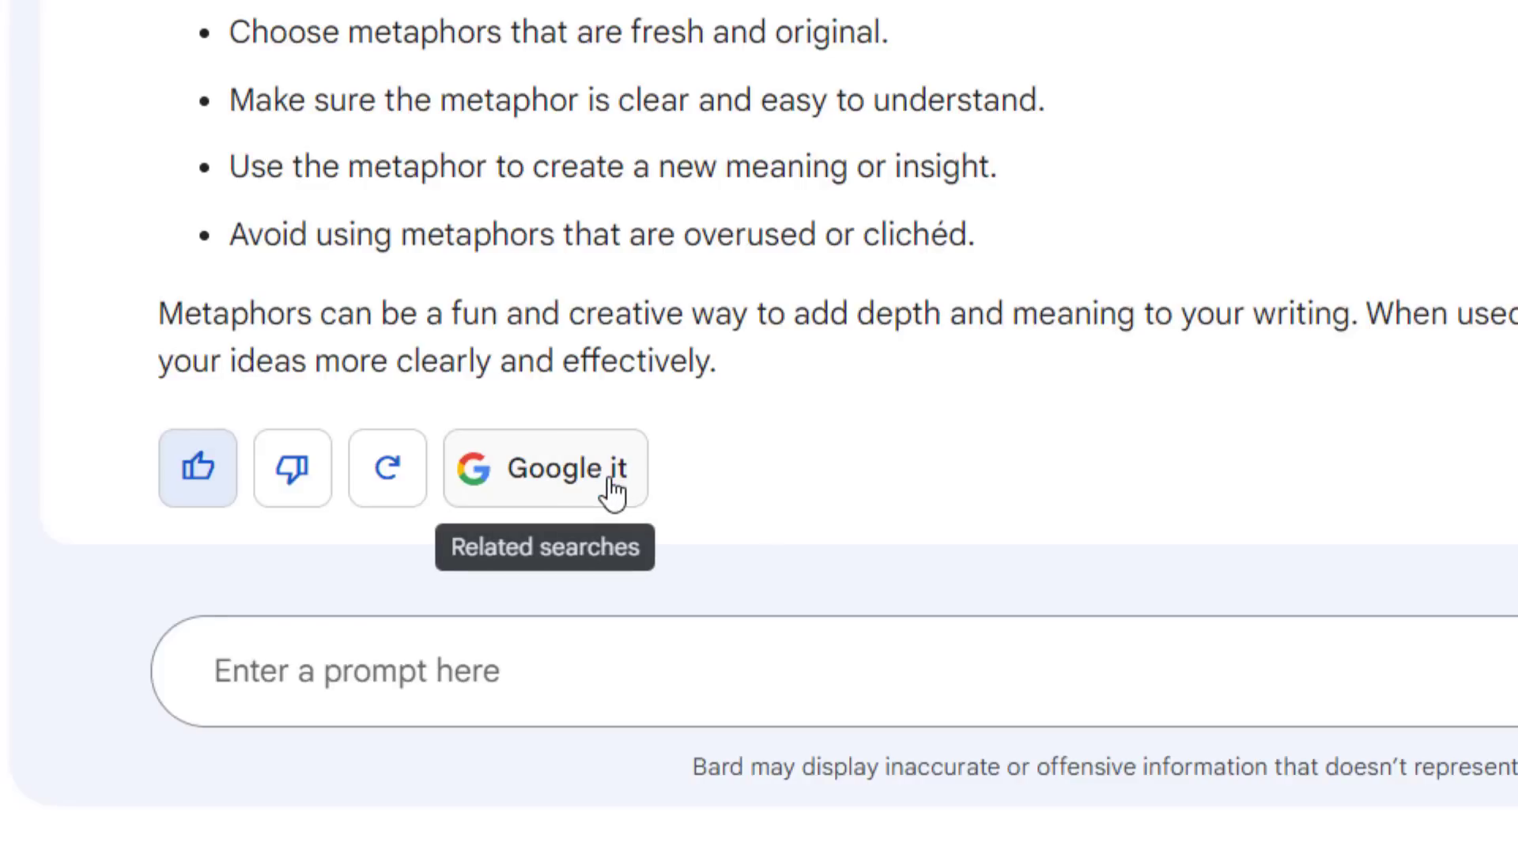
Reveal related searches via Google it and choose the 'What is a metaphor?' topic
{"action": "left_click", "coordinate": [545, 468]}
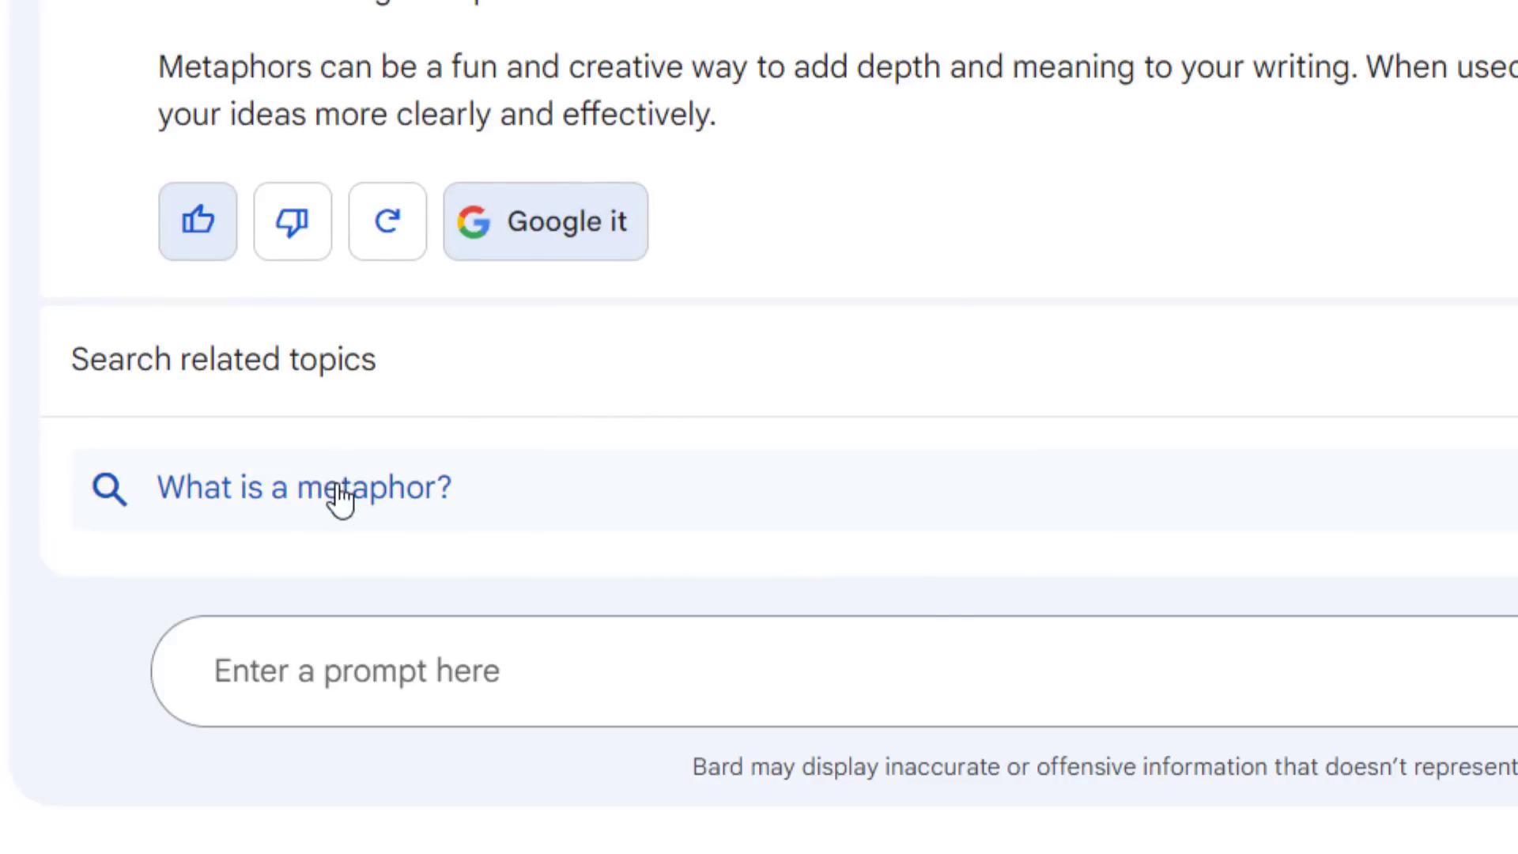
{"action": "scroll", "scroll_direction": "down", "scroll_amount": 3}
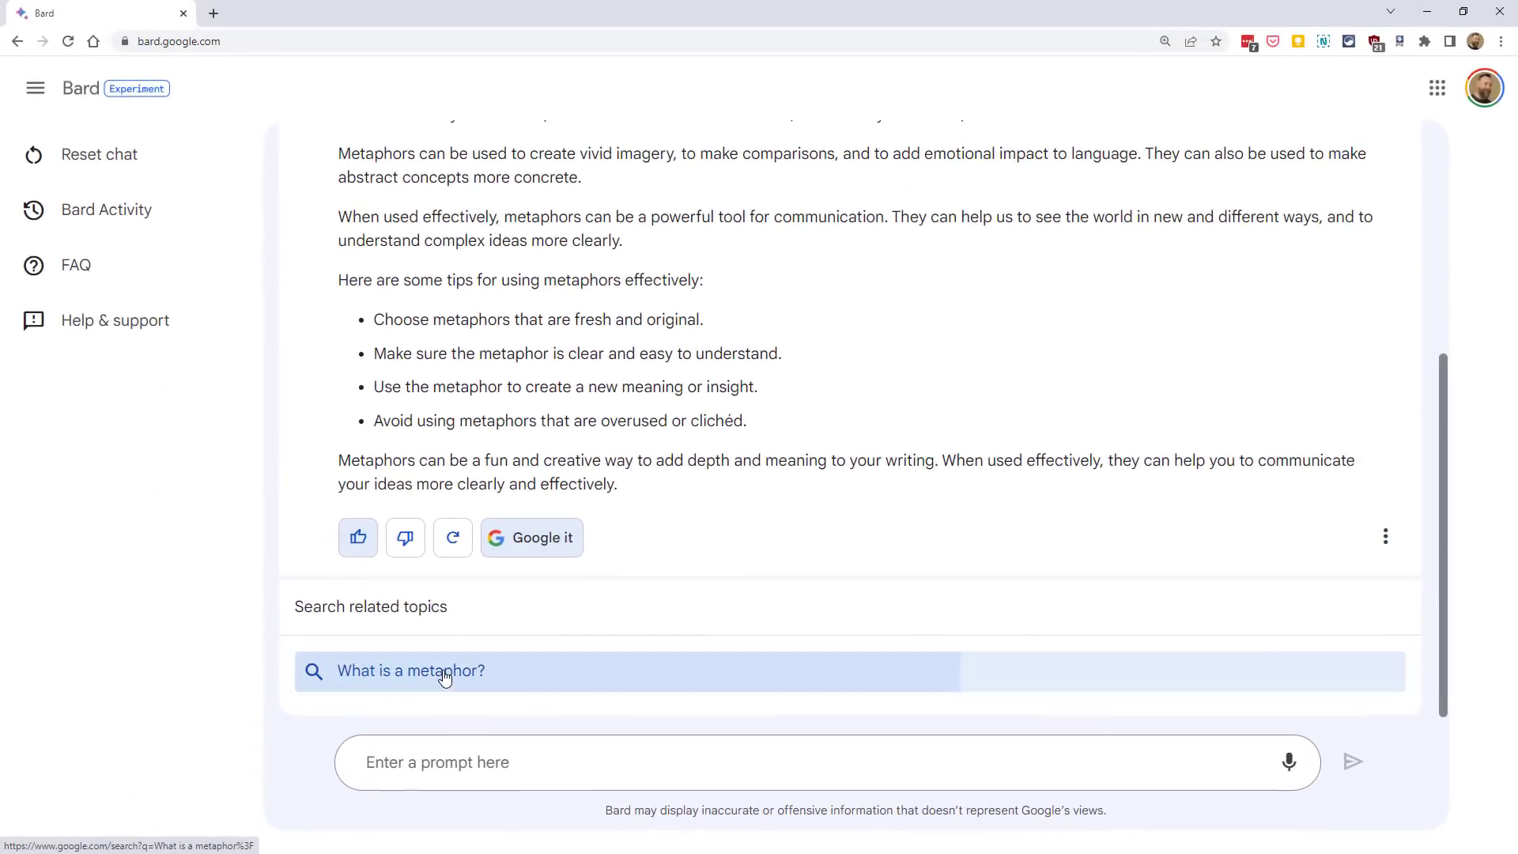
{"action": "left_click", "coordinate": [411, 670]}
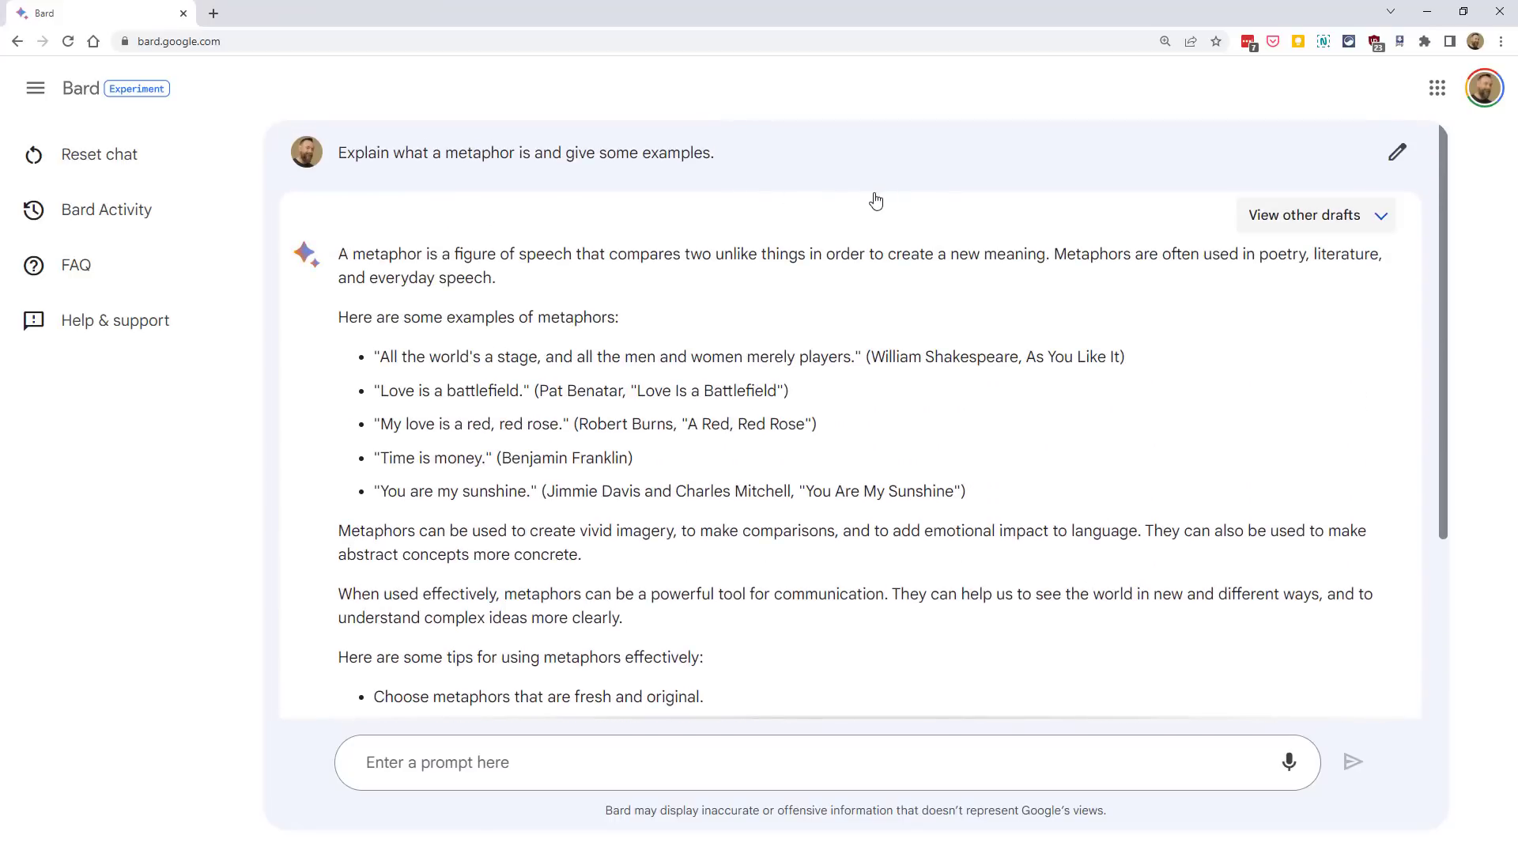
{"action": "mouse_move", "coordinate": [1396, 152]}
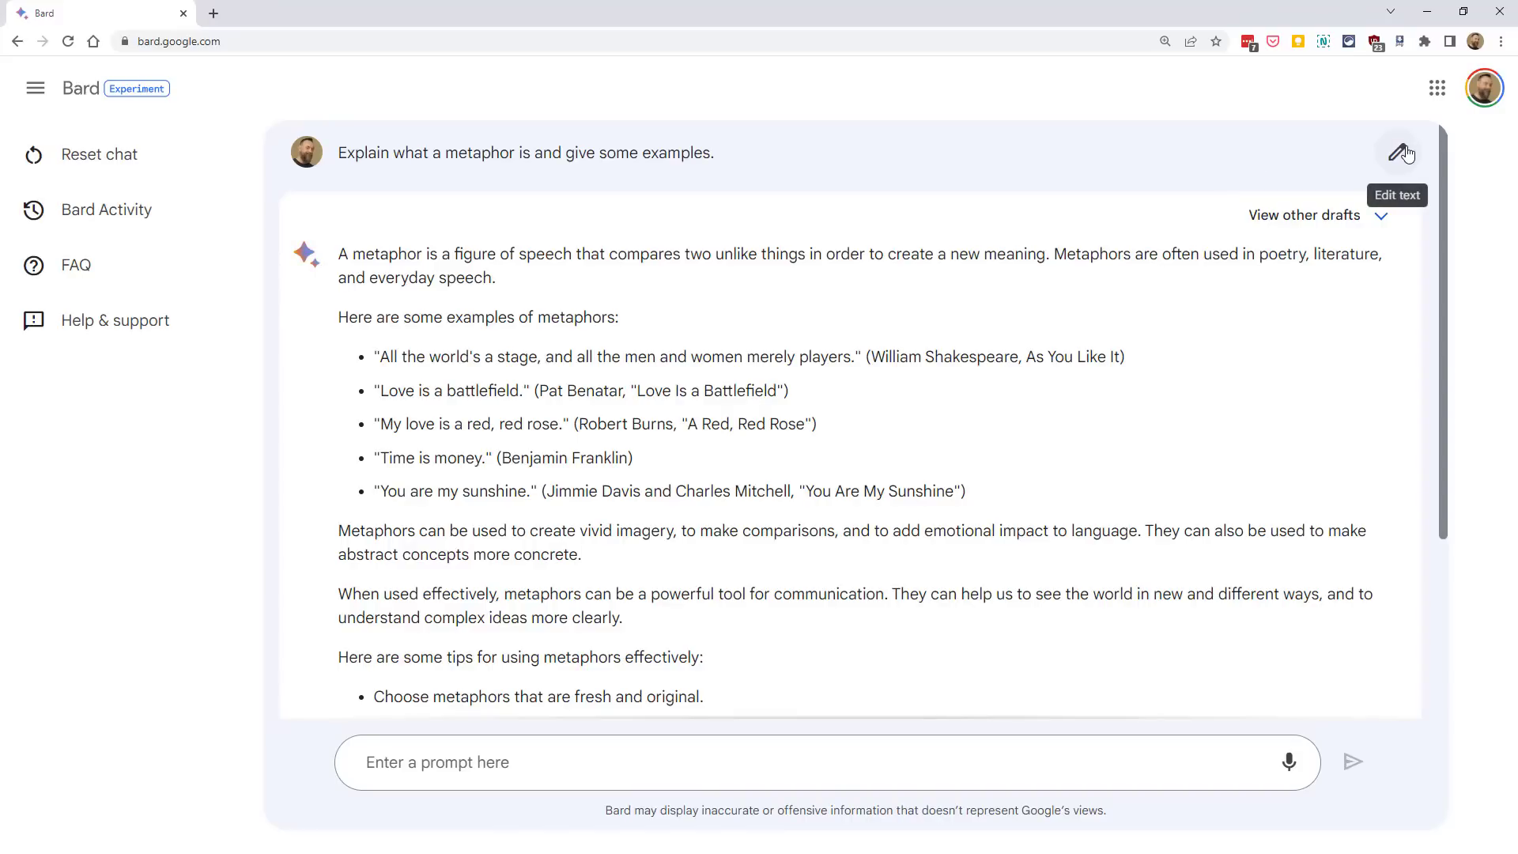
Make the original metaphor prompt editable, then cancel without changing it
{"action": "left_click", "coordinate": [1403, 153]}
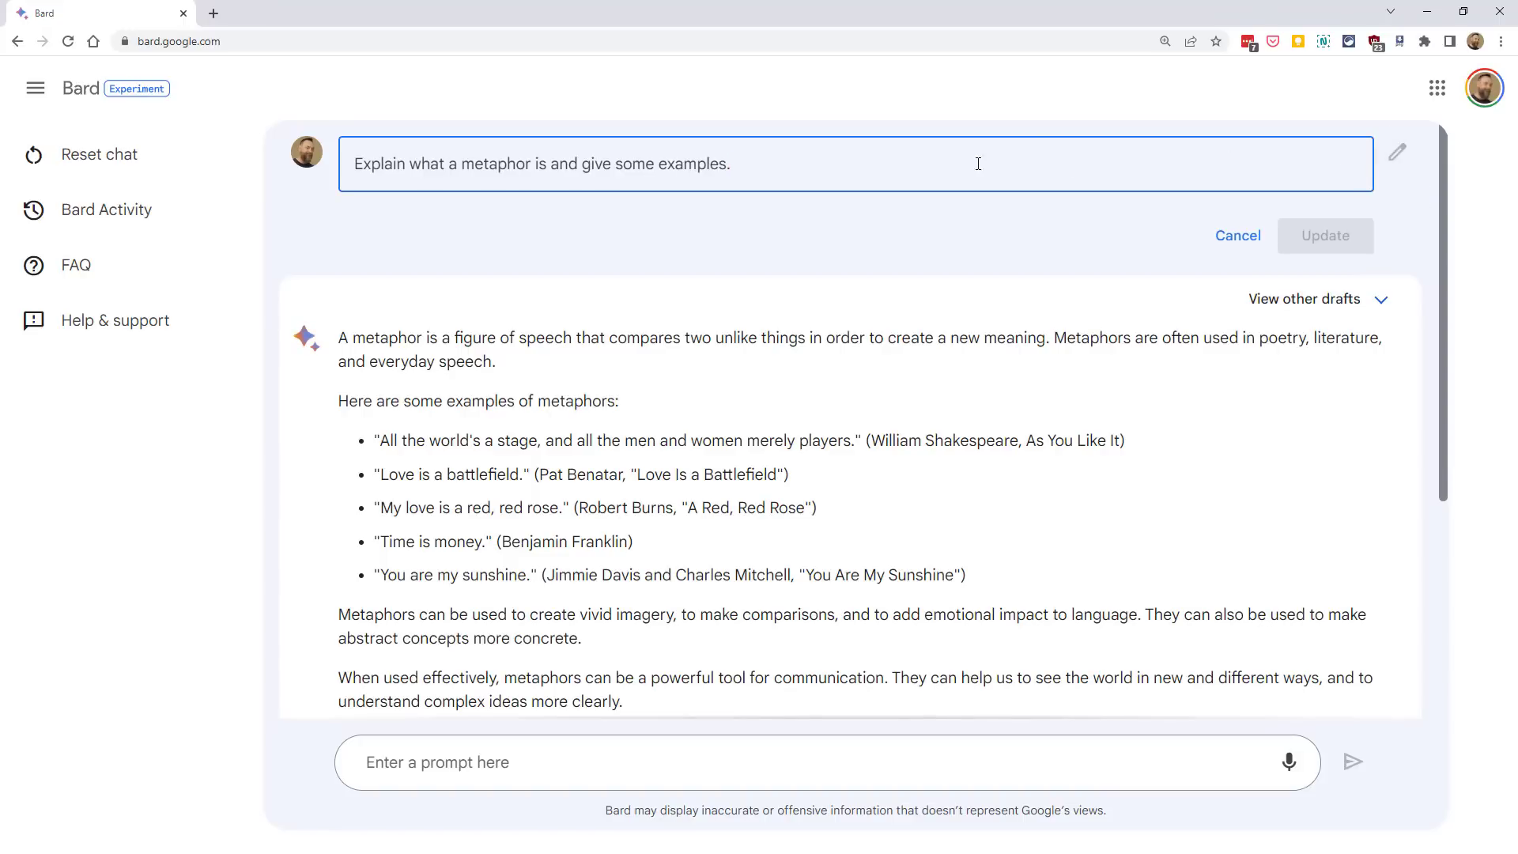
{"action": "mouse_move", "coordinate": [837, 161]}
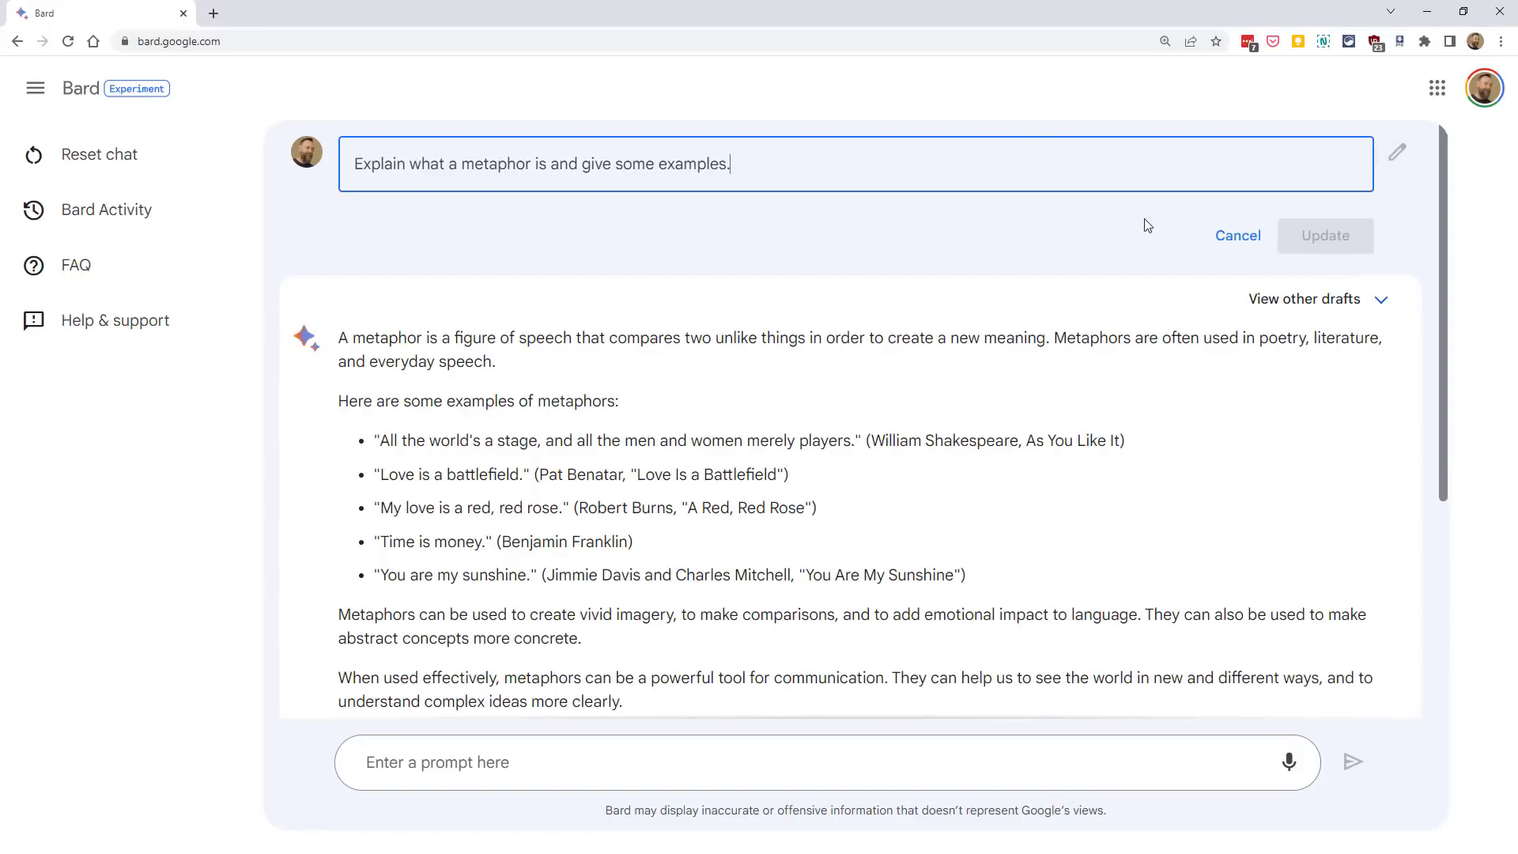
{"action": "left_click", "coordinate": [1236, 236]}
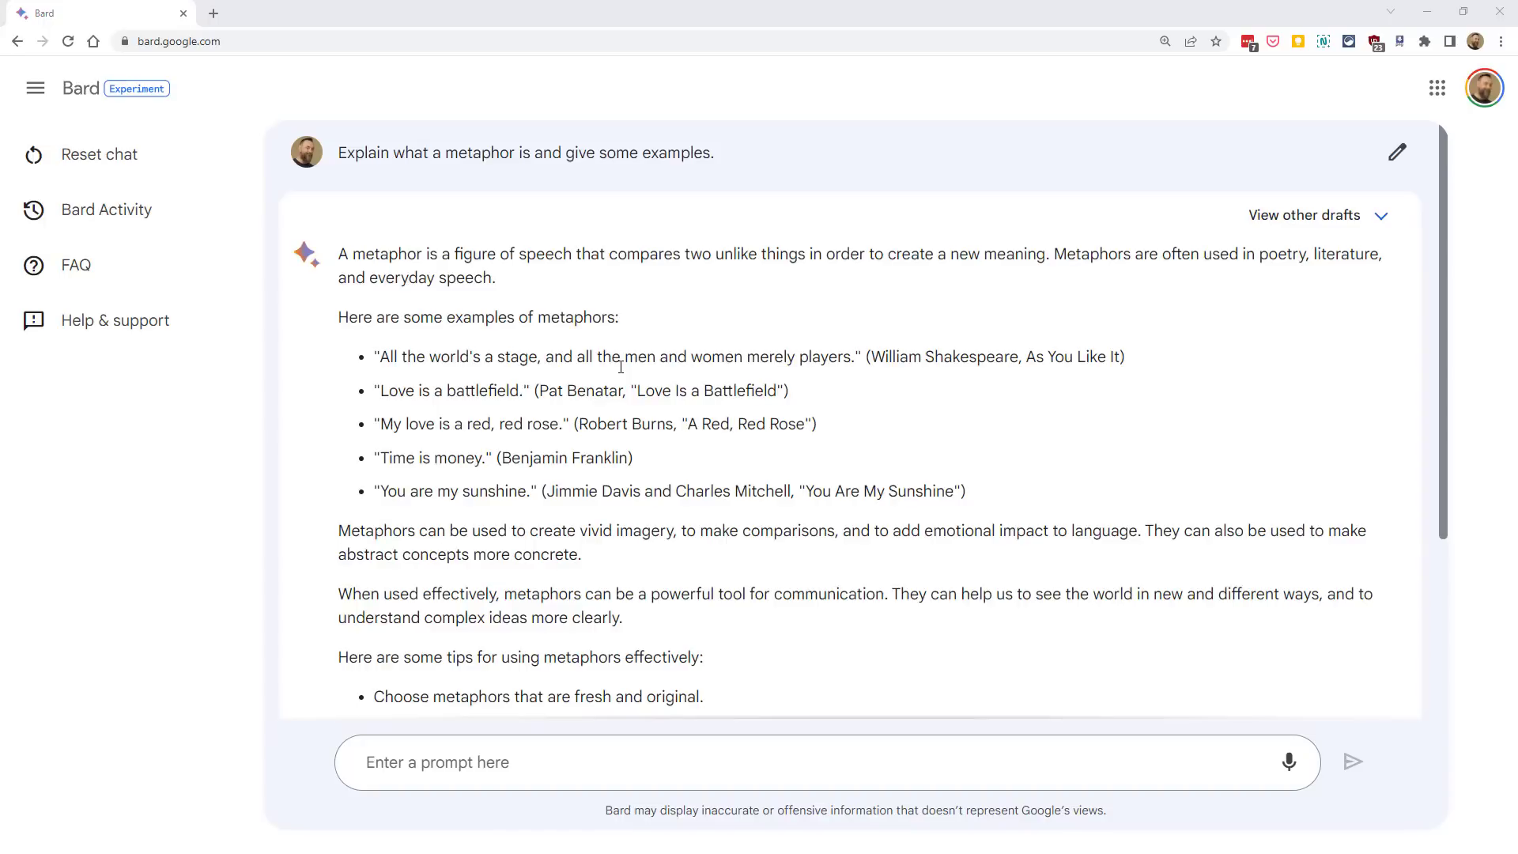
{"action": "scroll", "scroll_direction": "down", "scroll_amount": 3}
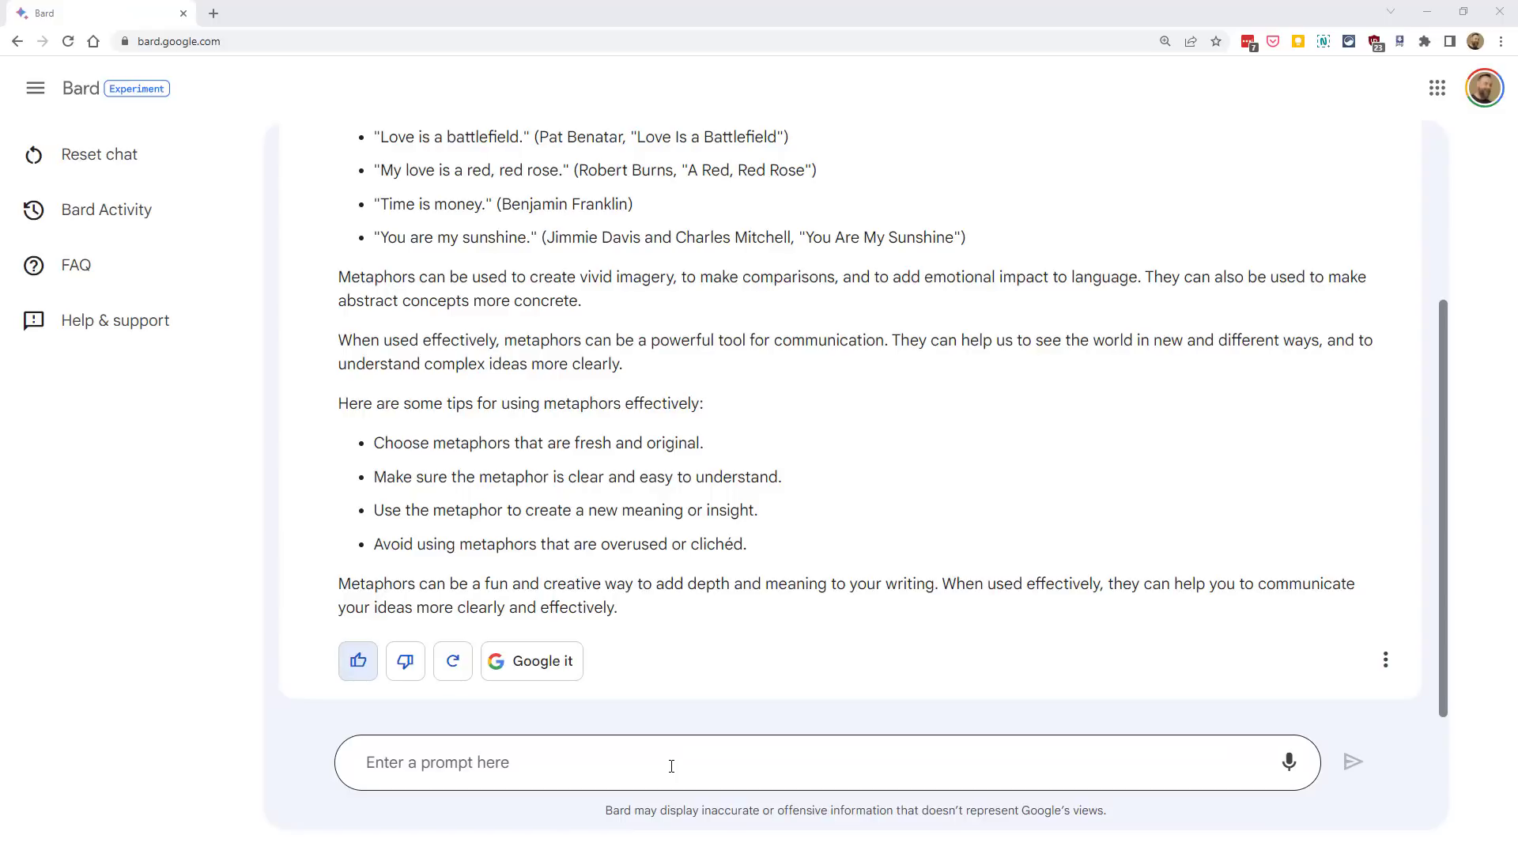
Ask the follow-up 'How are similes different?' and read Bard's simile explanation to its end
{"action": "left_click", "coordinate": [667, 762]}
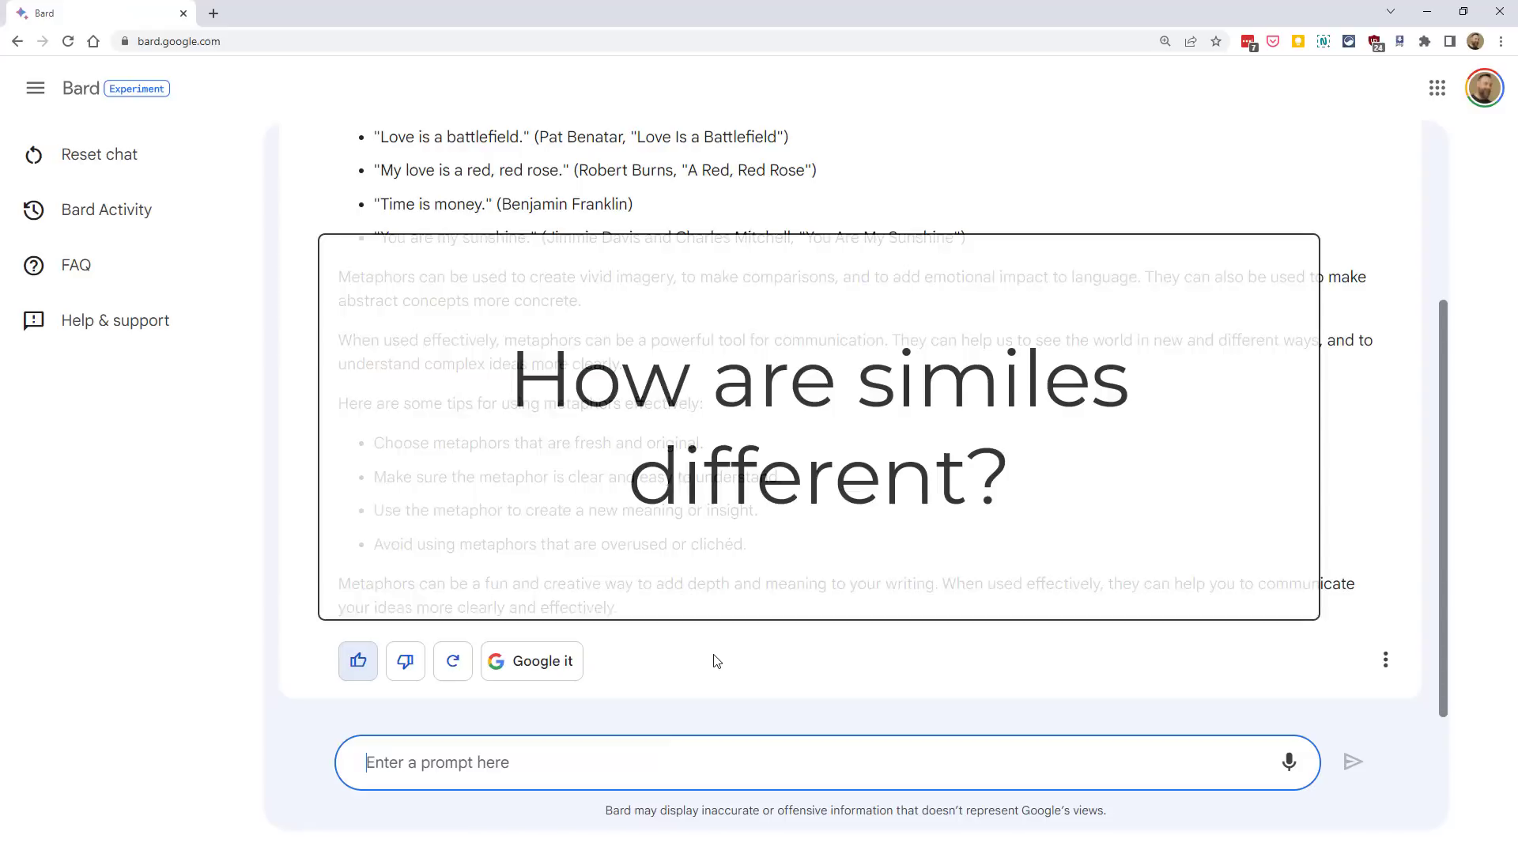
{"action": "type", "text": "How are similes different?"}
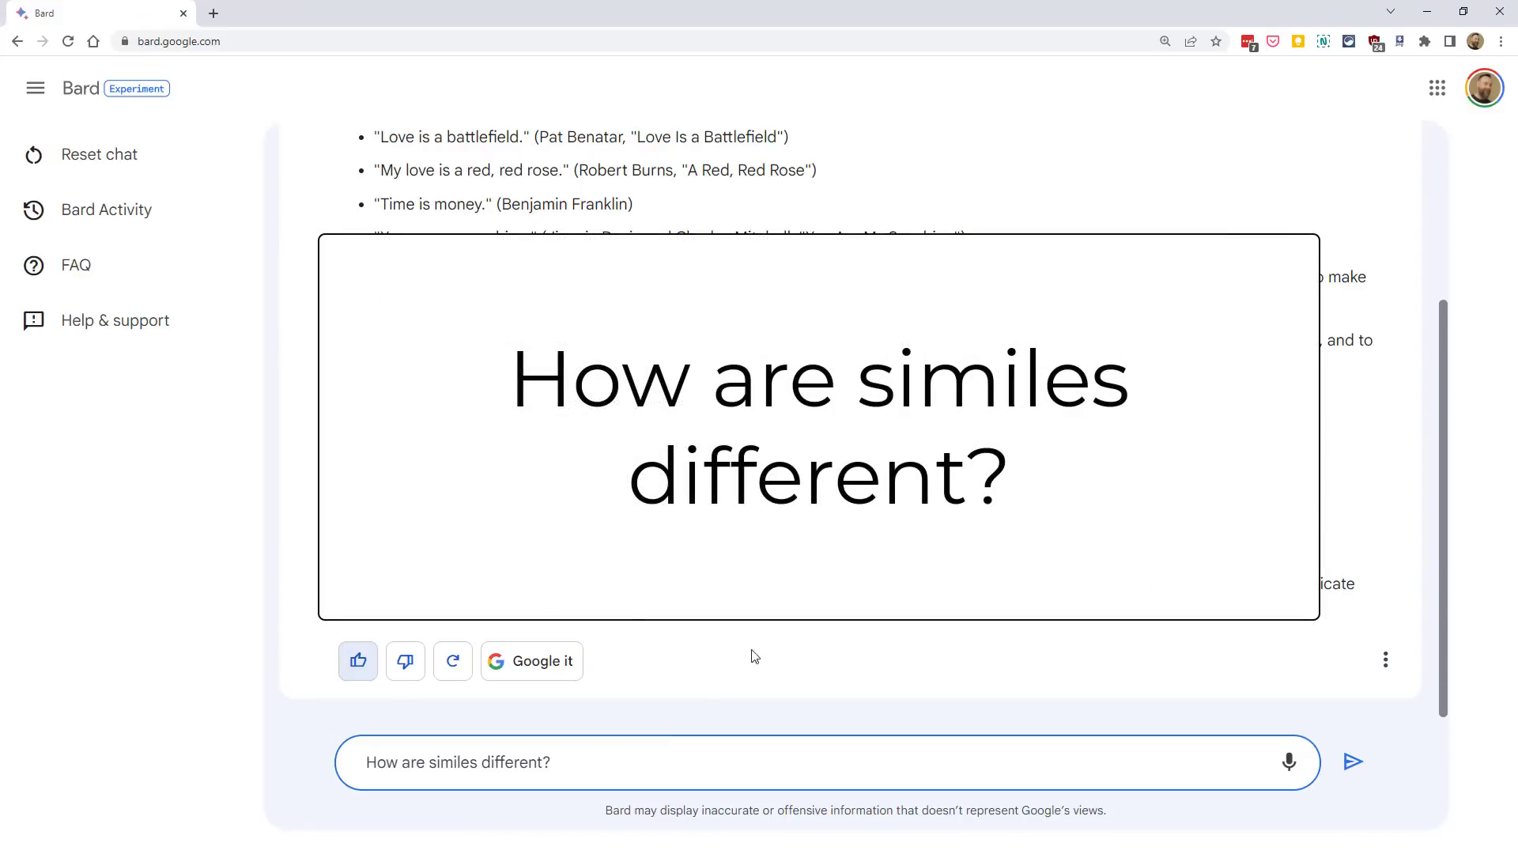
{"action": "left_click", "coordinate": [1351, 760]}
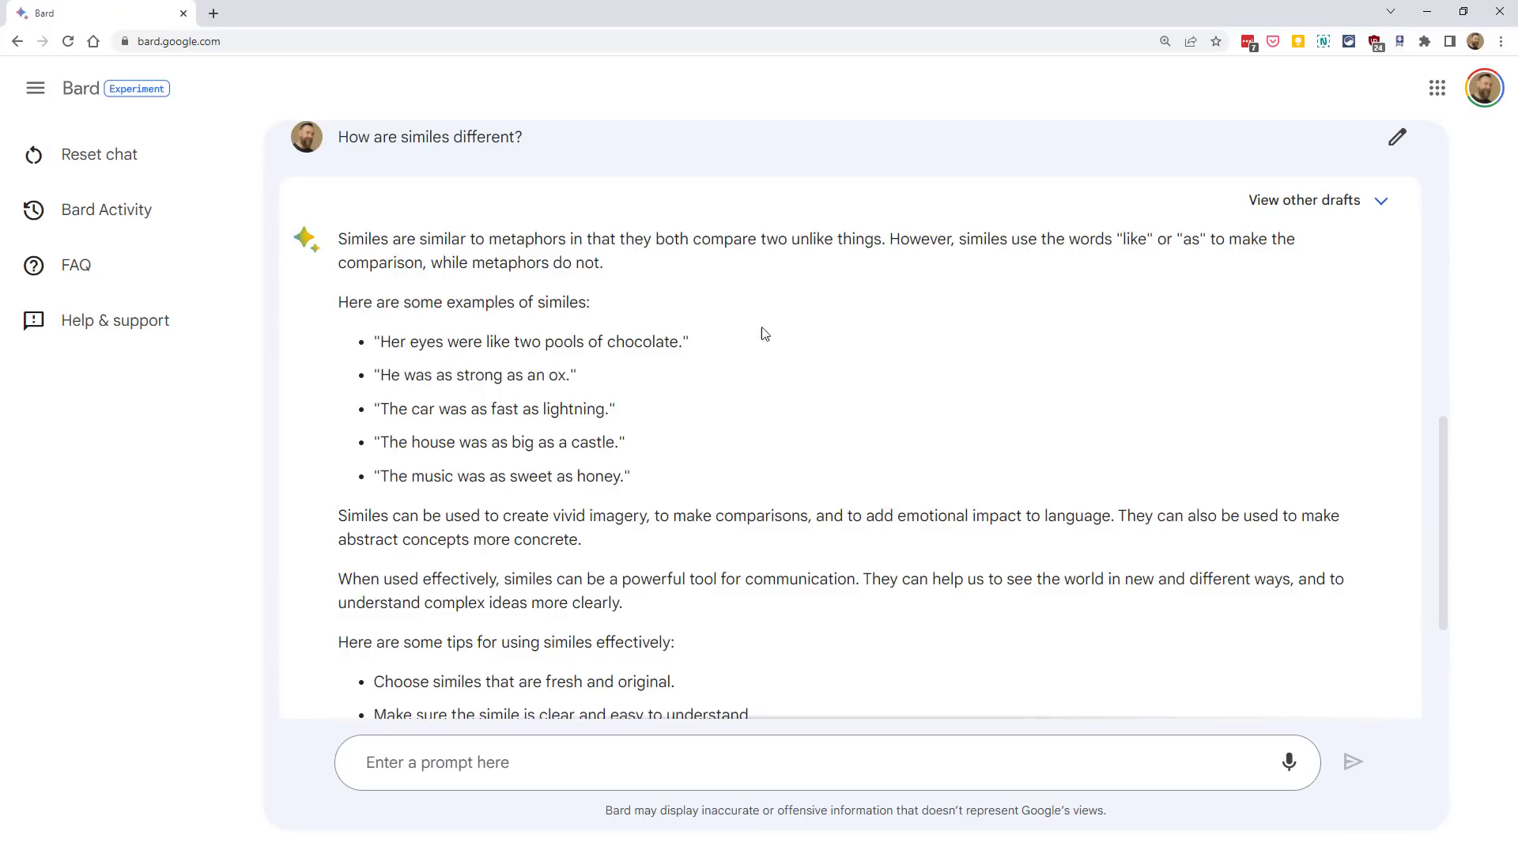
{"action": "mouse_move", "coordinate": [702, 345]}
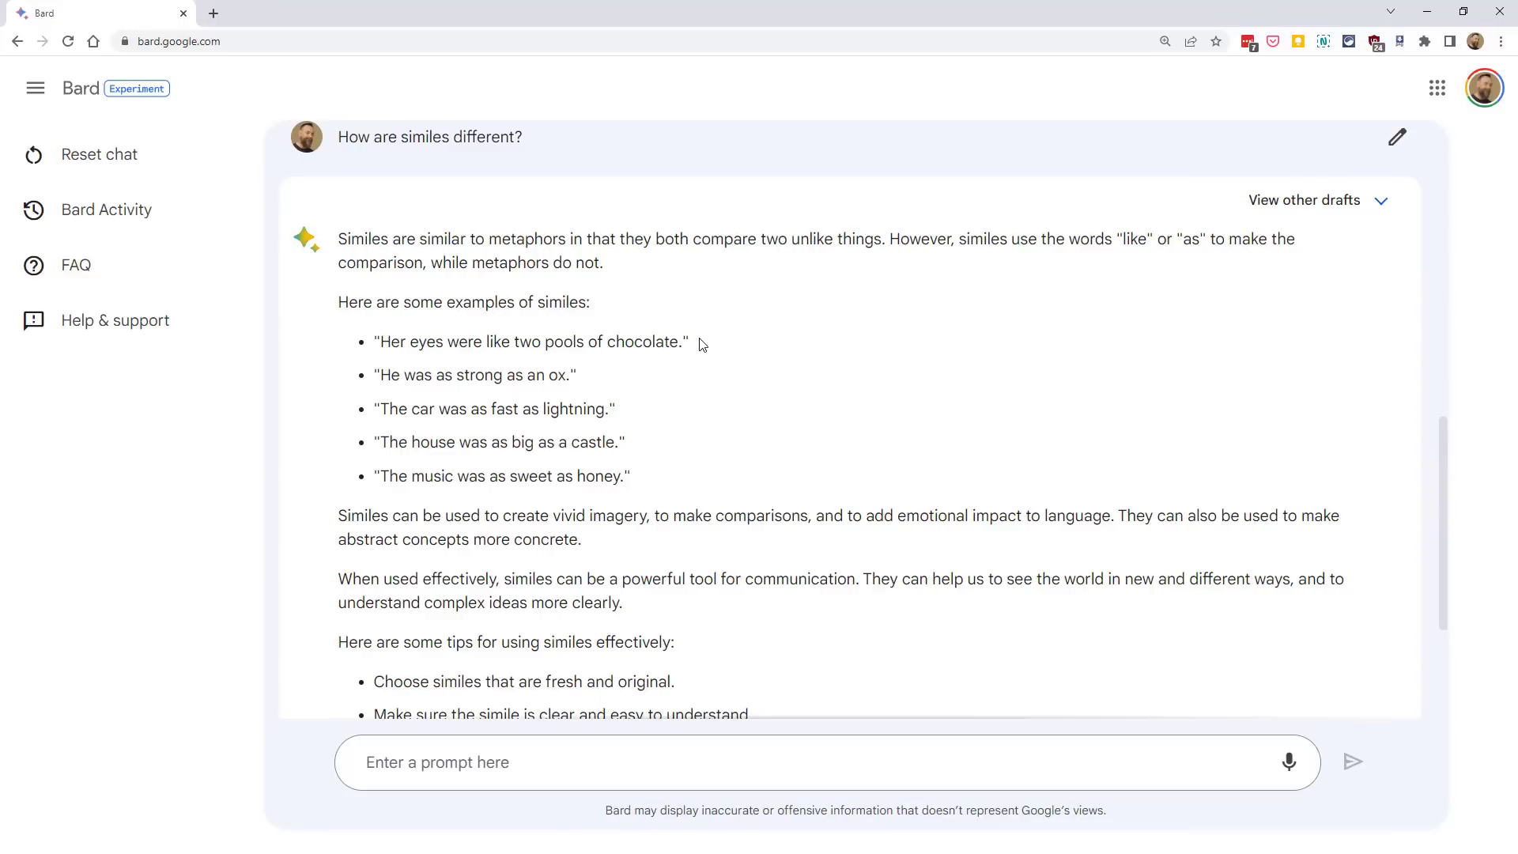
{"action": "mouse_move", "coordinate": [502, 269]}
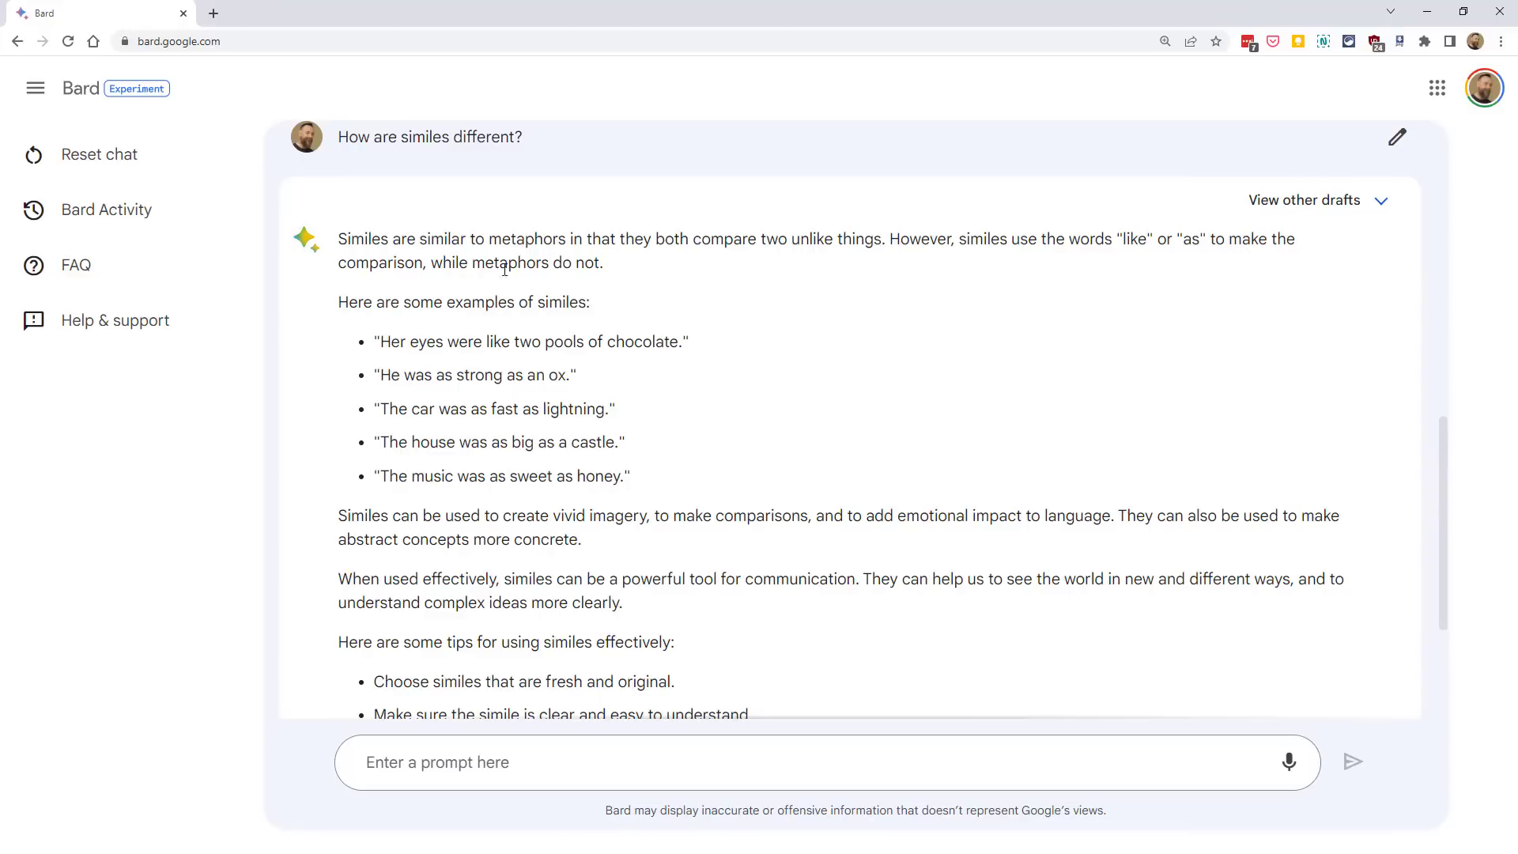
{"action": "scroll", "scroll_direction": "down", "scroll_amount": 3}
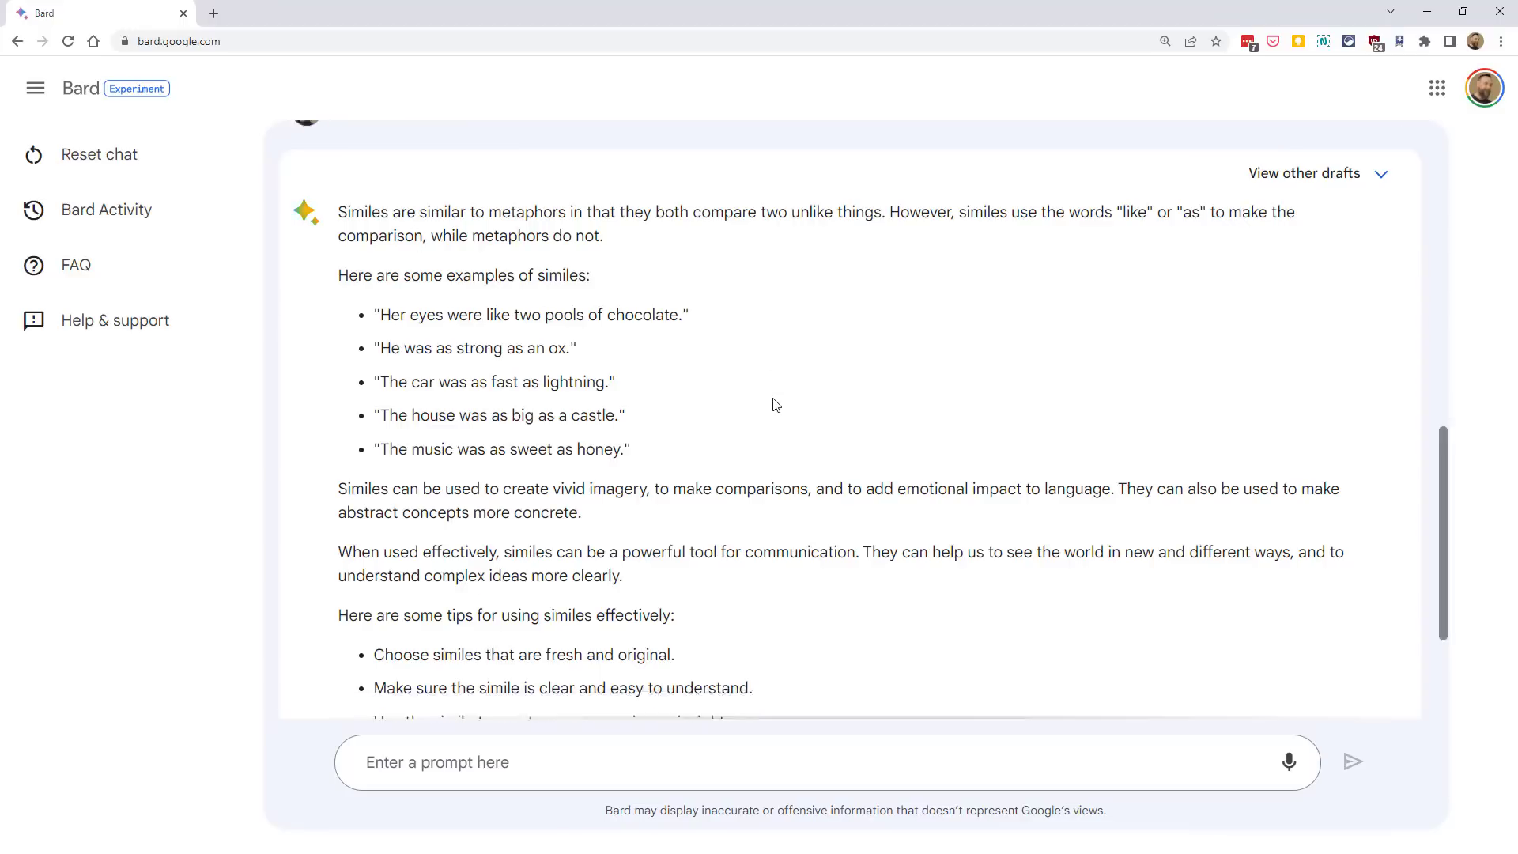
{"action": "scroll", "scroll_direction": "up", "scroll_amount": 3}
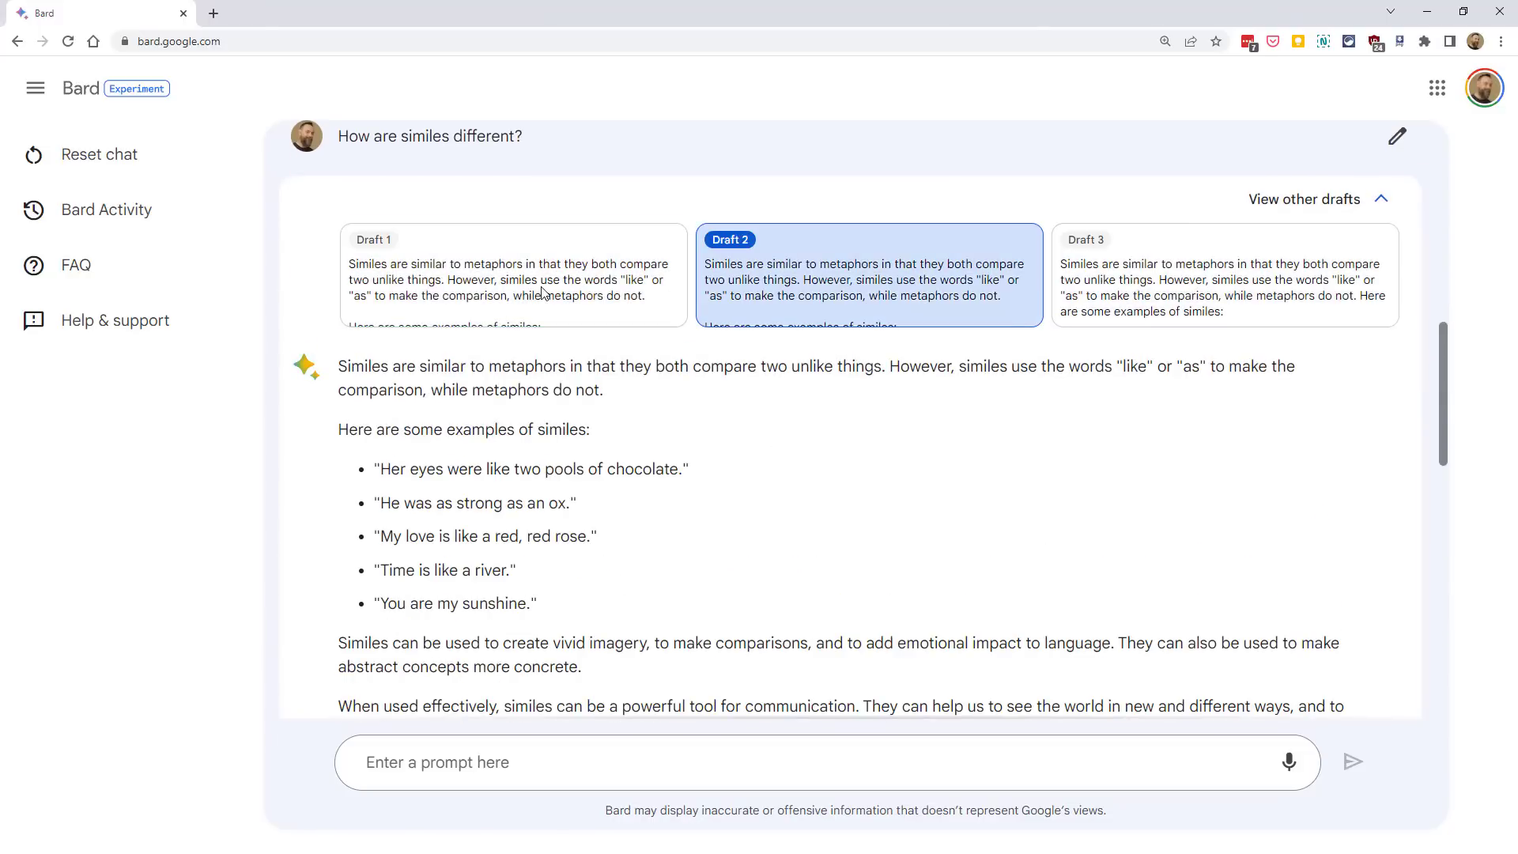
{"action": "scroll", "scroll_direction": "down", "scroll_amount": 3}
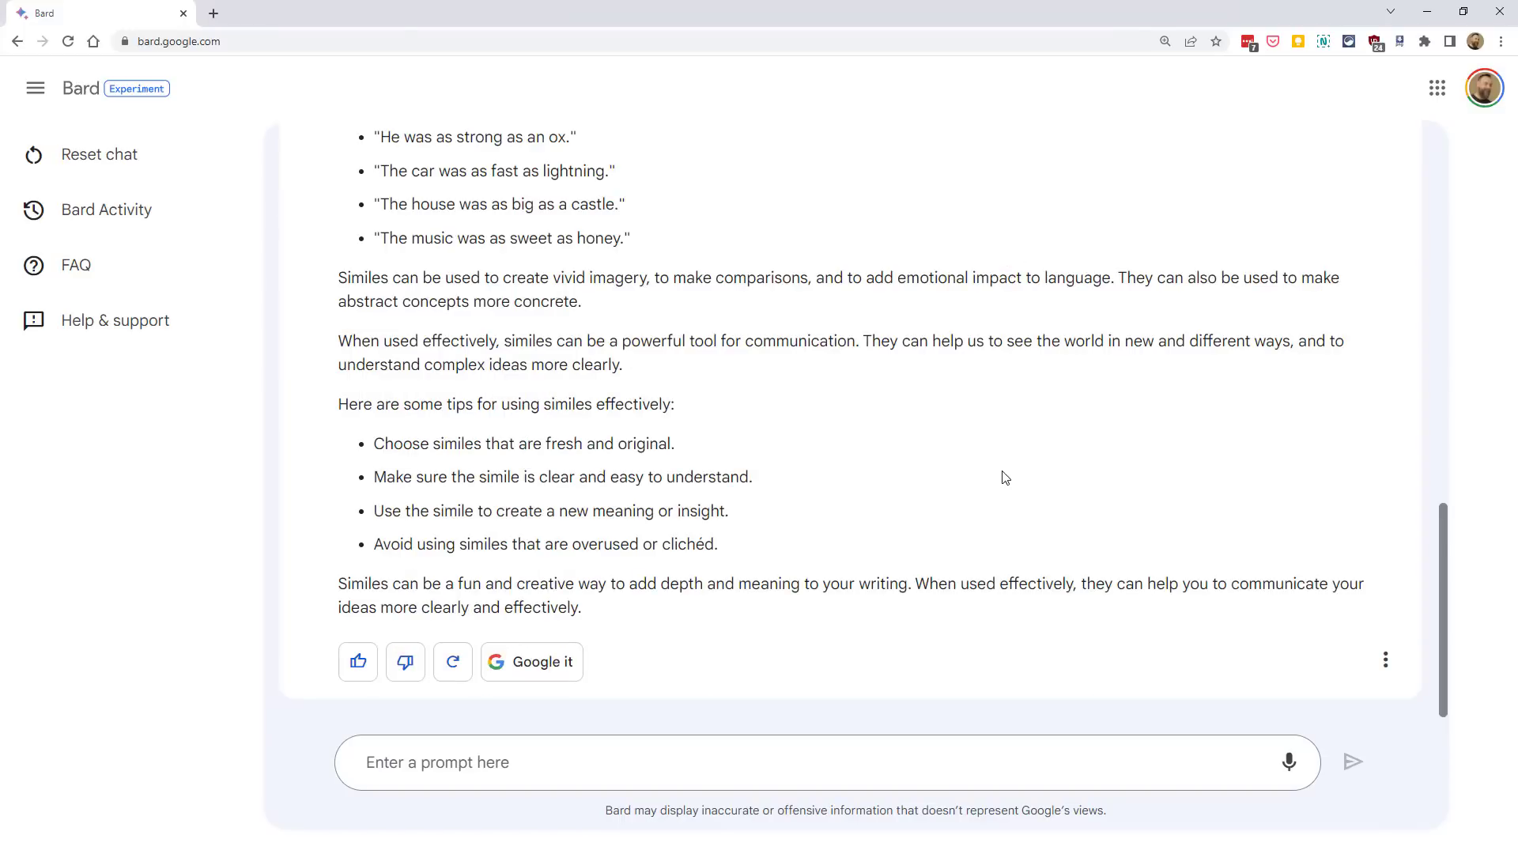
{"action": "mouse_move", "coordinate": [1094, 660]}
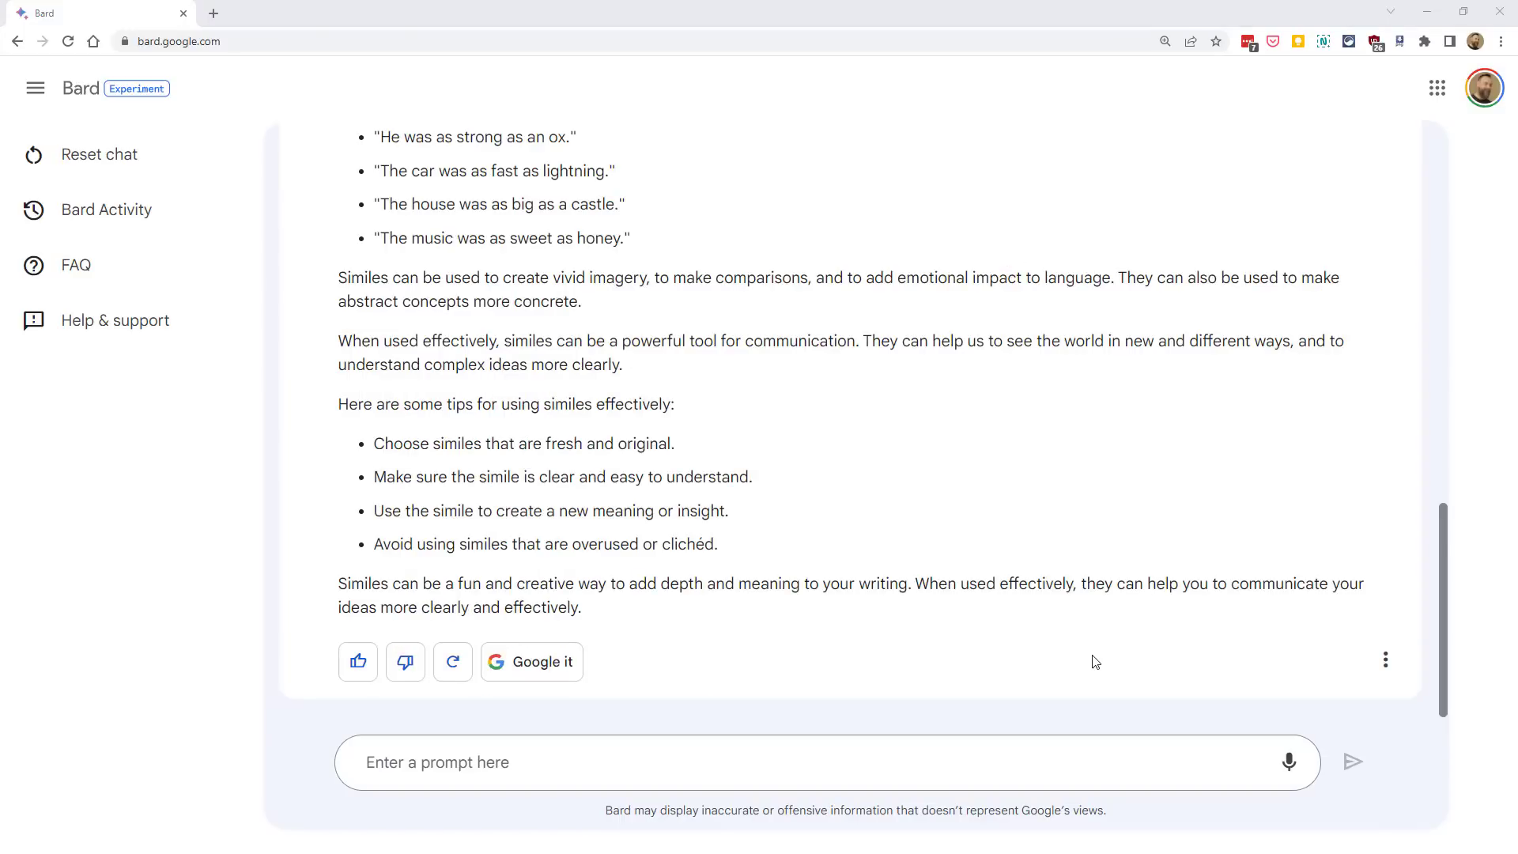
{"action": "mouse_move", "coordinate": [955, 489]}
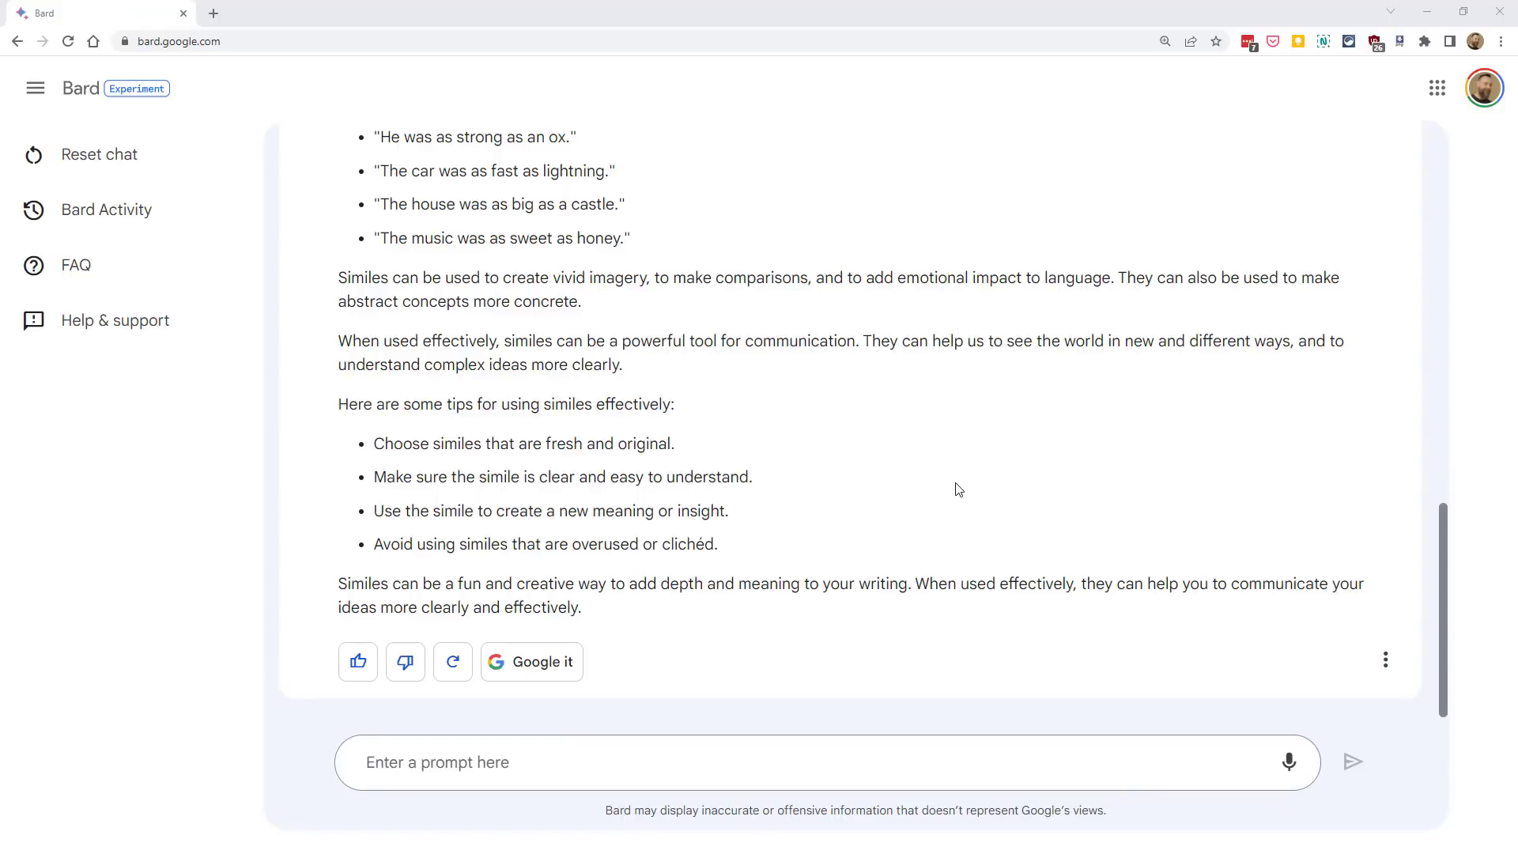
{"action": "mouse_move", "coordinate": [963, 491]}
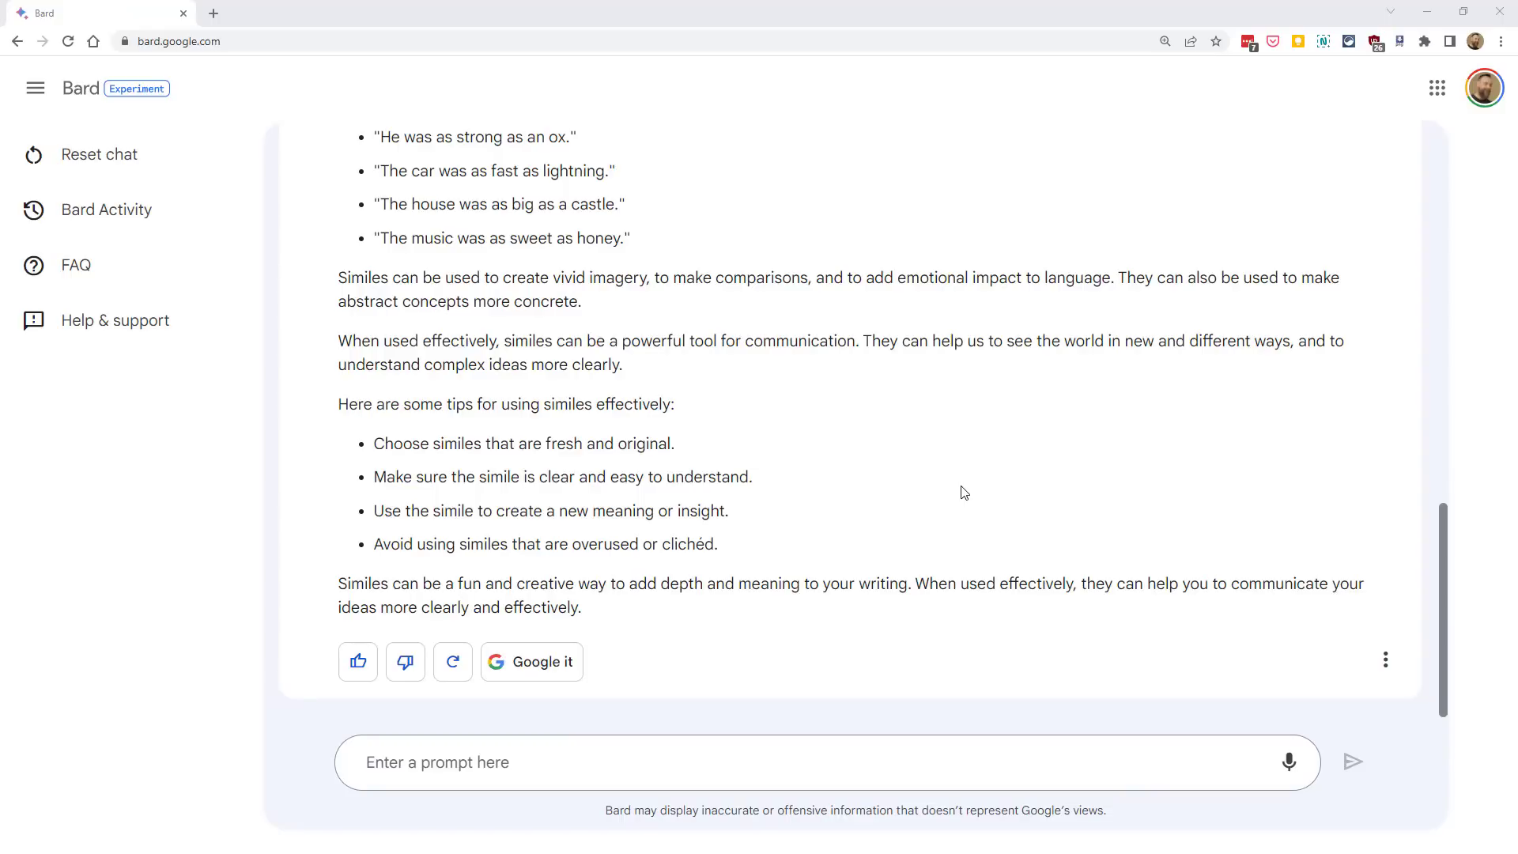
Copy the simile response text from its more-options menu
{"action": "left_click", "coordinate": [1385, 659]}
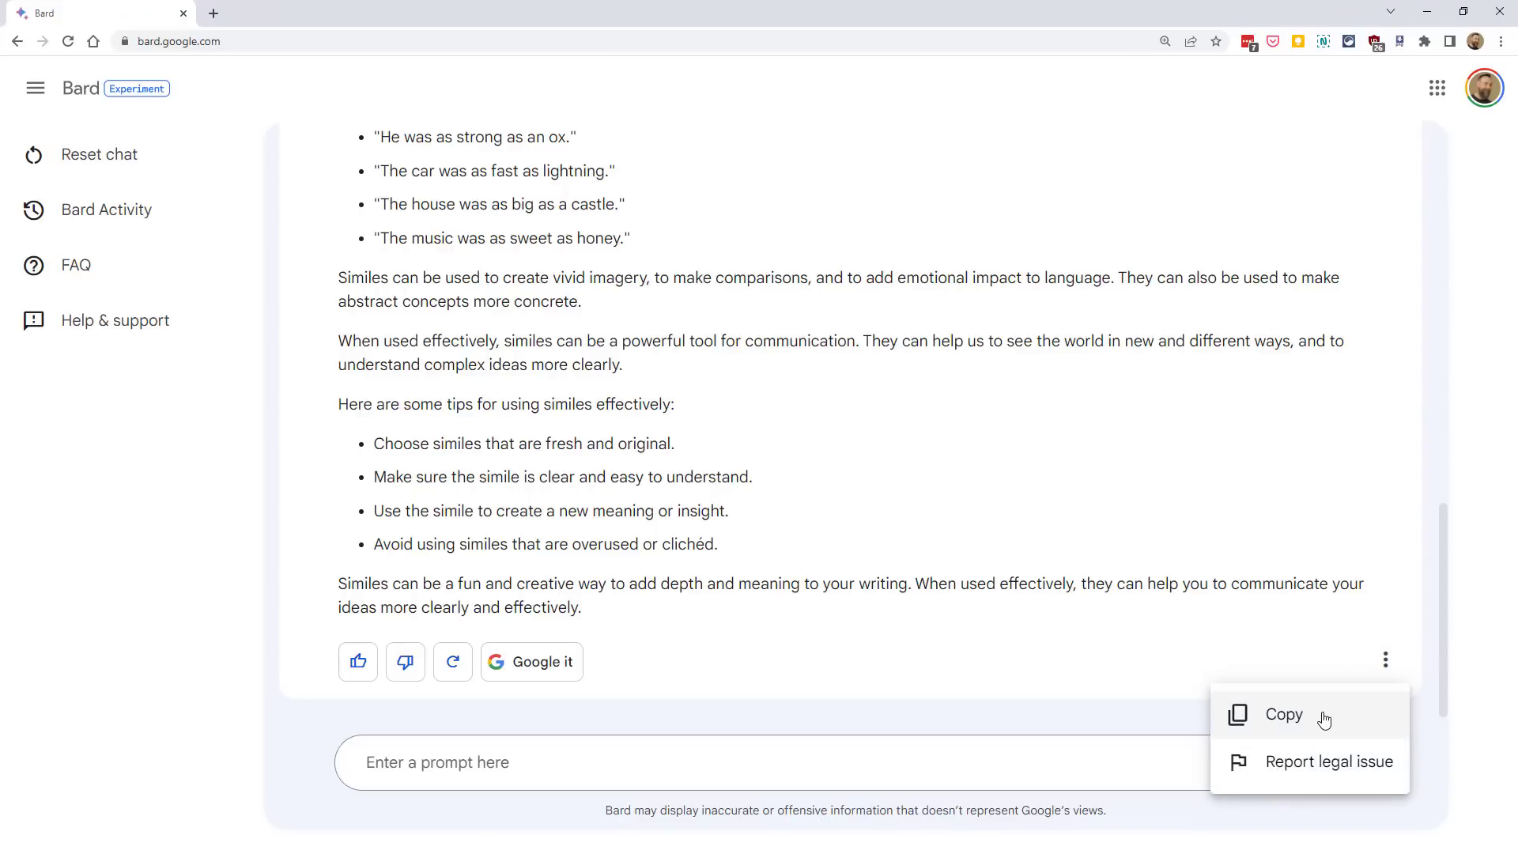
{"action": "left_click", "coordinate": [1282, 714]}
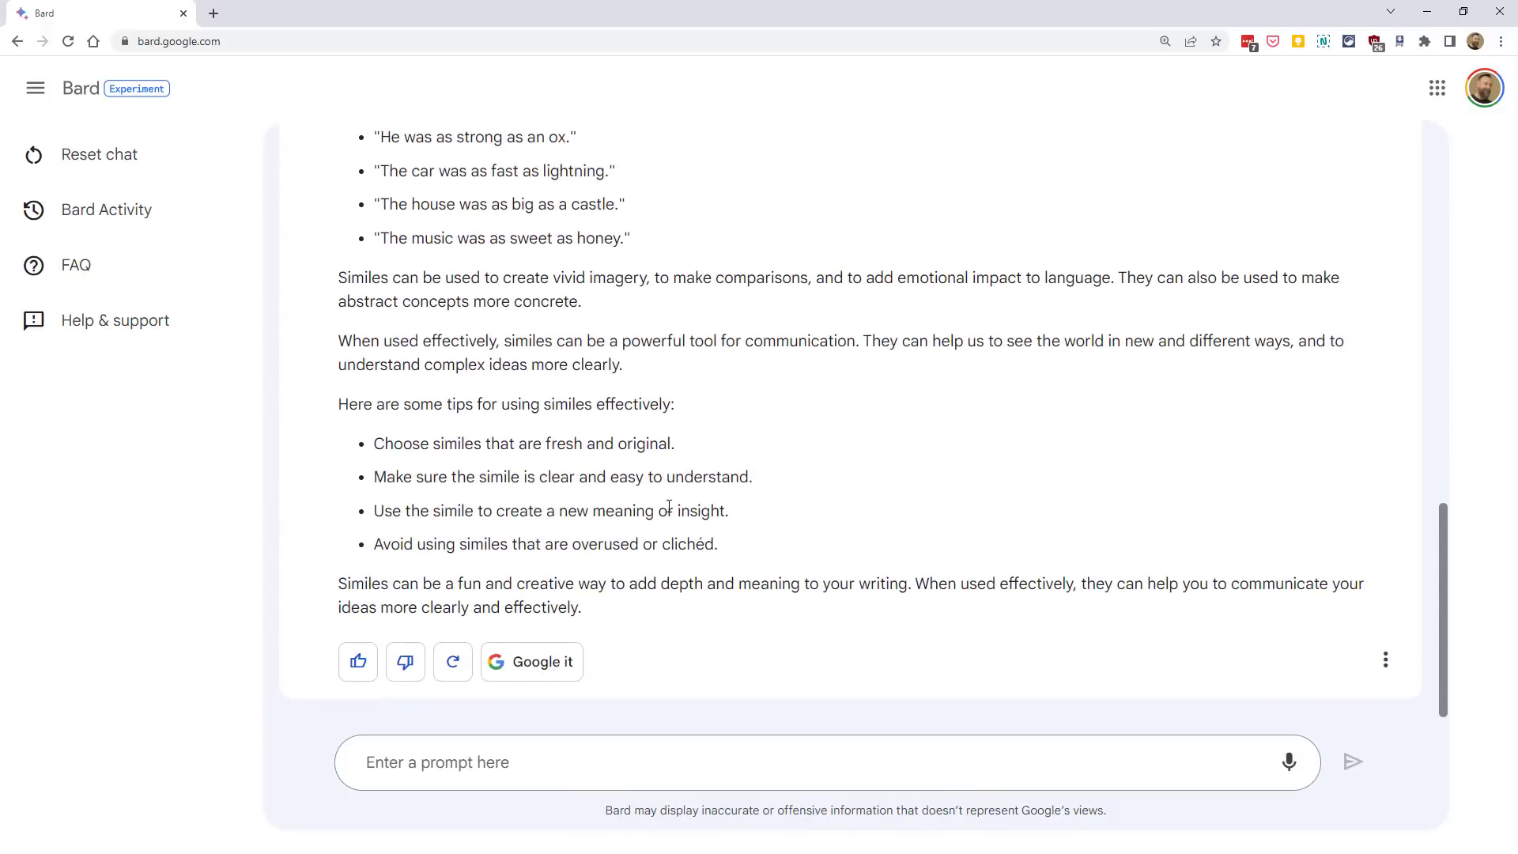
{"action": "mouse_move", "coordinate": [682, 394]}
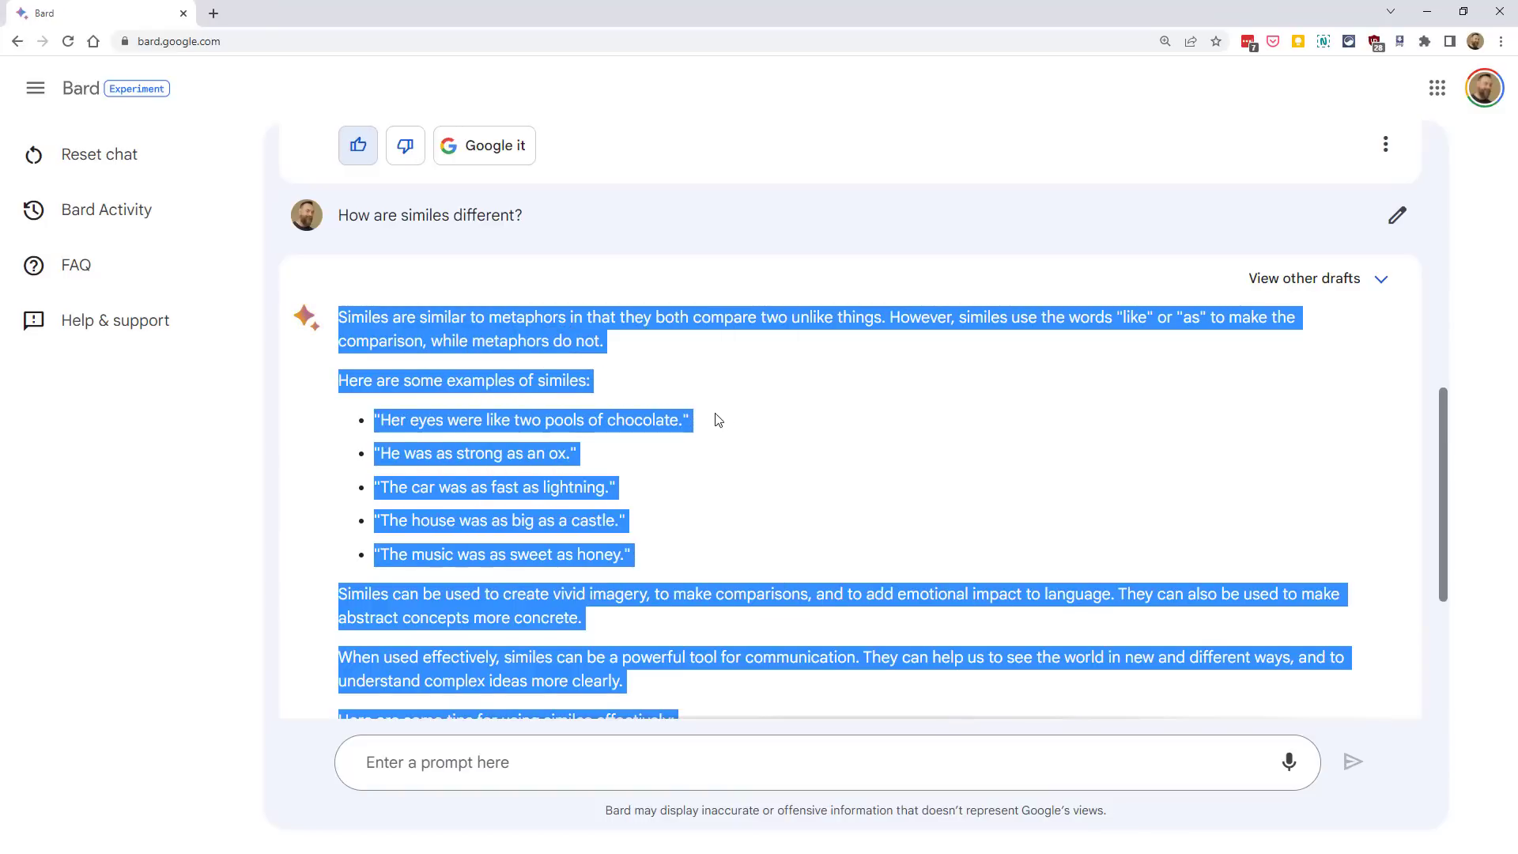
{"action": "mouse_move", "coordinate": [734, 427]}
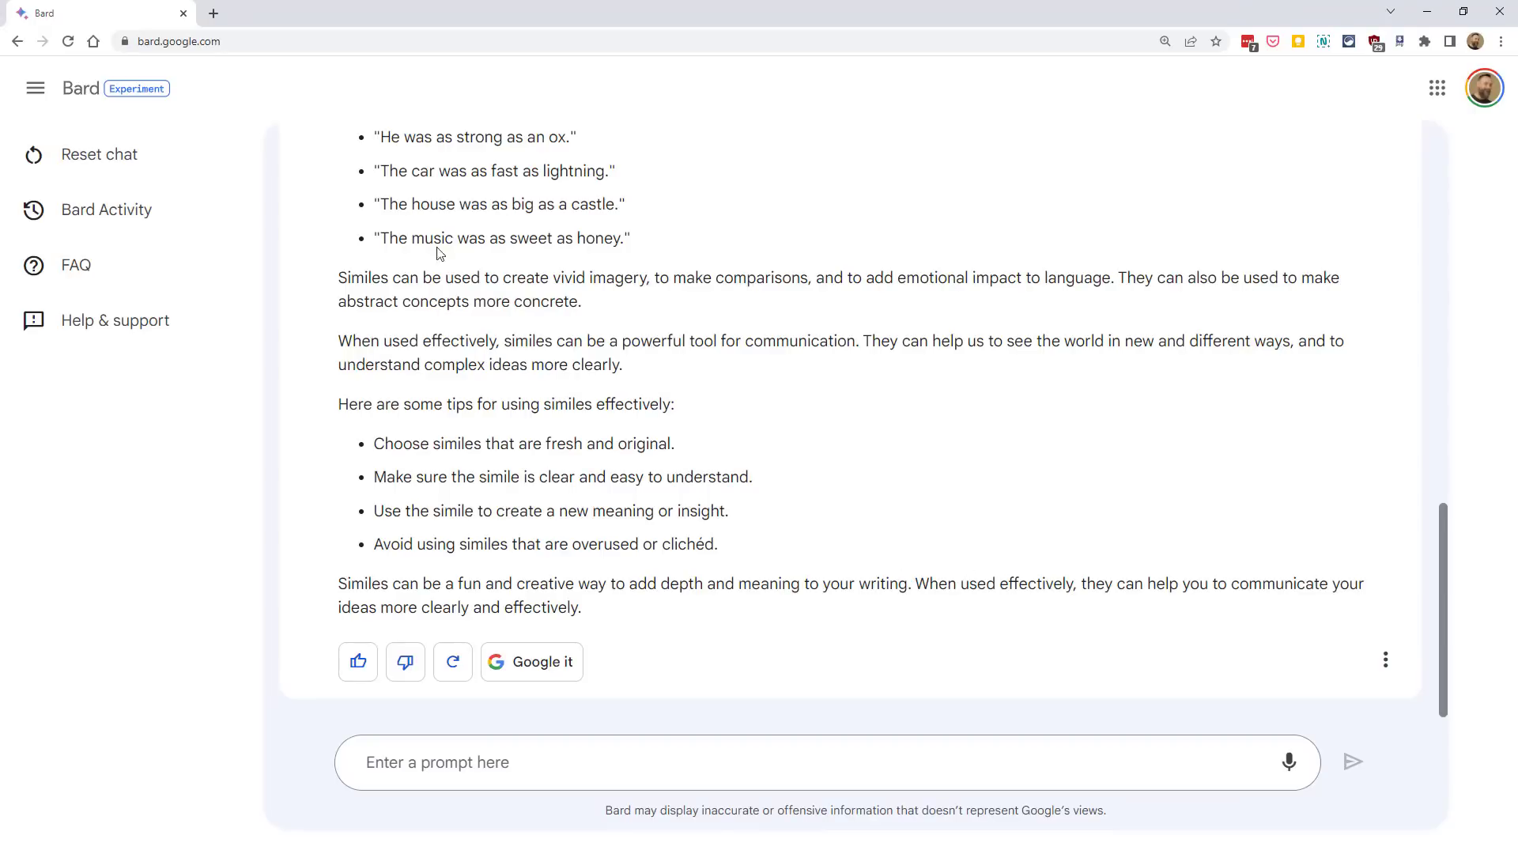
{"action": "mouse_move", "coordinate": [96, 155]}
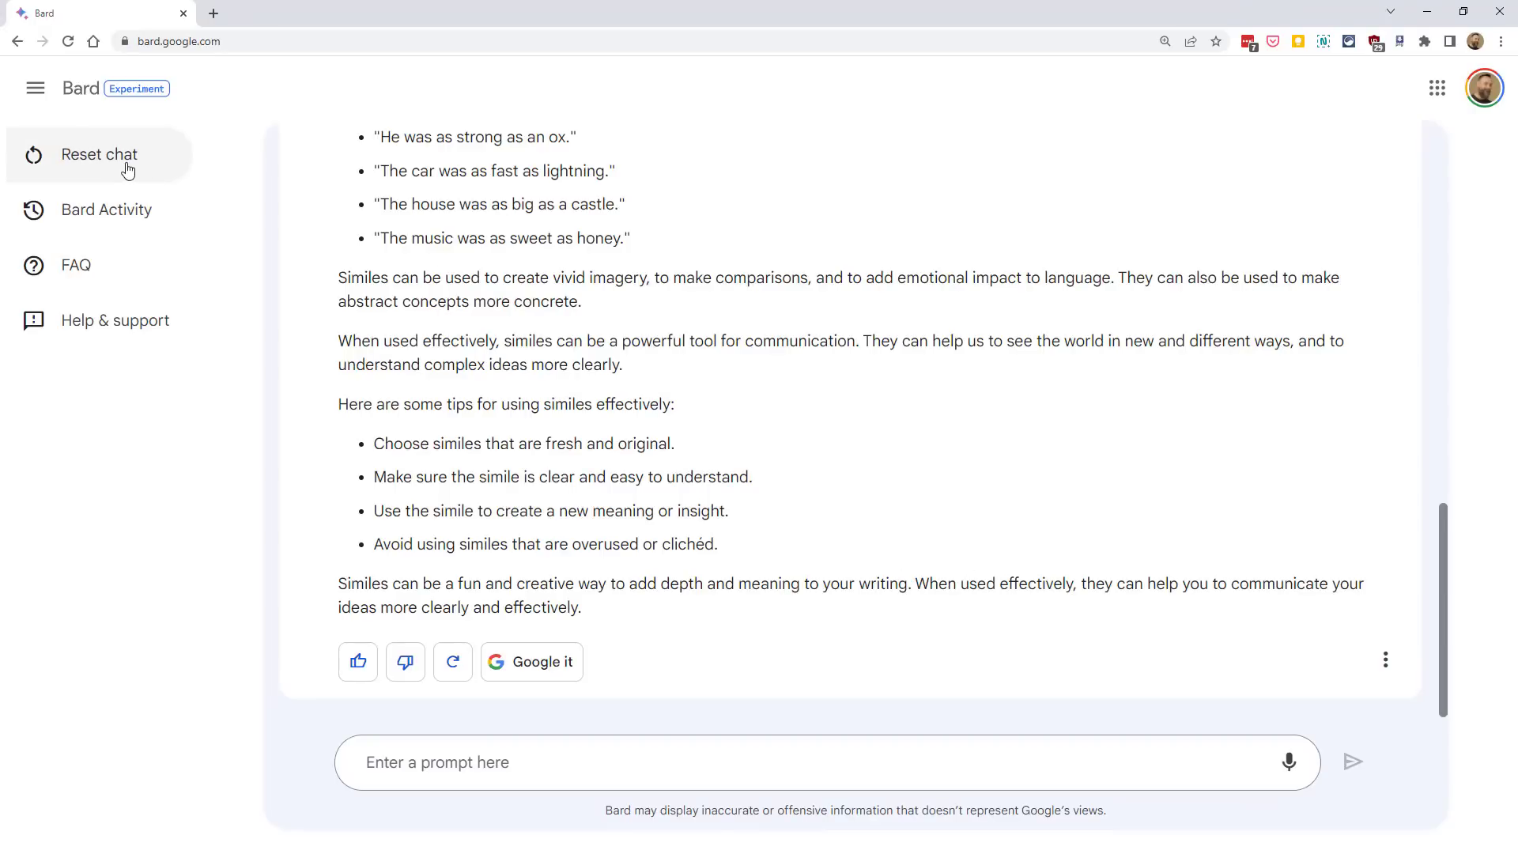
Reset the chat and confirm, clearing the metaphor and simile conversation
{"action": "left_click", "coordinate": [97, 153]}
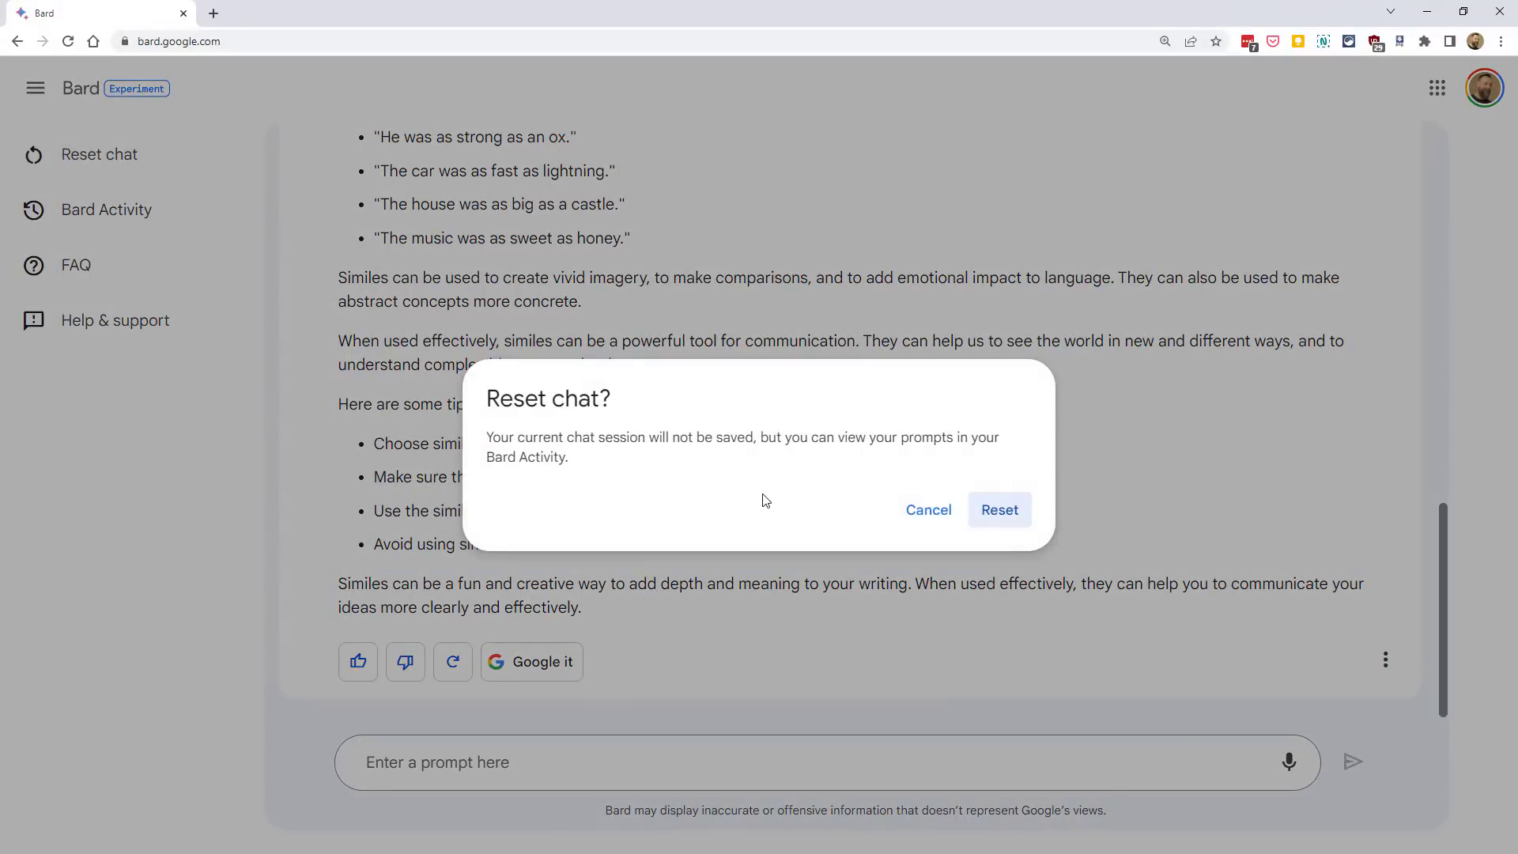
{"action": "mouse_move", "coordinate": [765, 496]}
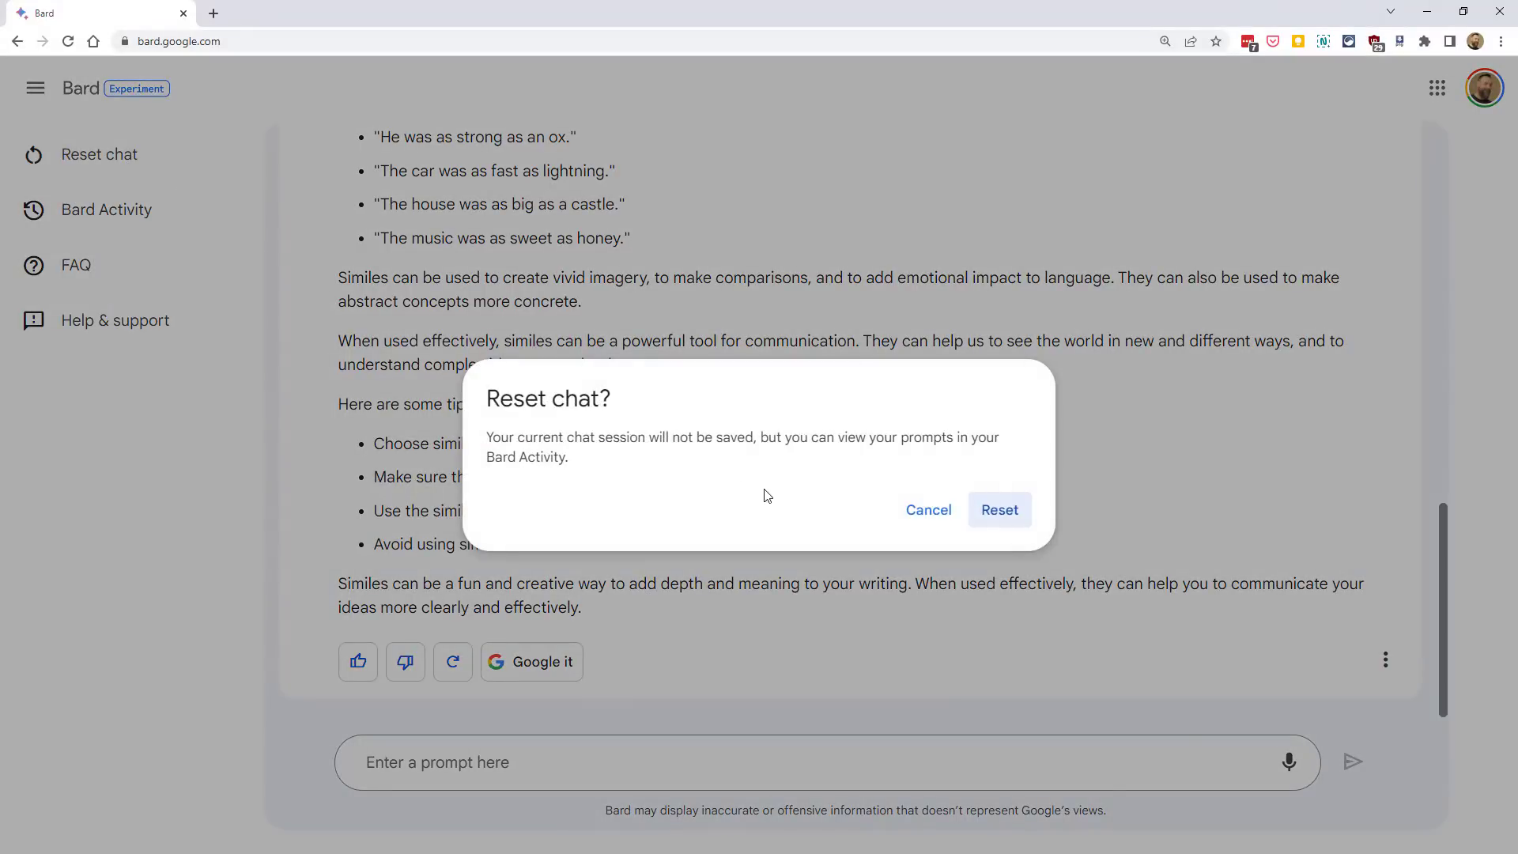
{"action": "mouse_move", "coordinate": [769, 491]}
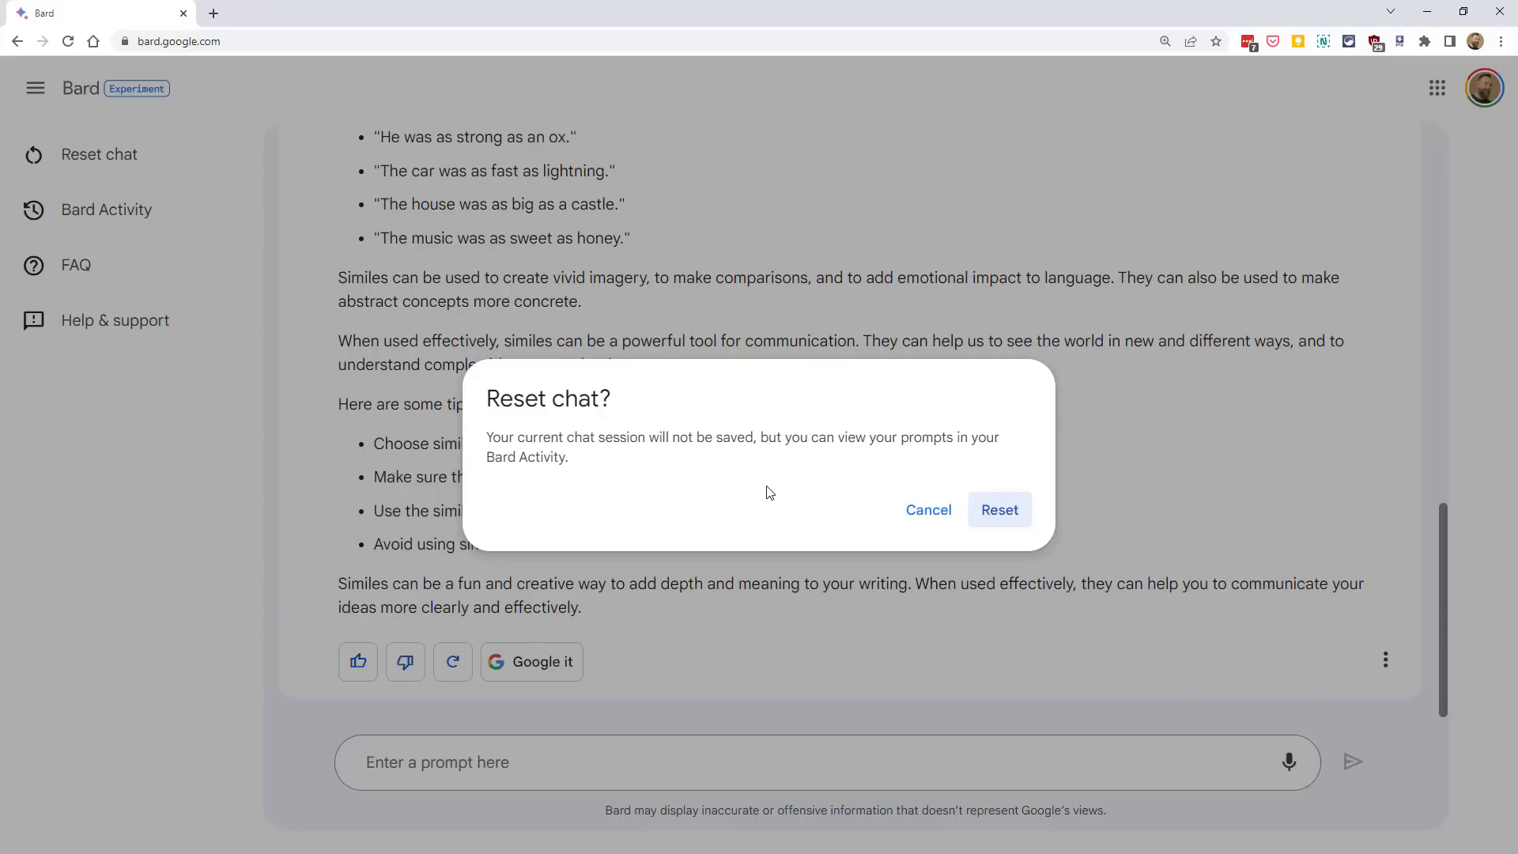
{"action": "mouse_move", "coordinate": [1005, 530]}
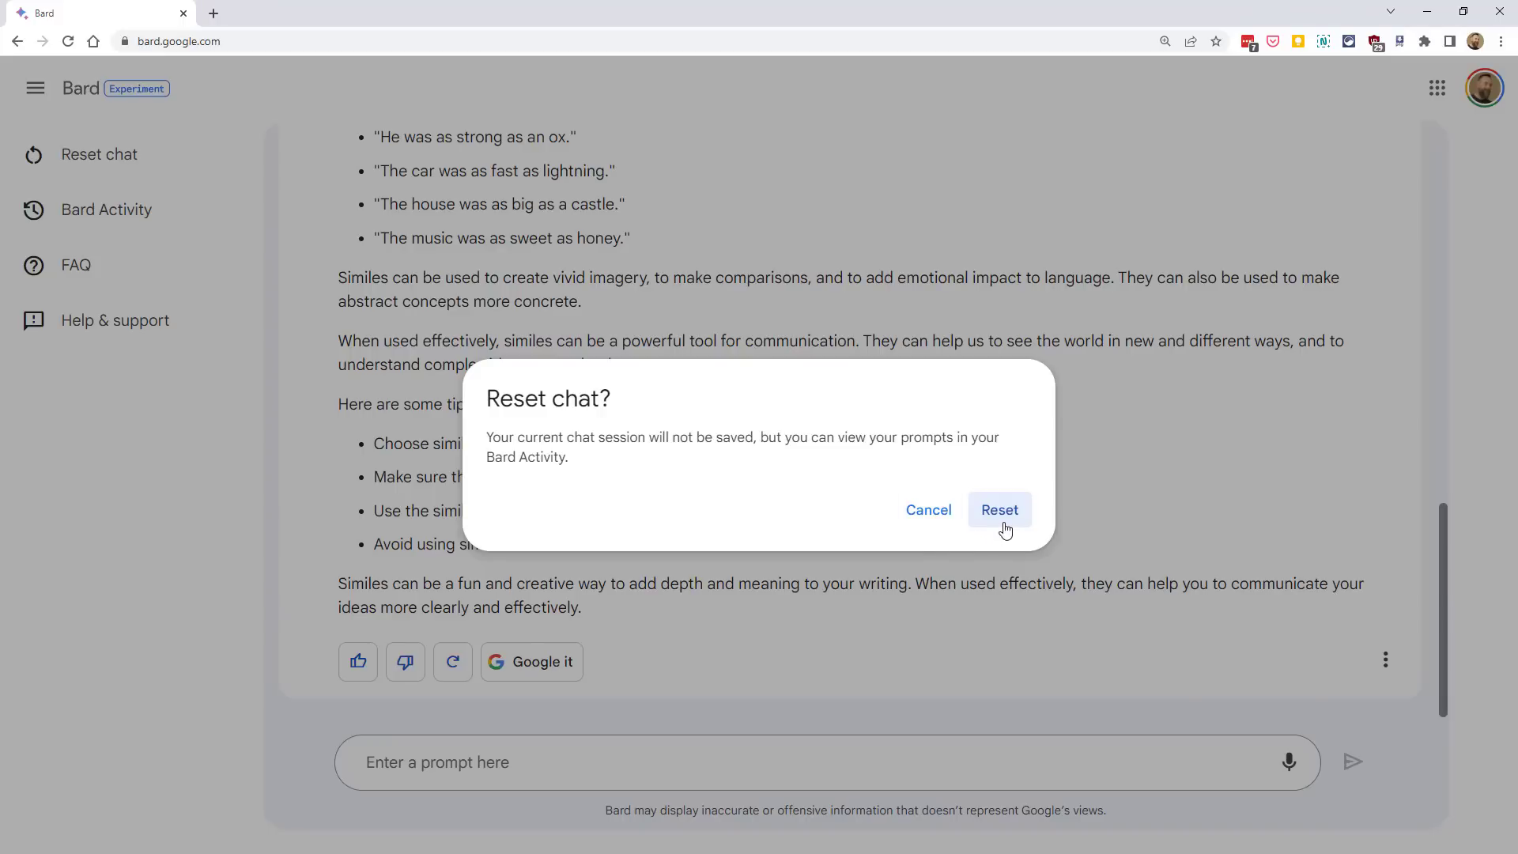
{"action": "left_click", "coordinate": [997, 510]}
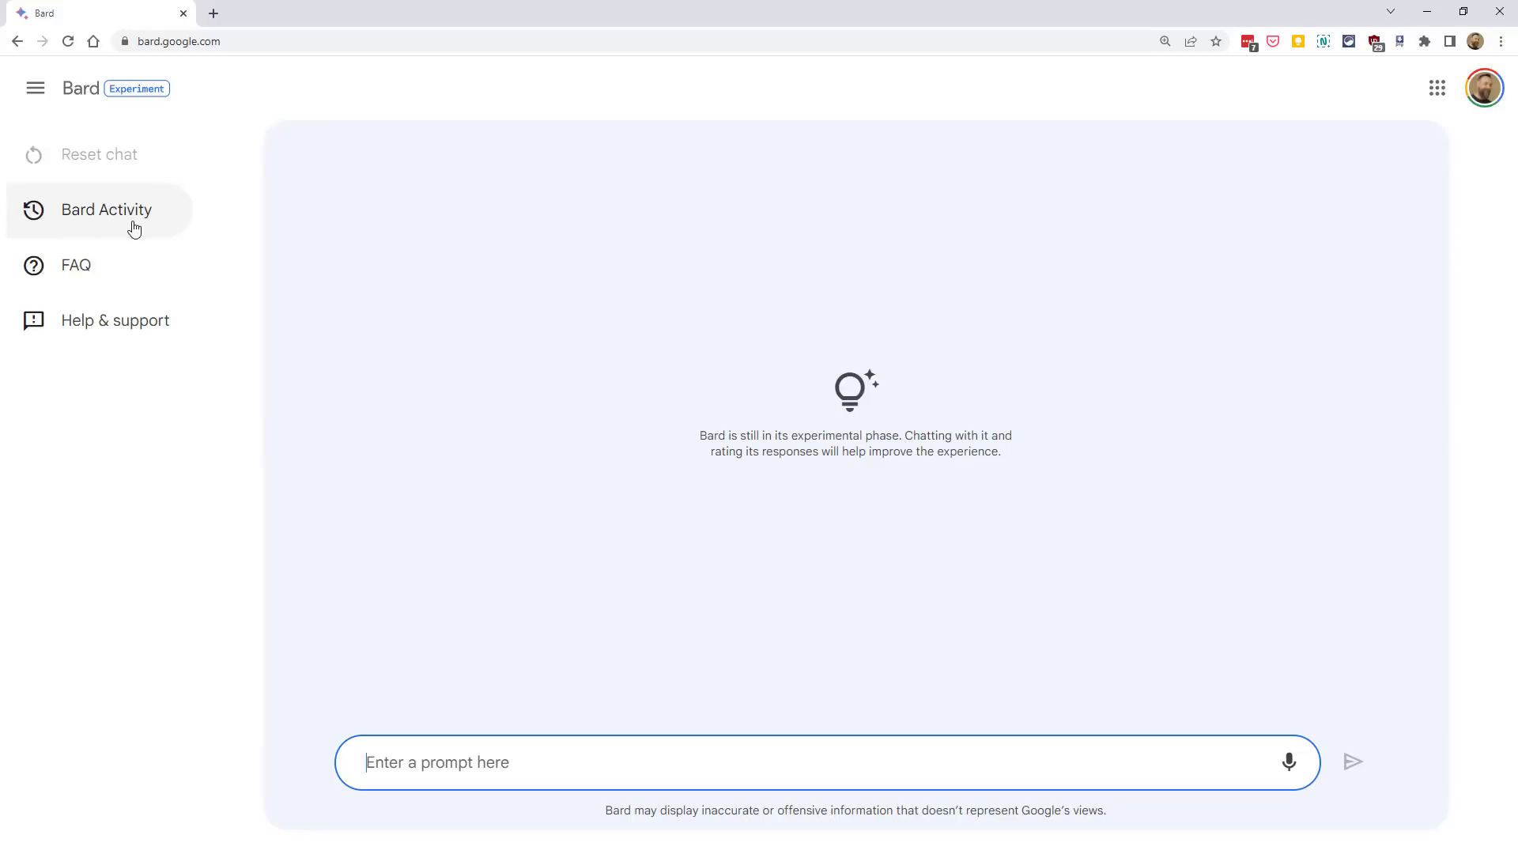
{"action": "mouse_move", "coordinate": [102, 225]}
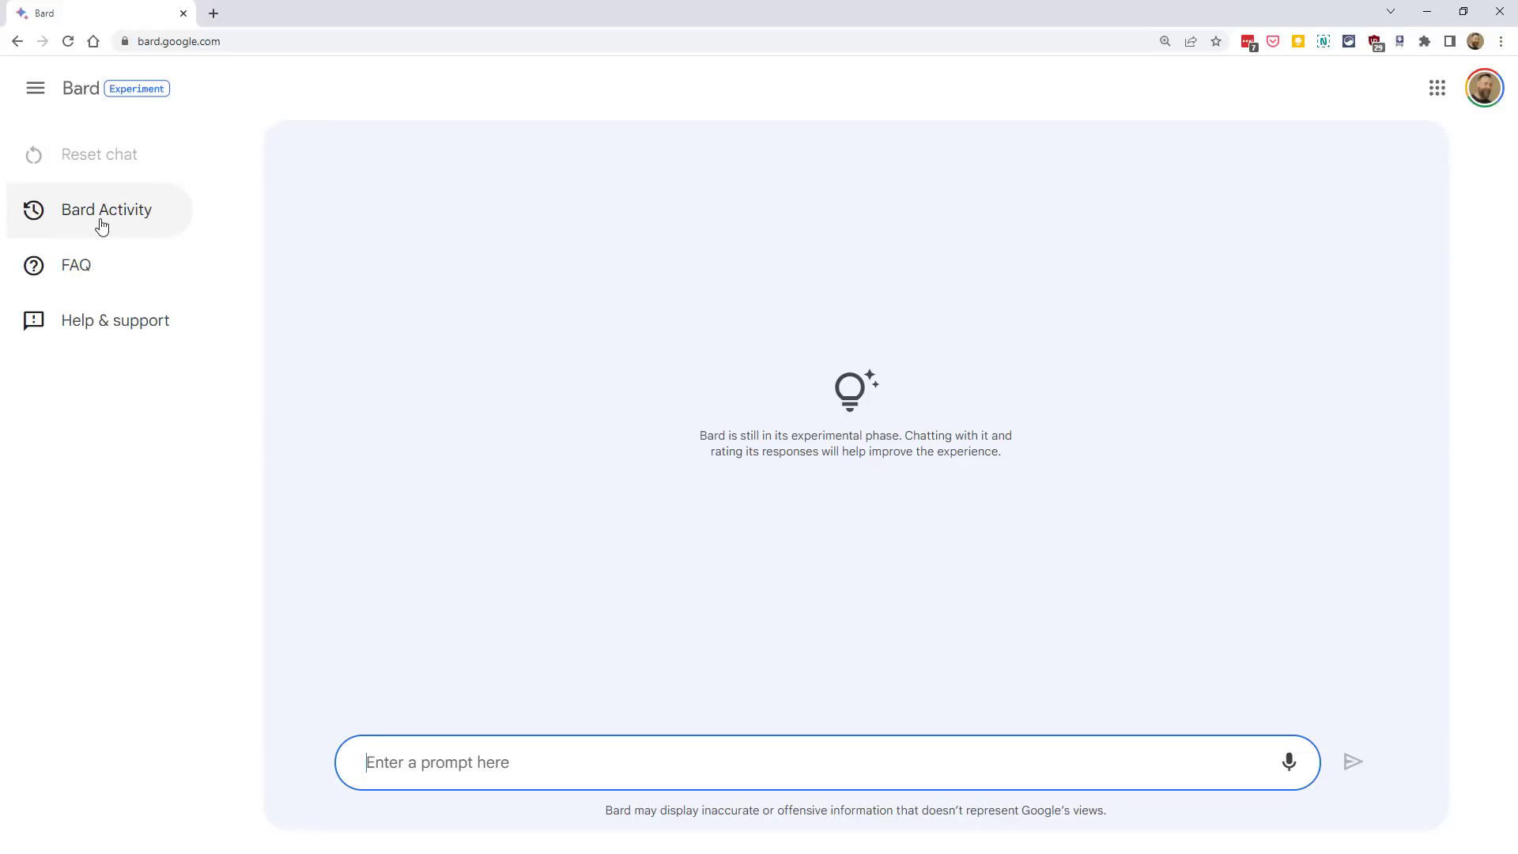
View Bard Activity in My Activity and show details of the similes prompt entry
{"action": "left_click", "coordinate": [106, 208]}
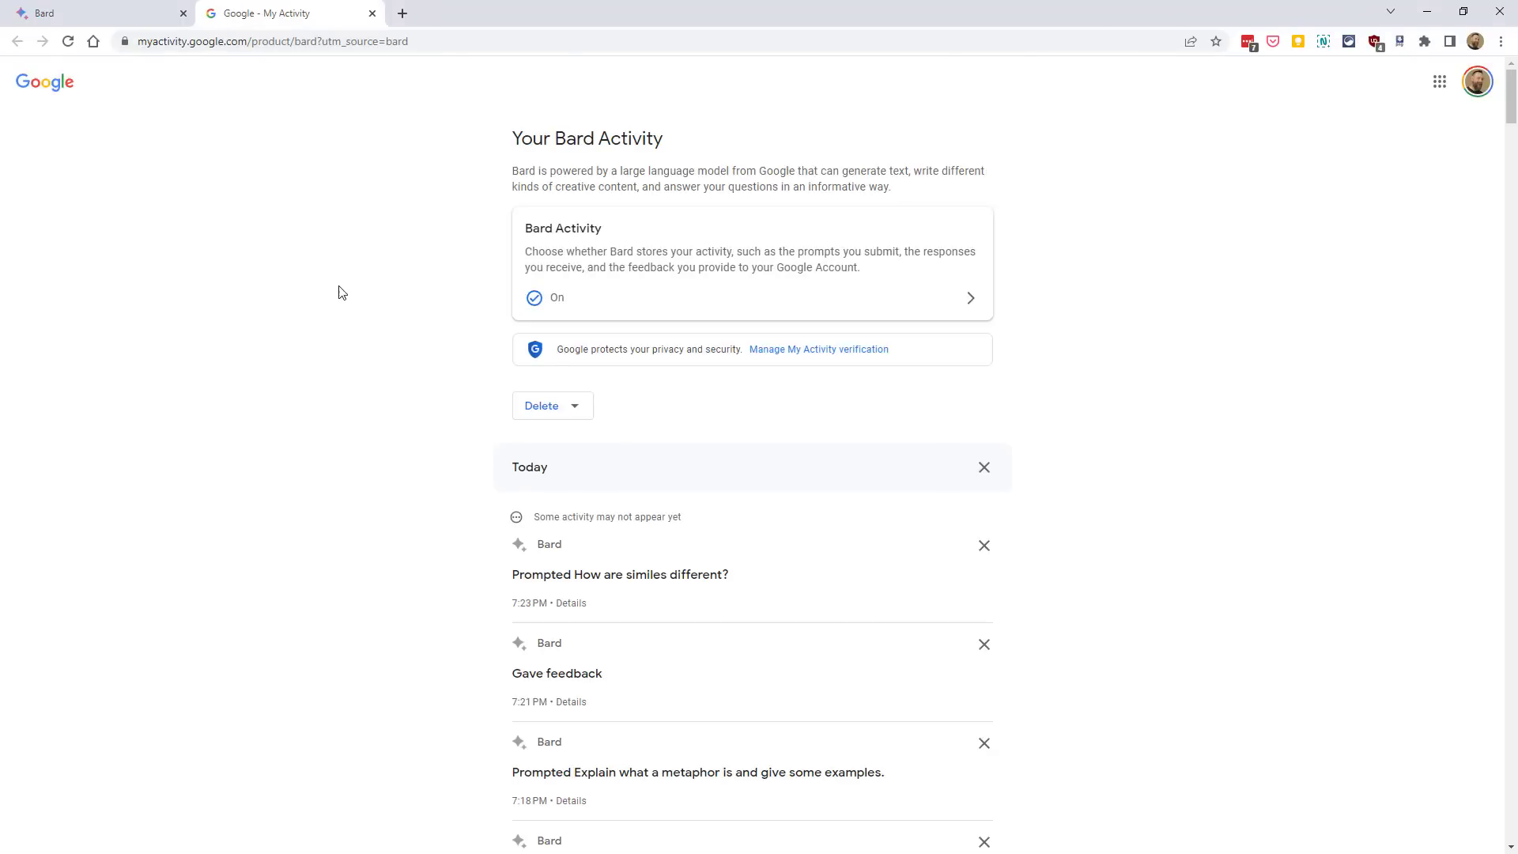
{"action": "scroll", "scroll_direction": "down", "scroll_amount": 3}
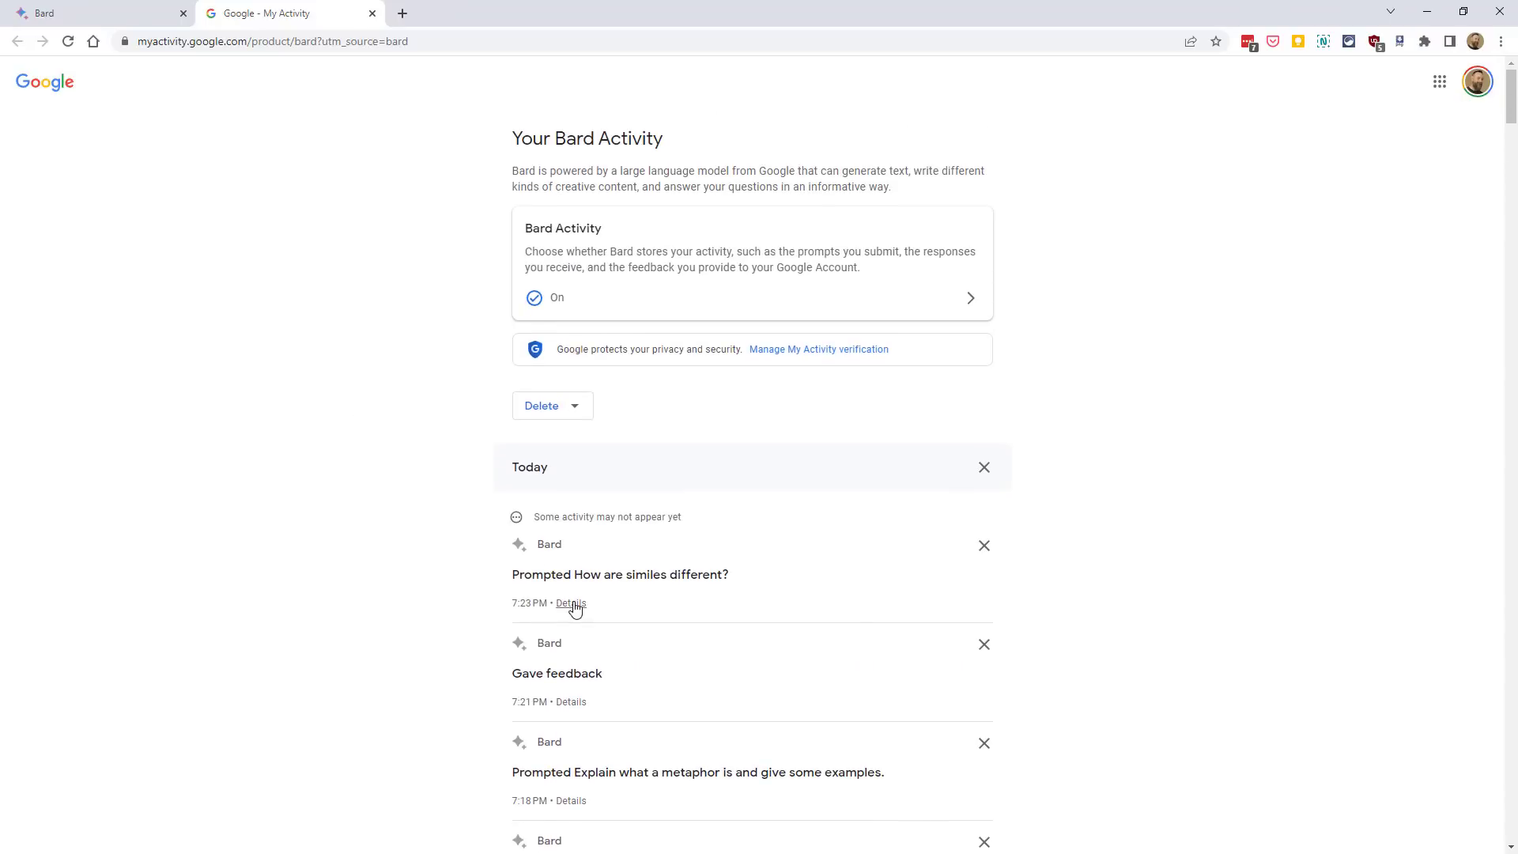
{"action": "left_click", "coordinate": [571, 603]}
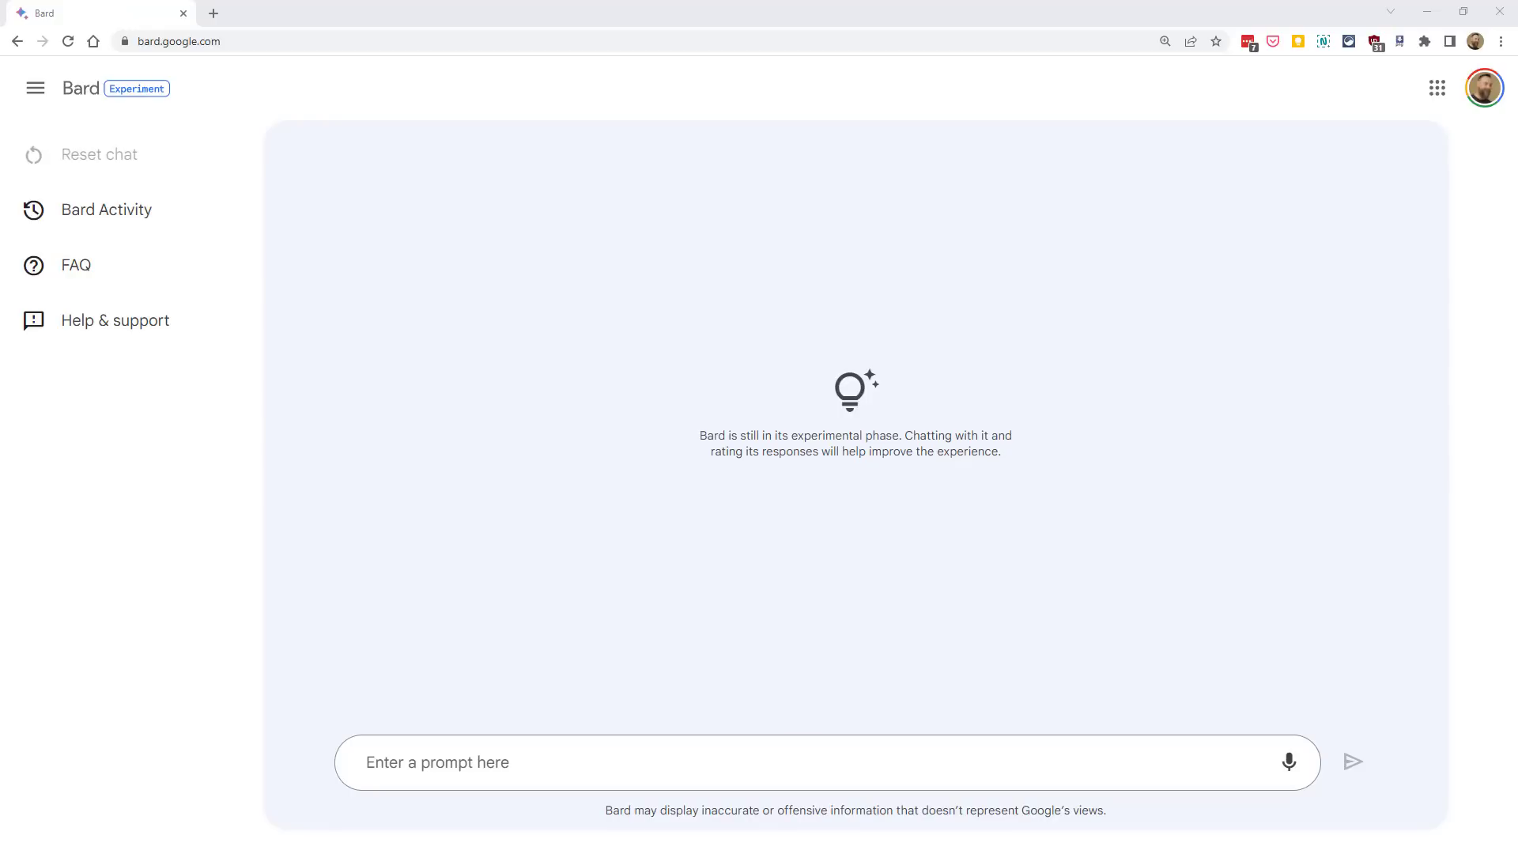
{"action": "mouse_move", "coordinate": [435, 610]}
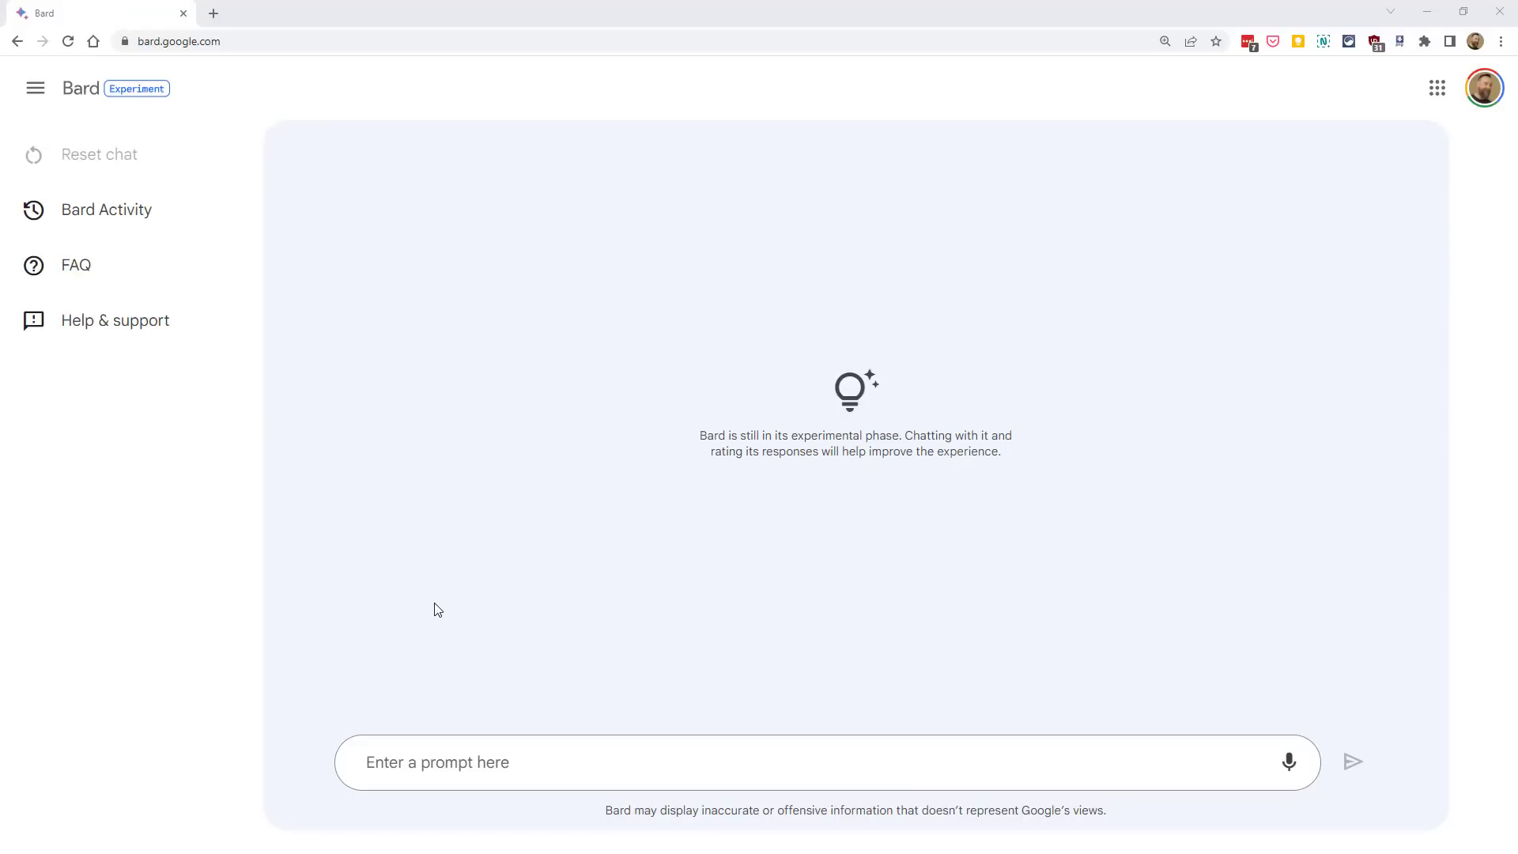
Ask Bard to create DOK Level 1 questions about the book "Charlotte's Web"
{"action": "left_click", "coordinate": [464, 762]}
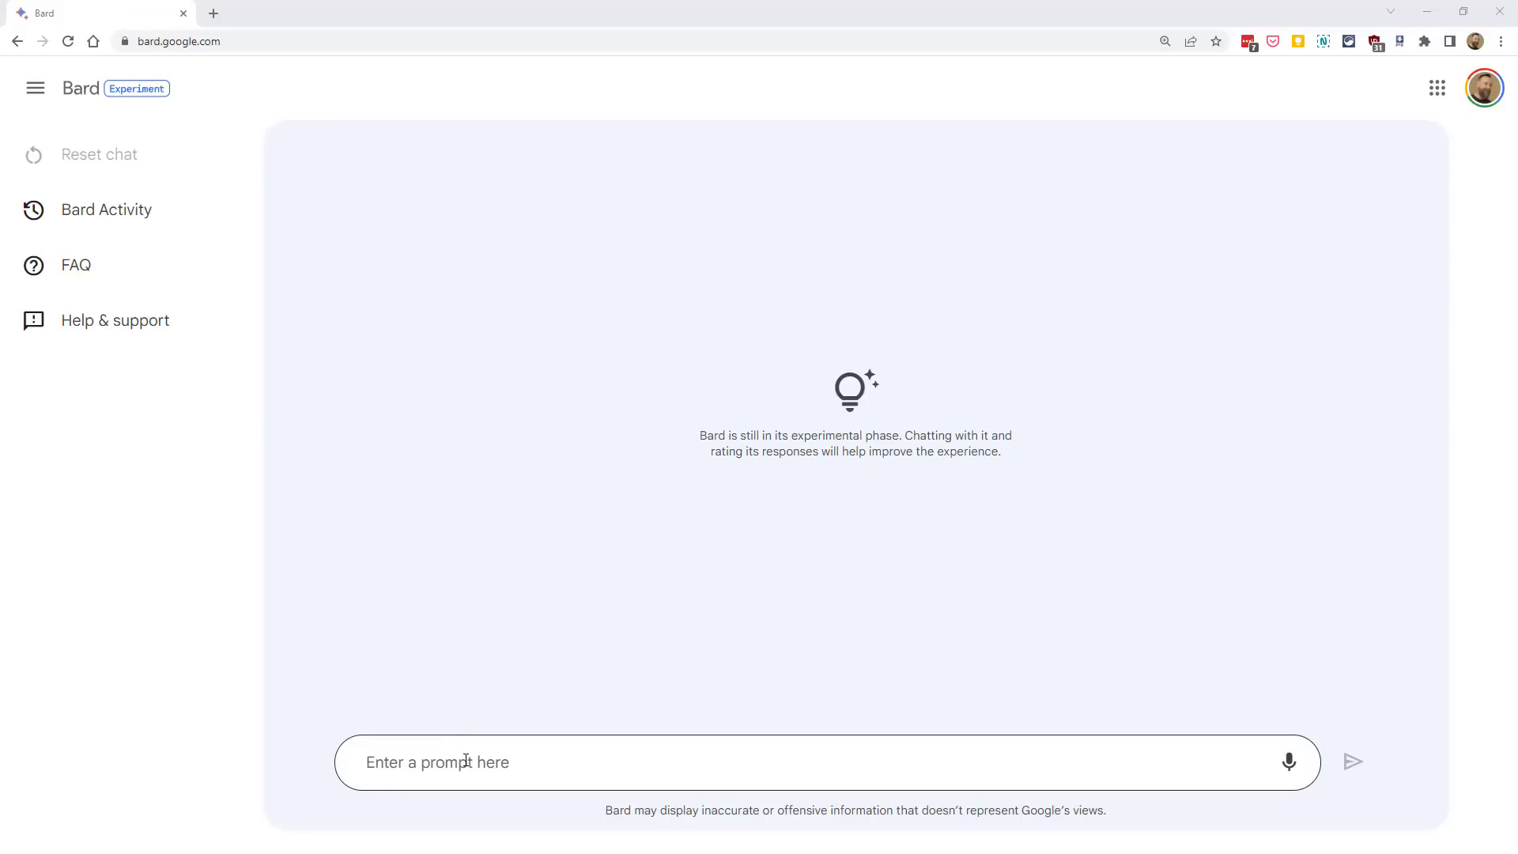
{"action": "type", "text": "Create DOK Level 1 questions about the book \"Charlotte's Web\""}
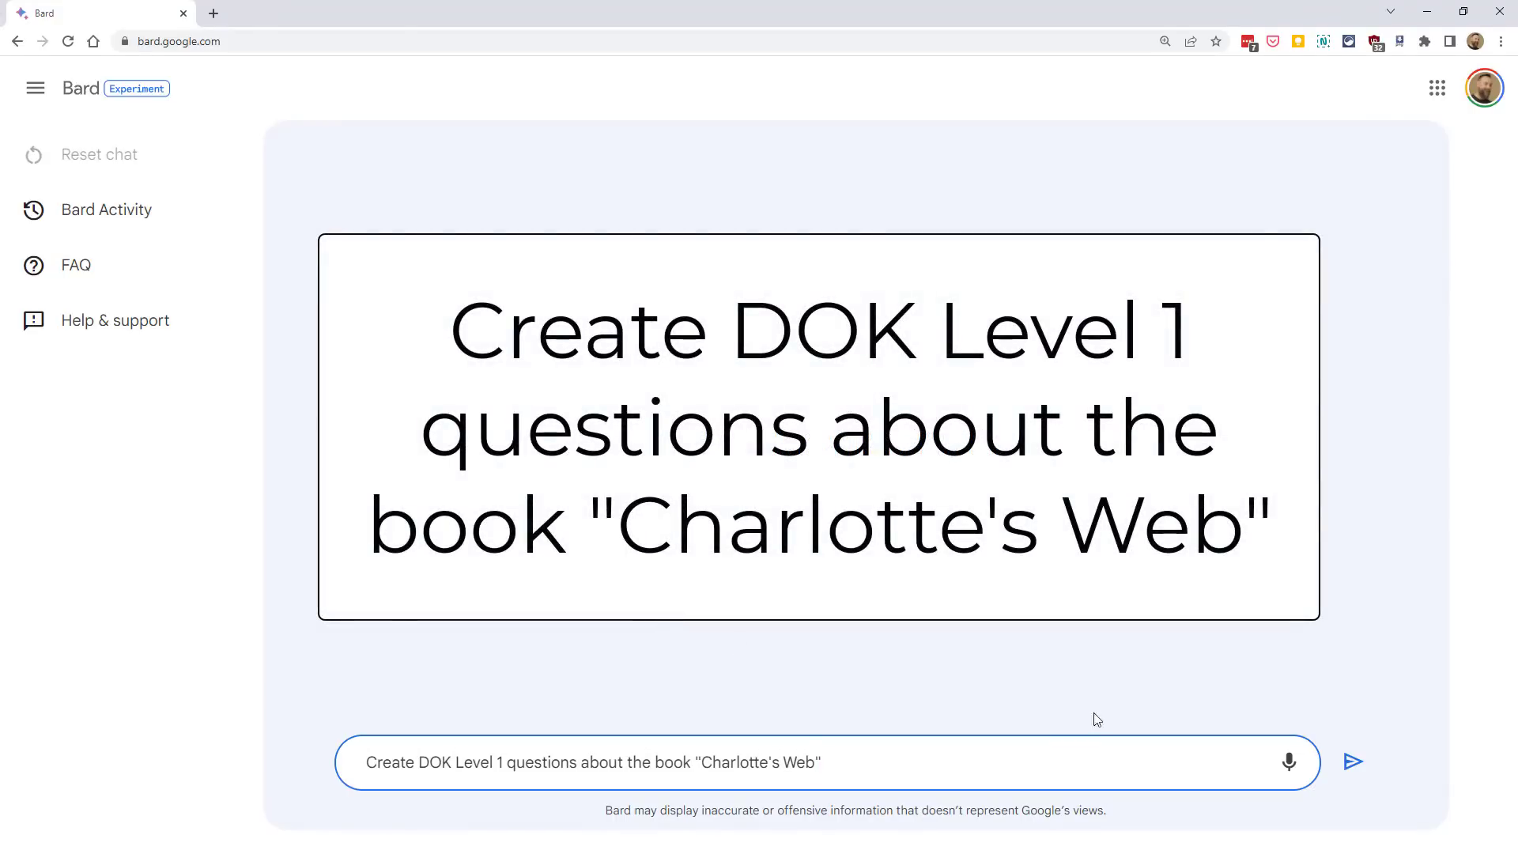
{"action": "mouse_move", "coordinate": [1277, 678]}
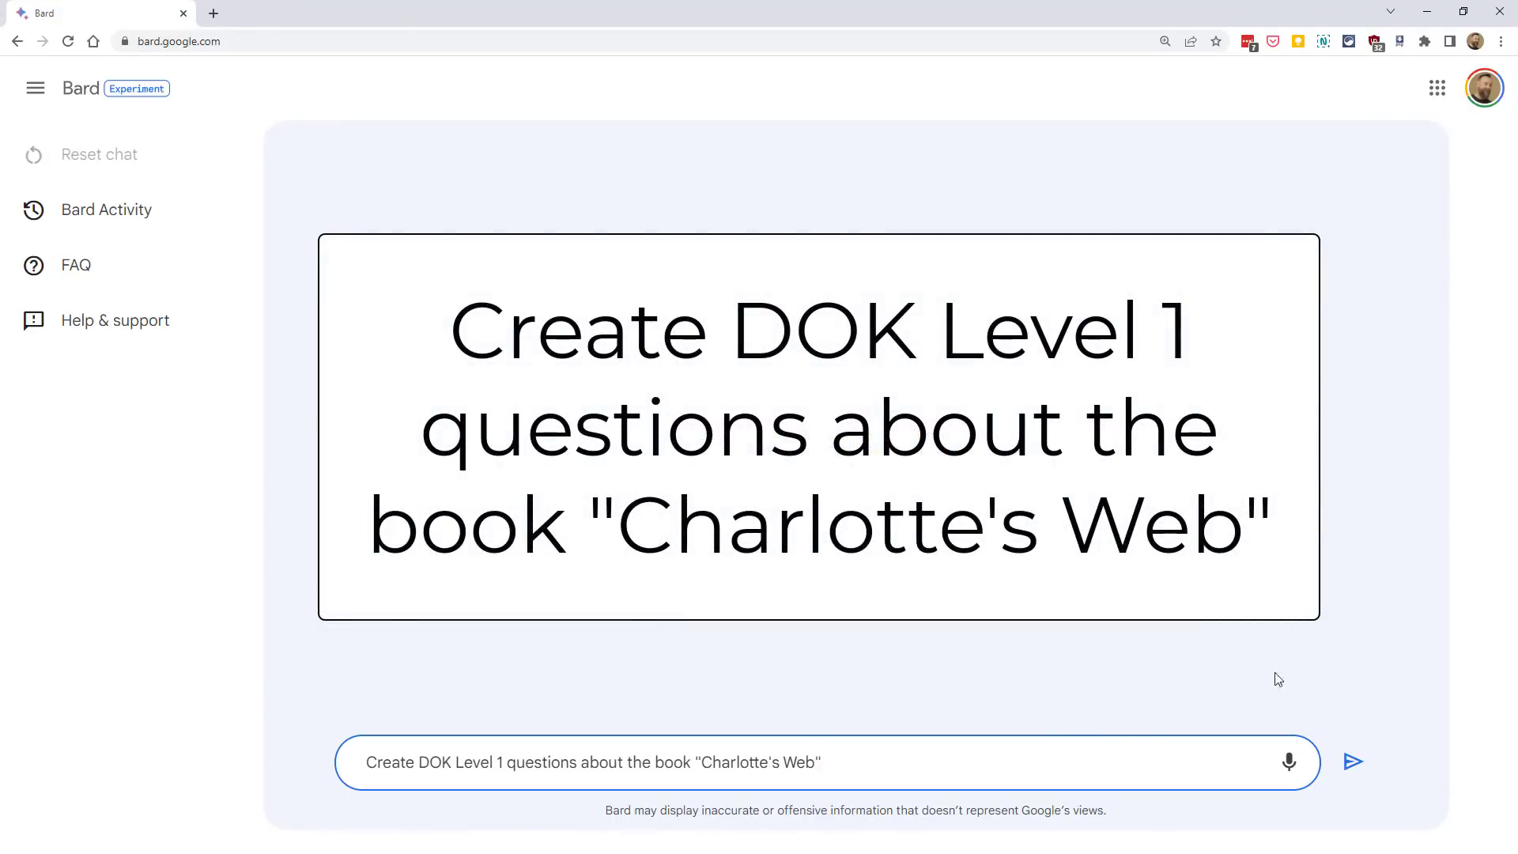
{"action": "left_click", "coordinate": [1352, 762]}
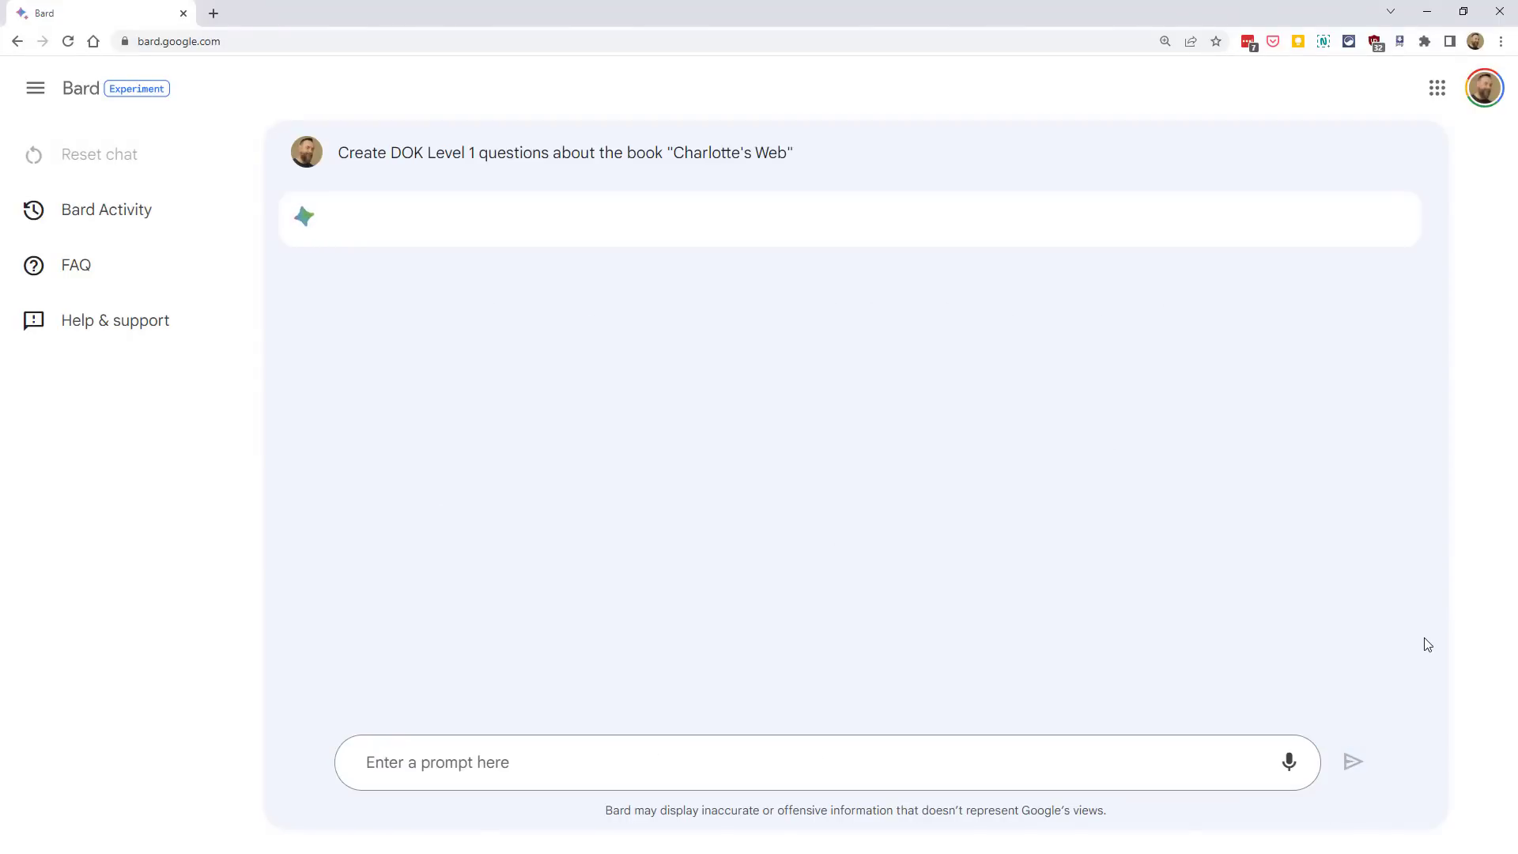
{"action": "left_click", "coordinate": [1351, 762]}
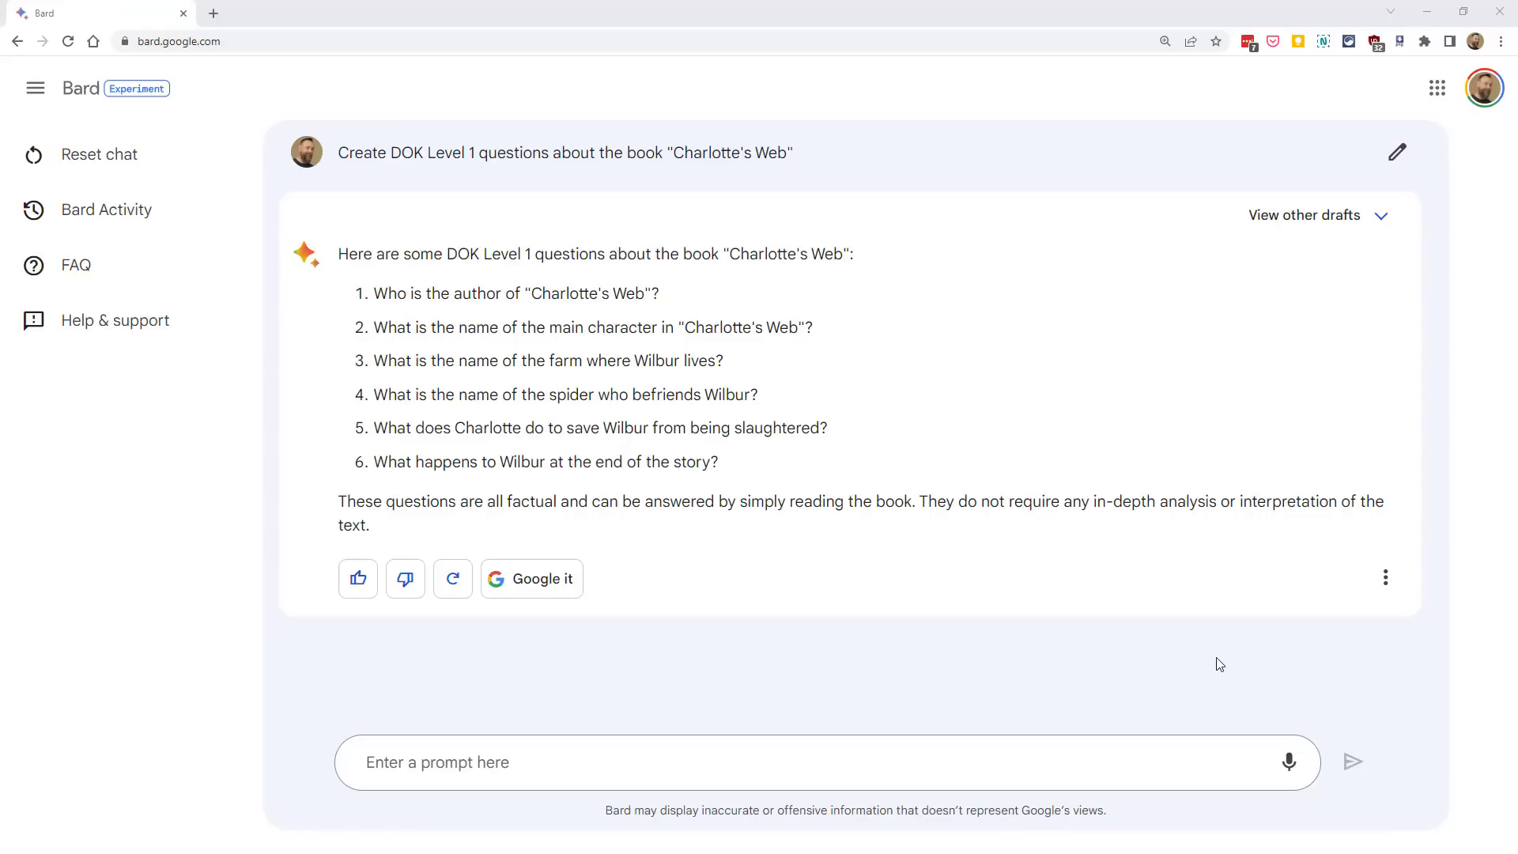
Ask for DOK Level 4 questions about "Charlotte's Web", compare drafts and settle on Draft 3, then reset the chat
{"action": "left_click", "coordinate": [822, 762]}
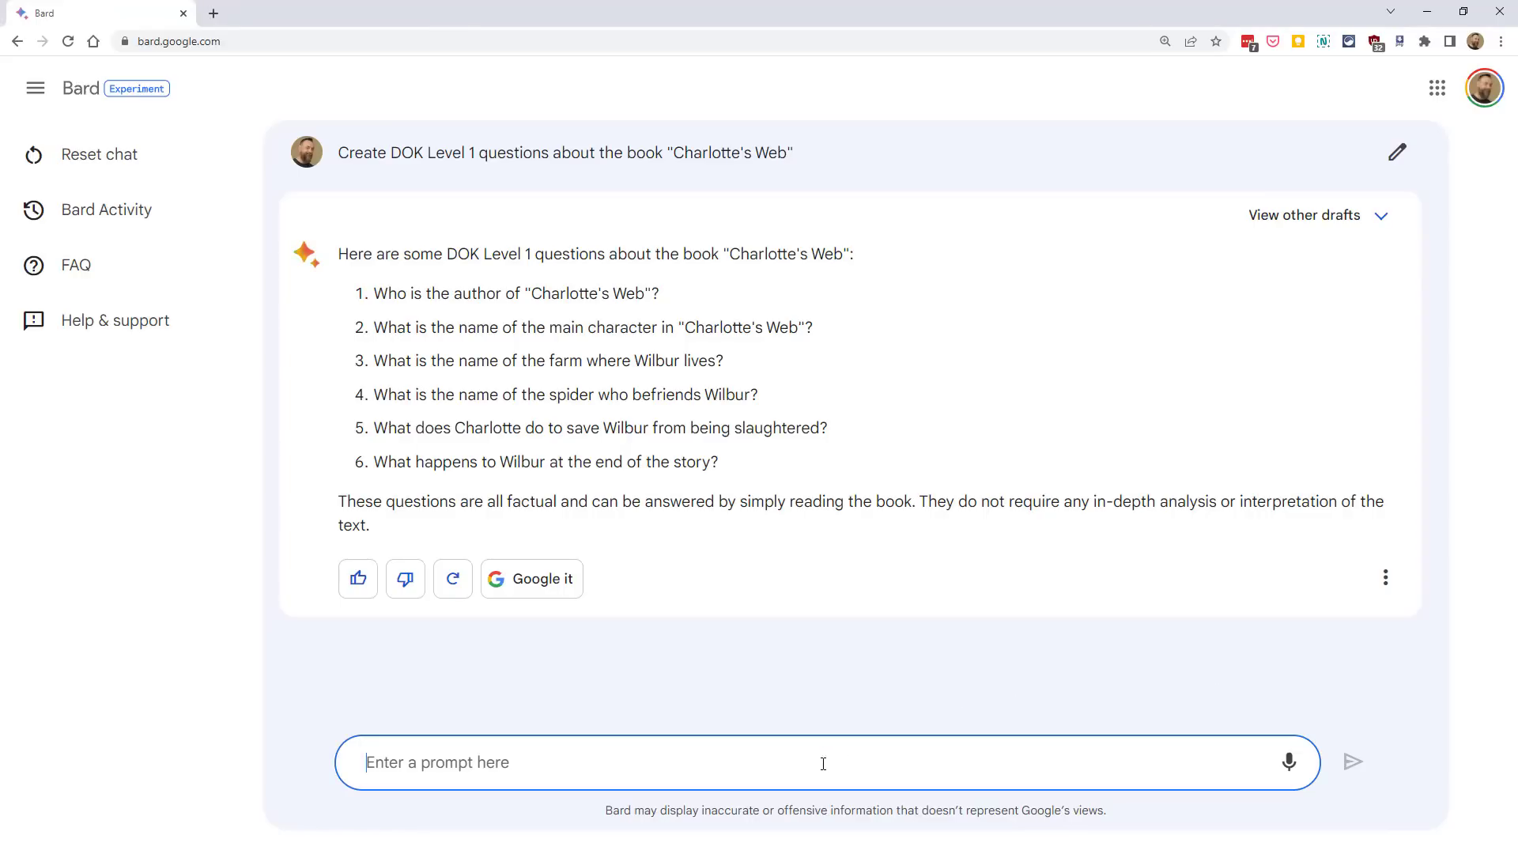
{"action": "type", "text": "Create DOK Level 4 questions about the book \"Charlotte's Web\""}
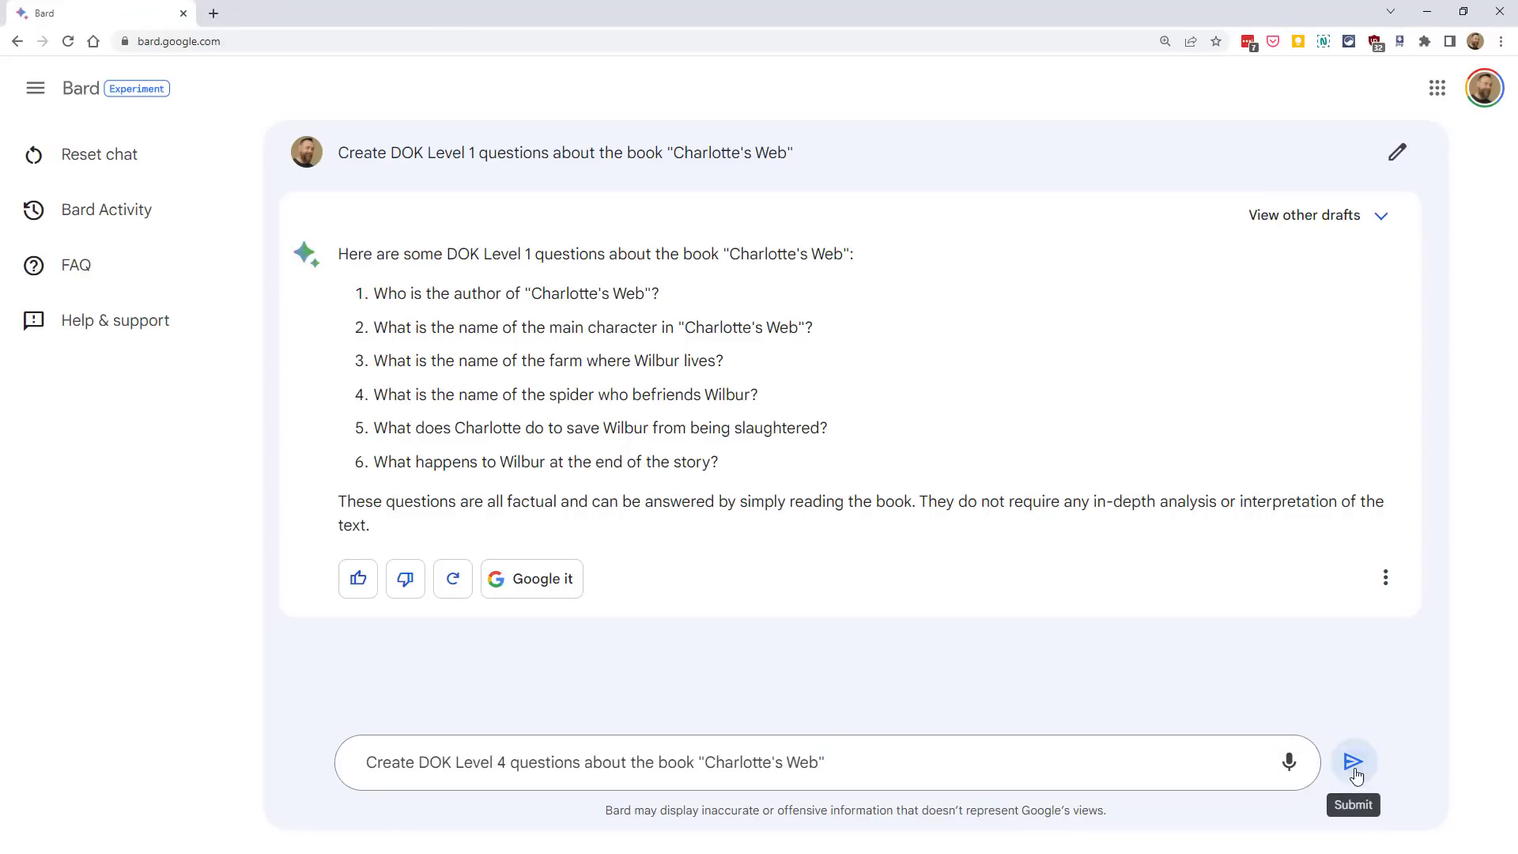
{"action": "left_click", "coordinate": [1352, 761]}
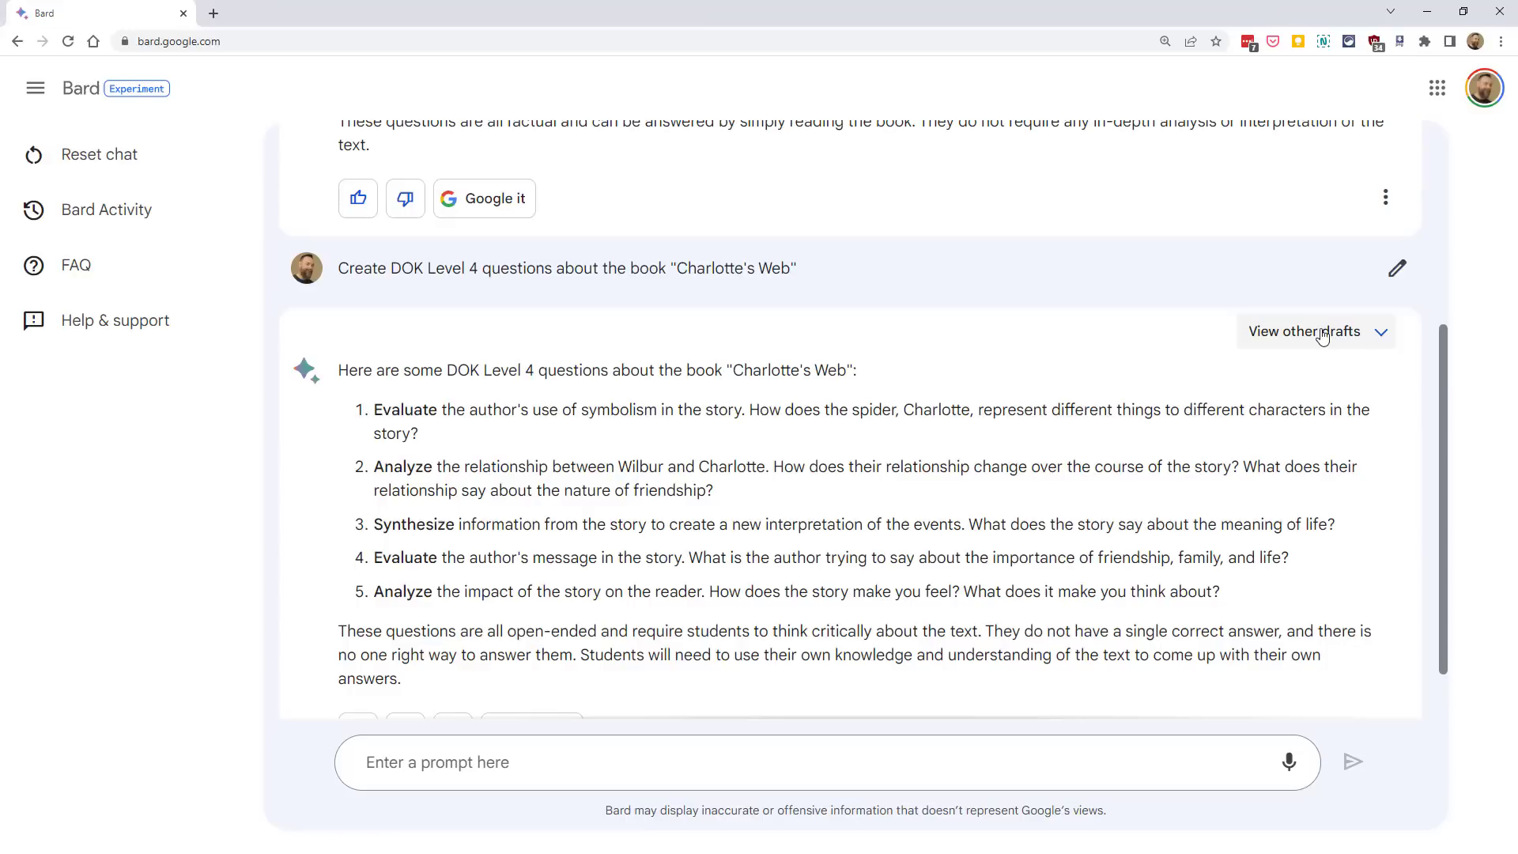
{"action": "left_click", "coordinate": [1304, 330]}
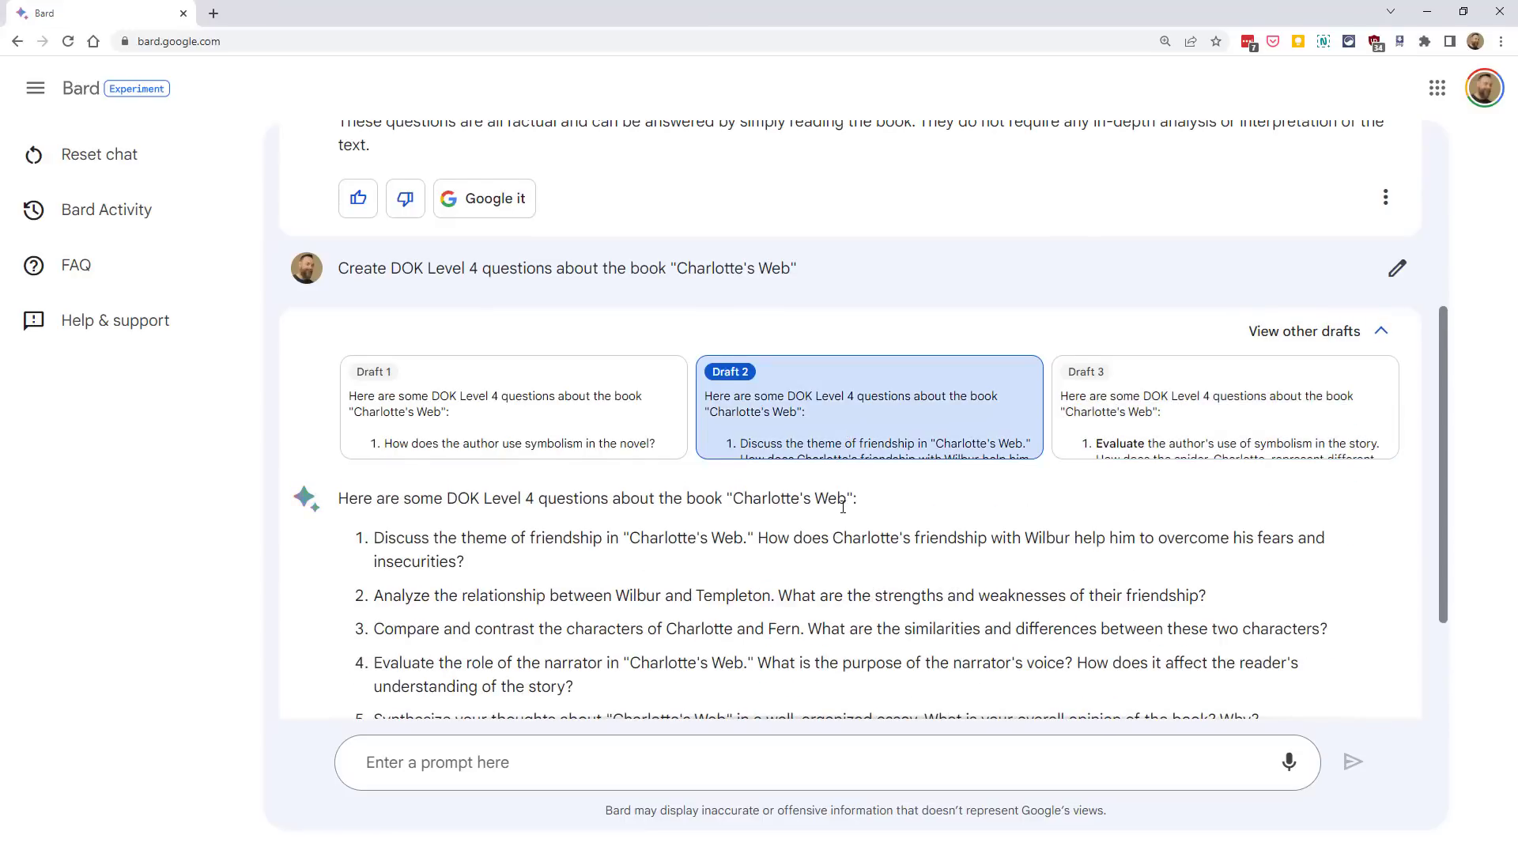
{"action": "left_click", "coordinate": [1086, 371]}
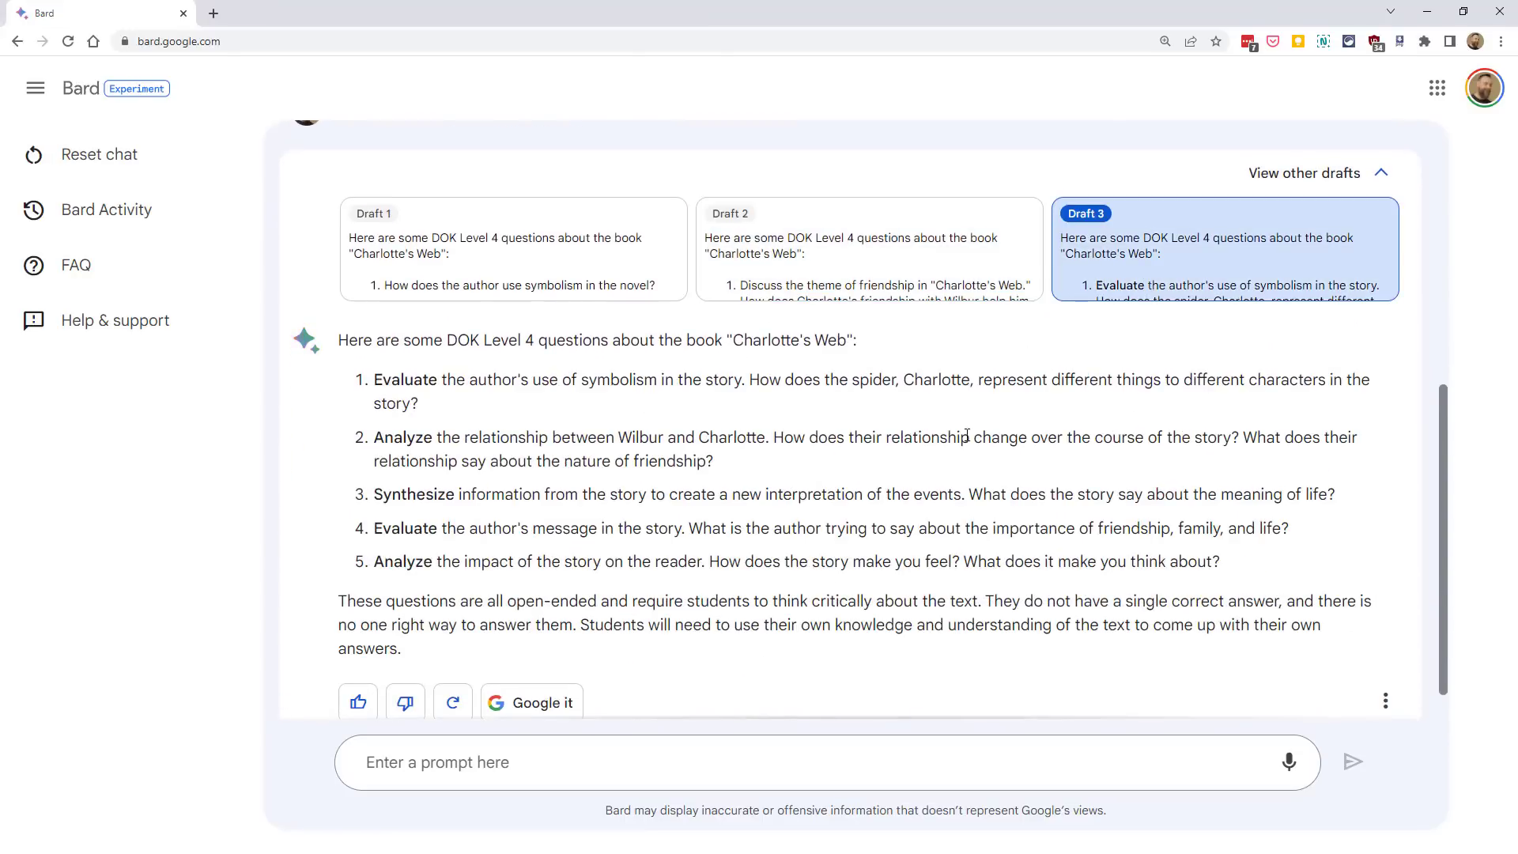
{"action": "mouse_move", "coordinate": [1190, 415]}
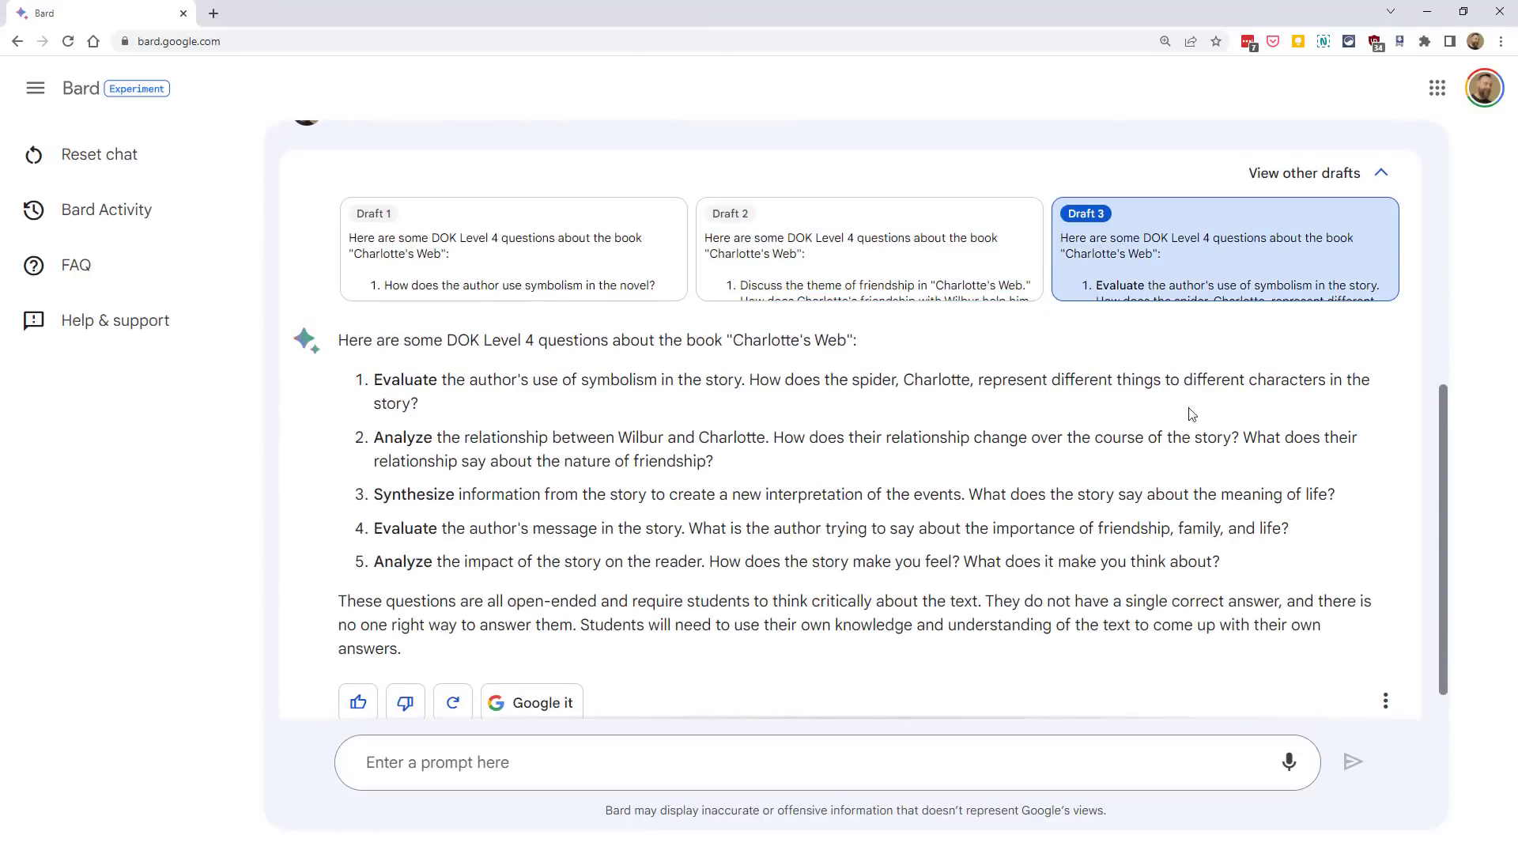
{"action": "left_click", "coordinate": [98, 153]}
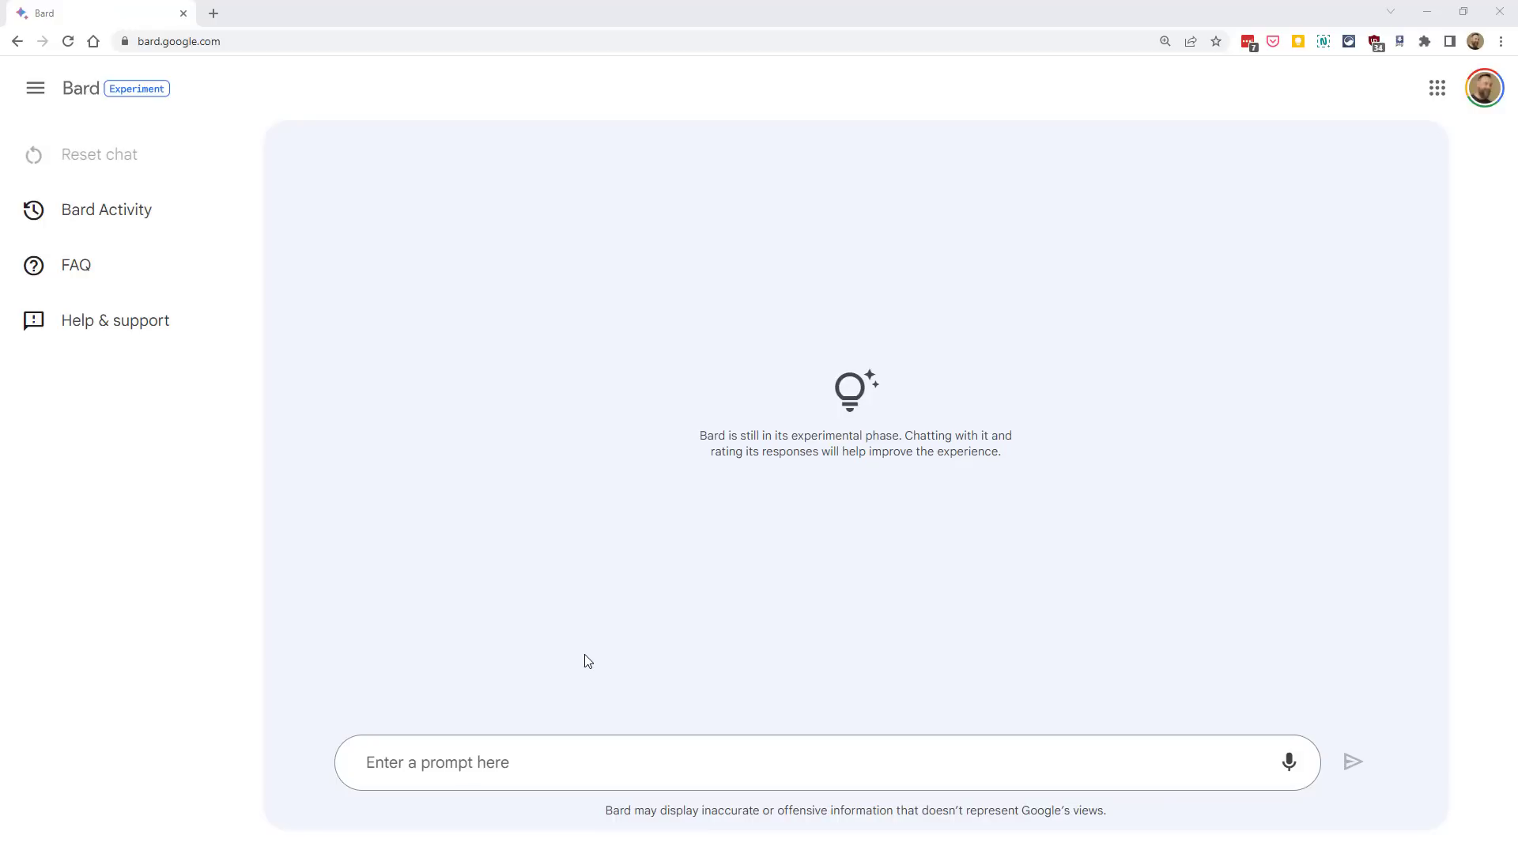
{"action": "mouse_move", "coordinate": [582, 670]}
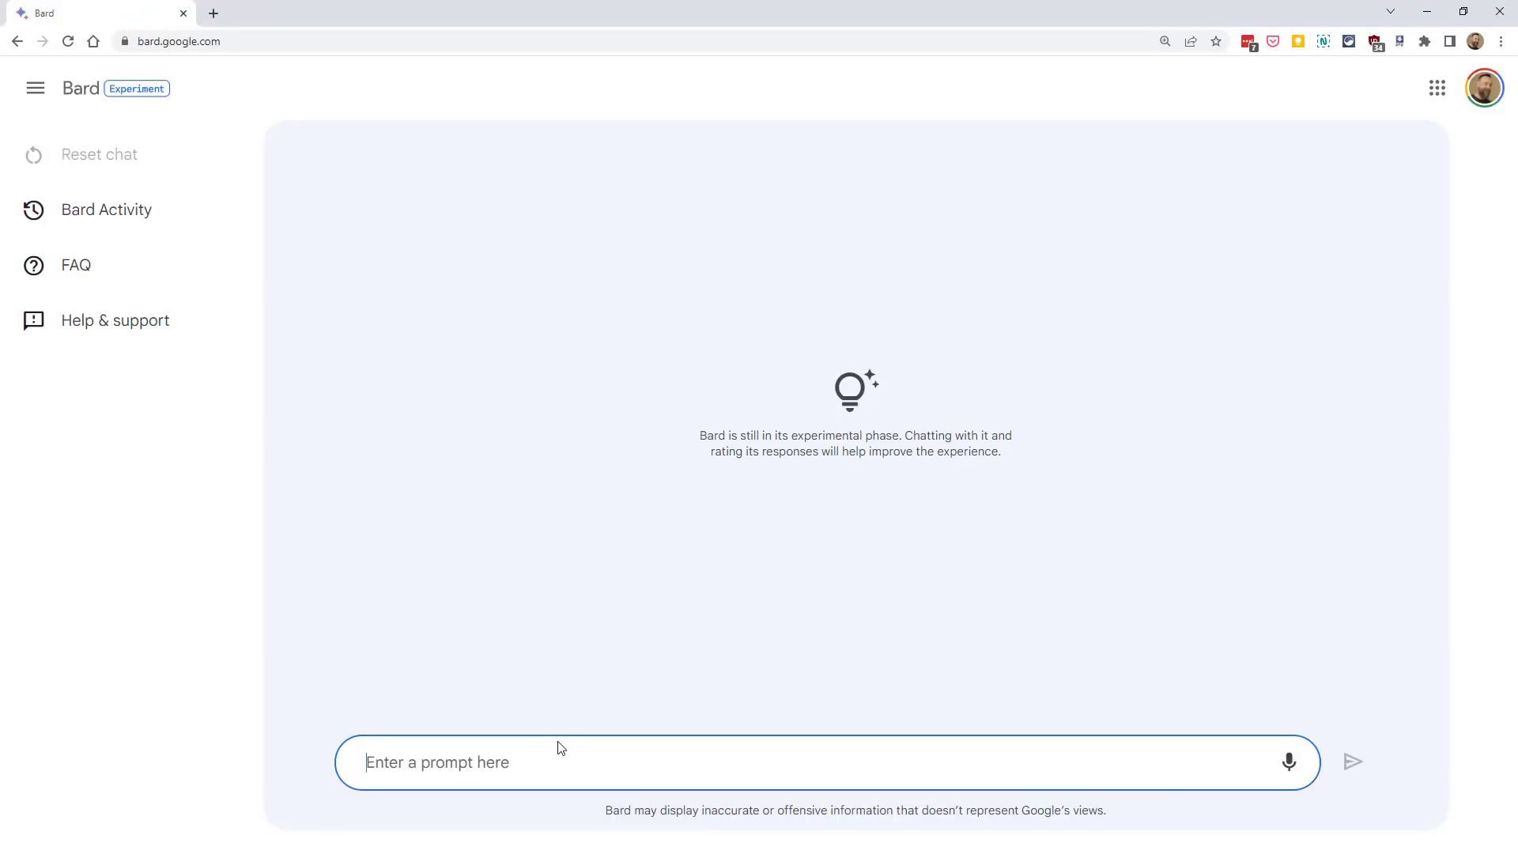
Request 10 vacation essay prompts for 5th grade, then reset the chat
{"action": "type", "text": "Generate 10 writing prompts for a 5th grade essay on the topic of vacations."}
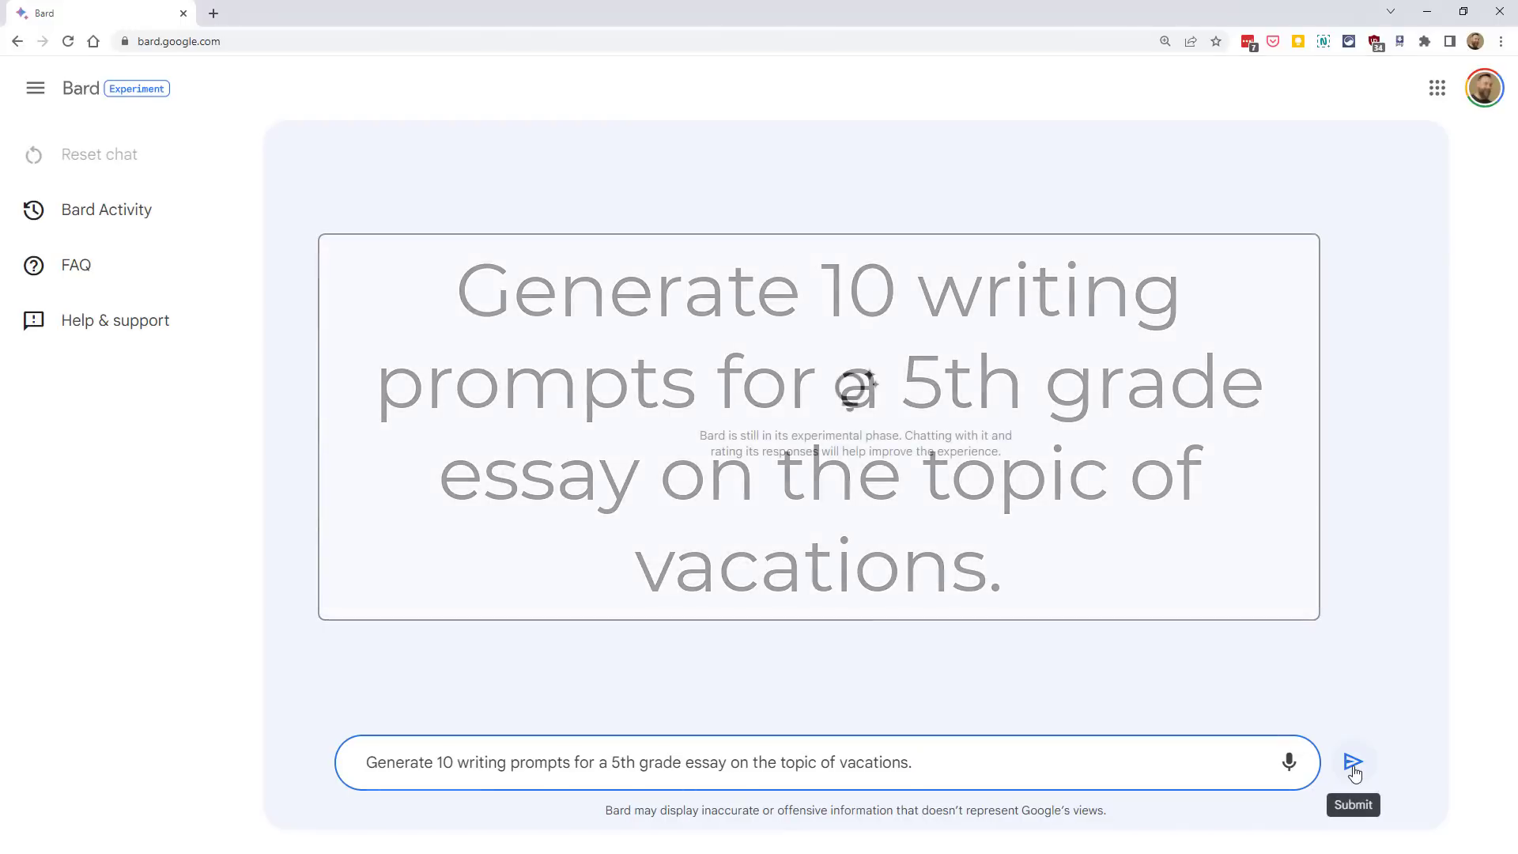
{"action": "left_click", "coordinate": [1352, 761]}
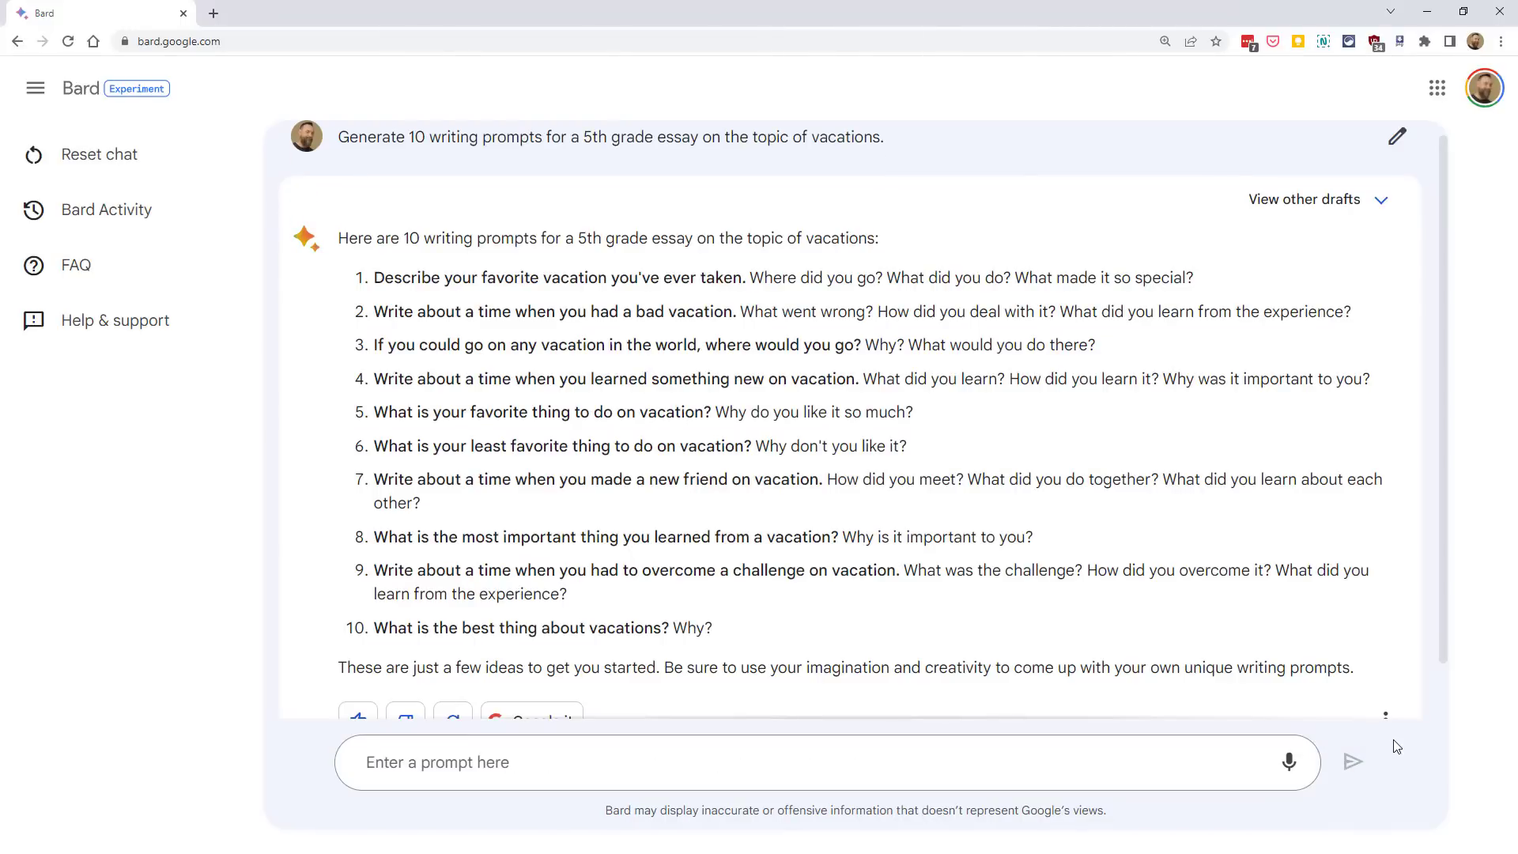
{"action": "left_click", "coordinate": [98, 153]}
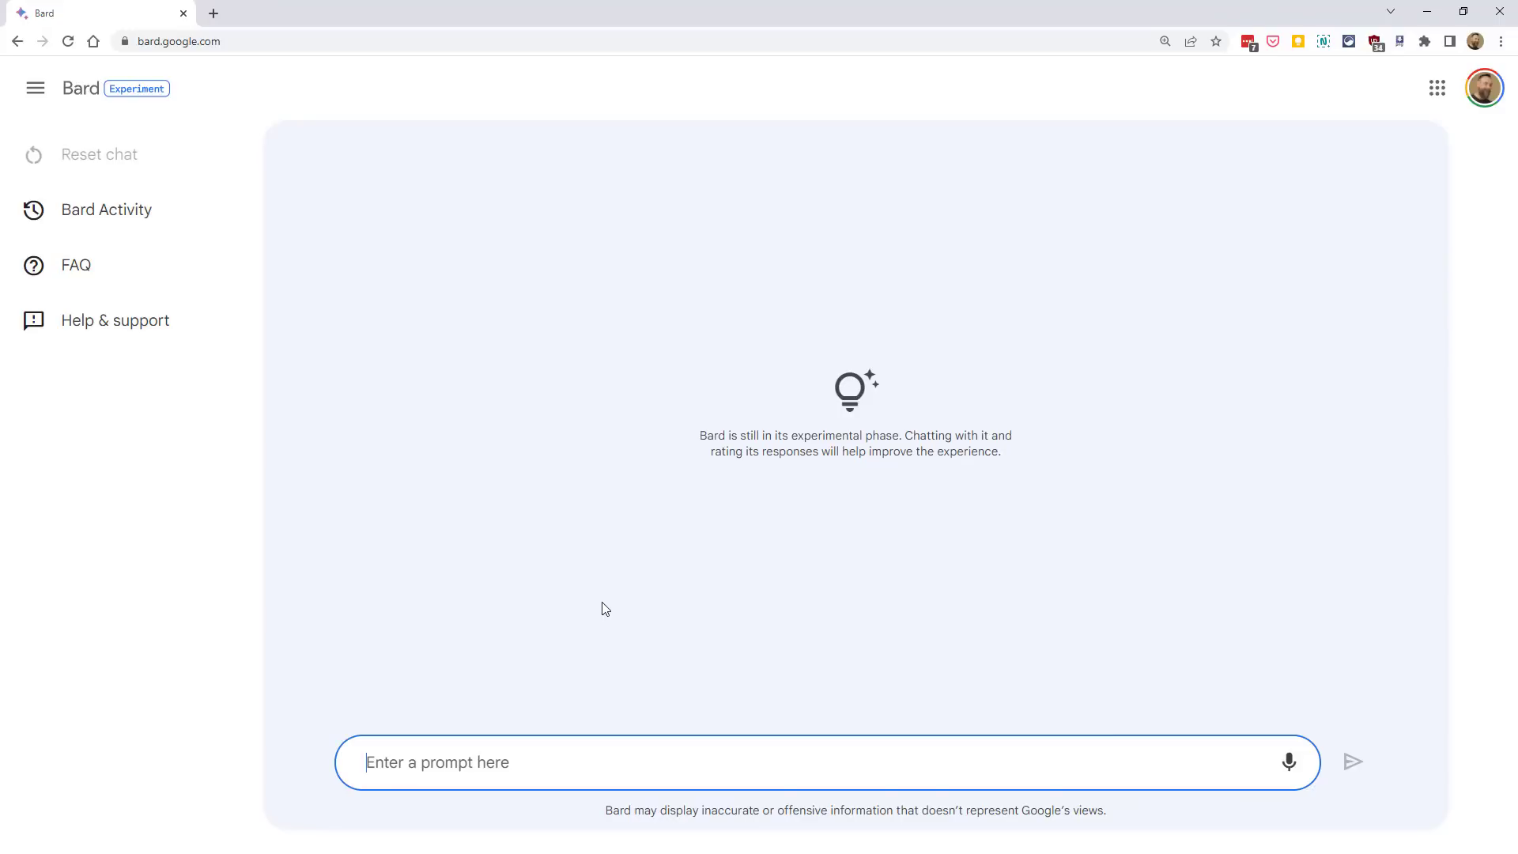
{"action": "mouse_move", "coordinate": [604, 627]}
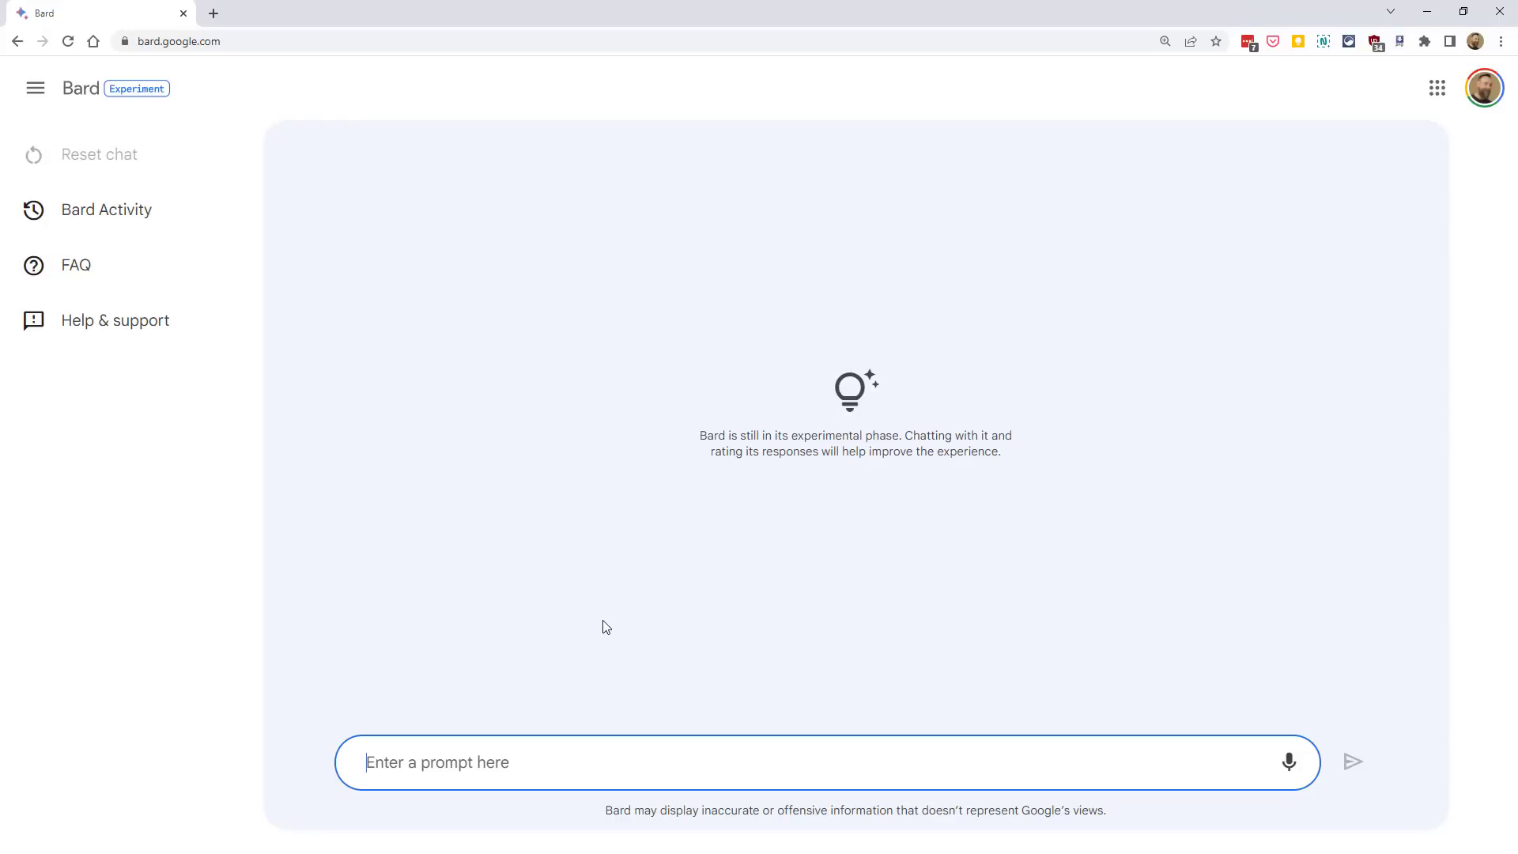
{"action": "mouse_move", "coordinate": [600, 675]}
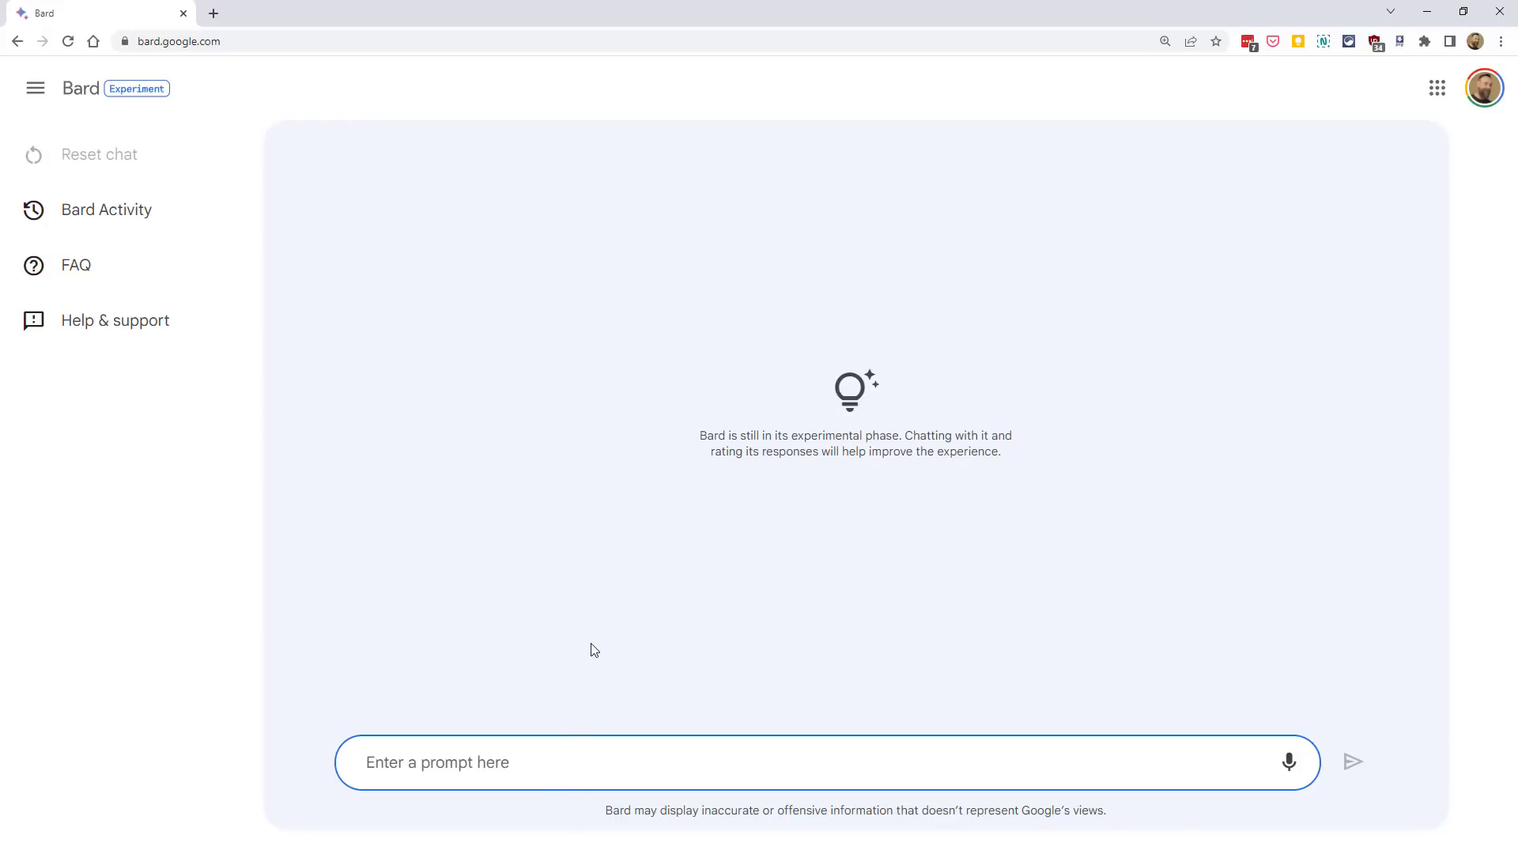
Request a 4-level, 5-category table rubric for 8th grade creative writing, review it, then reset the chat
{"action": "type", "text": "Create a rubric for an 8th grade creative writing project in table format with 4 levels and 5 categories."}
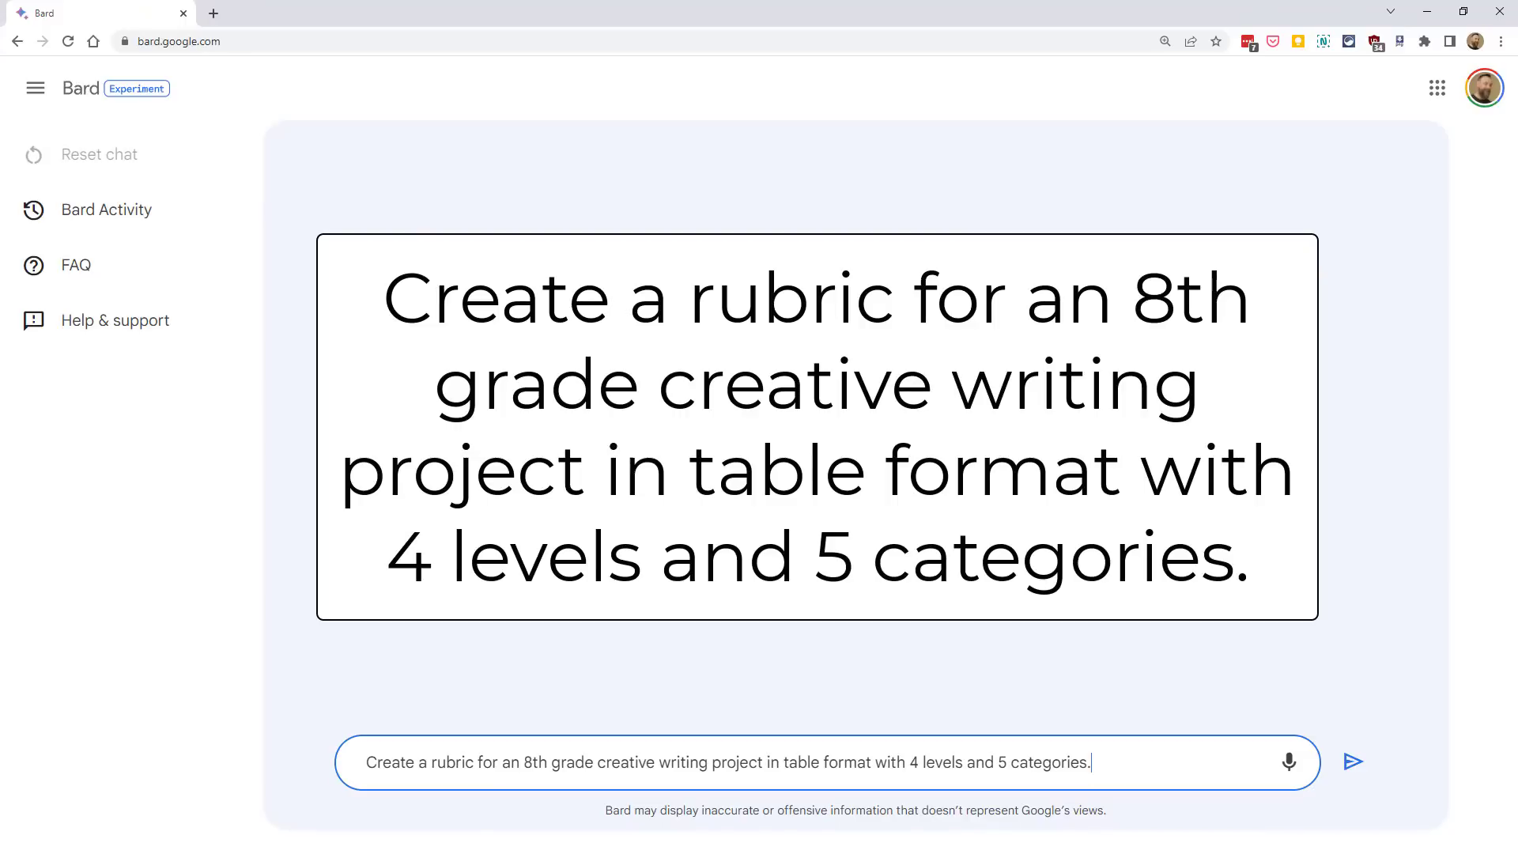
{"action": "mouse_move", "coordinate": [1137, 767]}
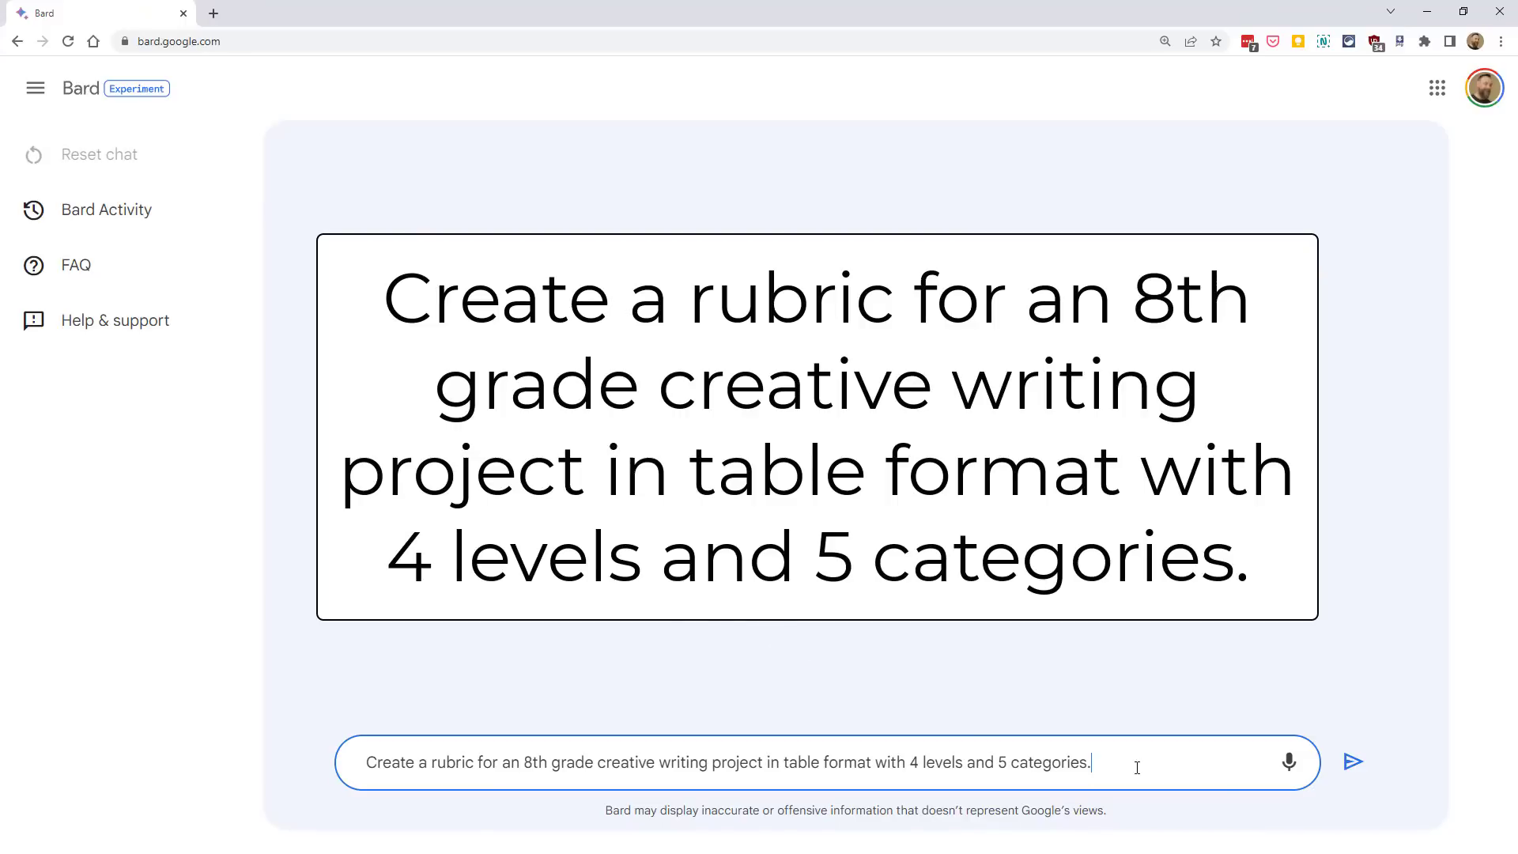
{"action": "left_click", "coordinate": [1352, 762]}
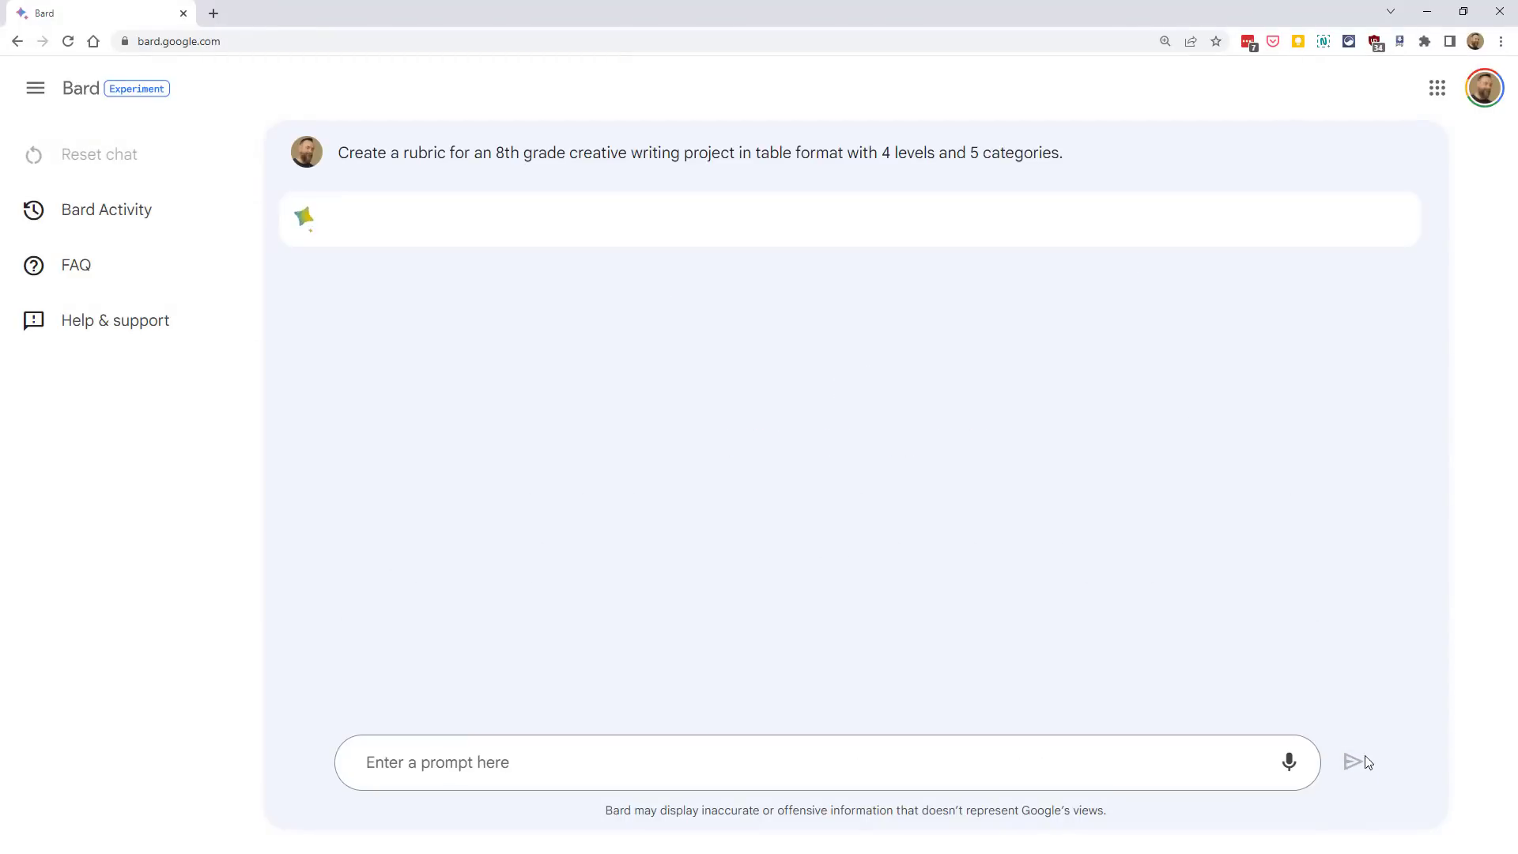
{"action": "left_click", "coordinate": [1352, 762]}
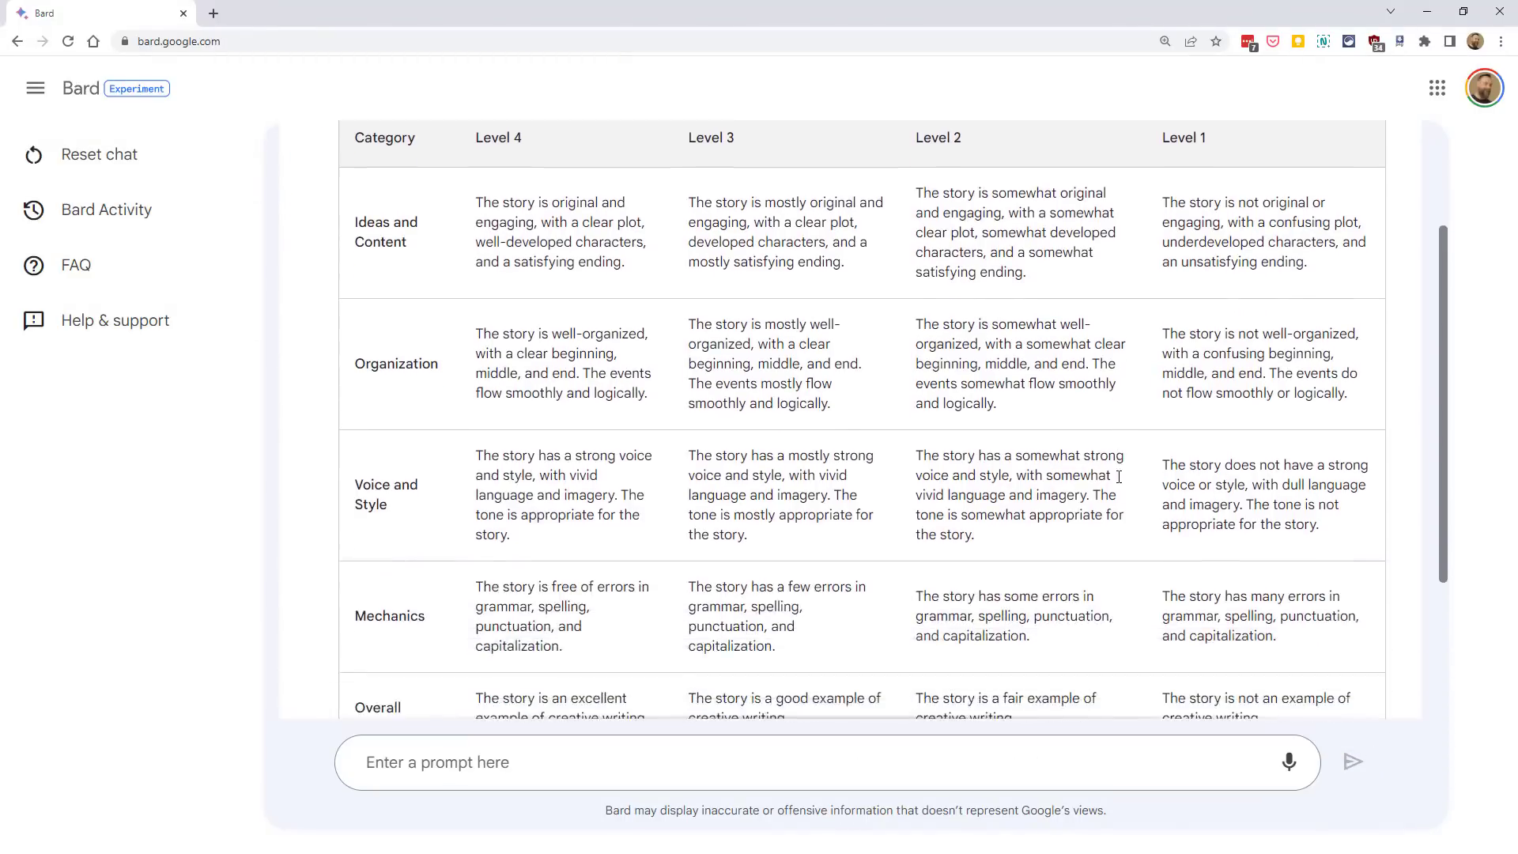
{"action": "scroll", "scroll_direction": "down", "scroll_amount": 3}
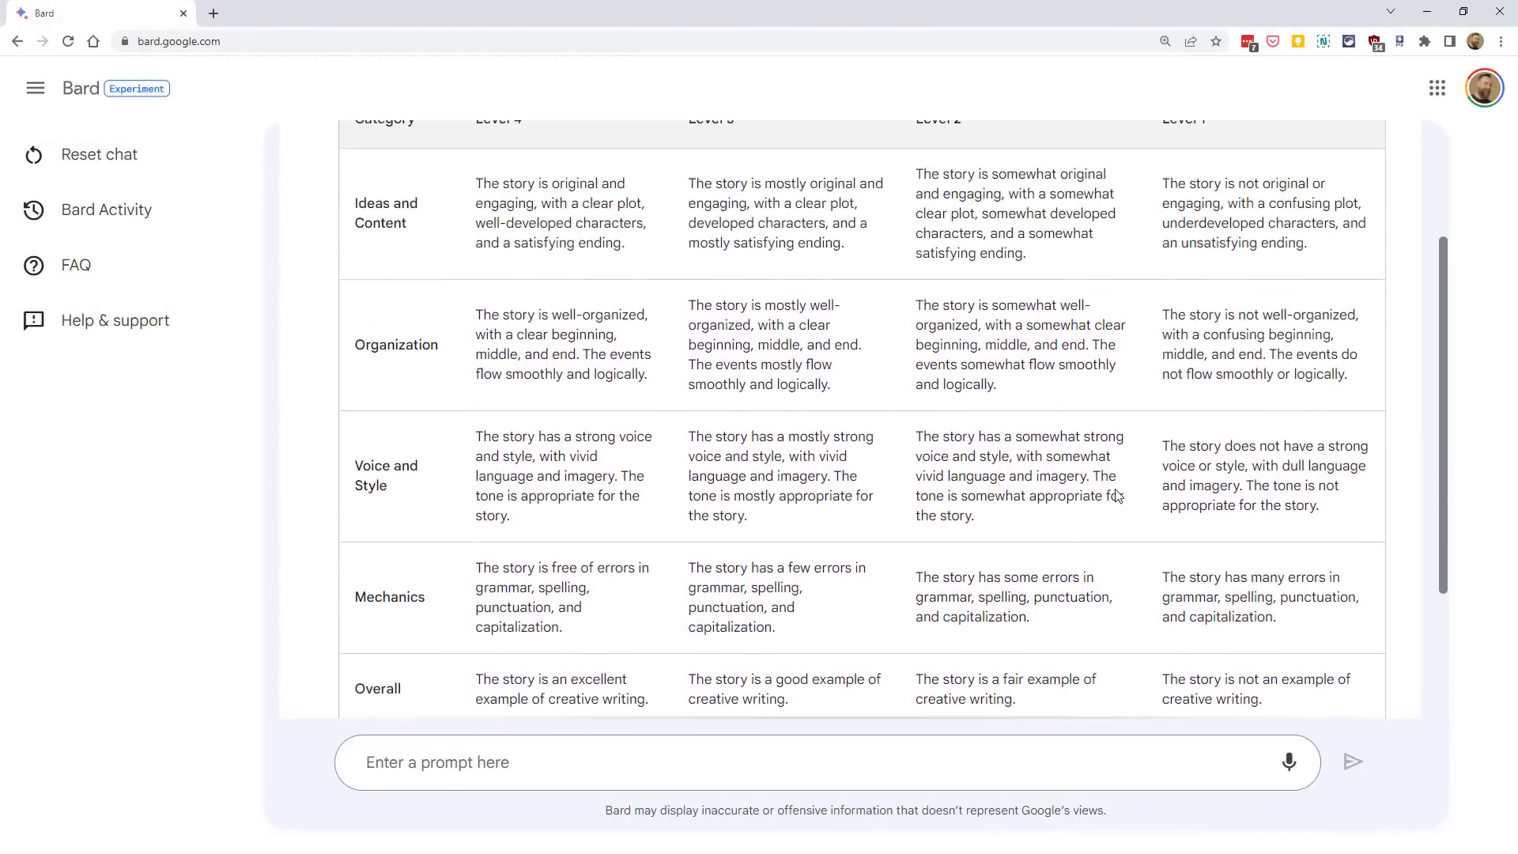
{"action": "scroll", "scroll_direction": "down", "scroll_amount": 3}
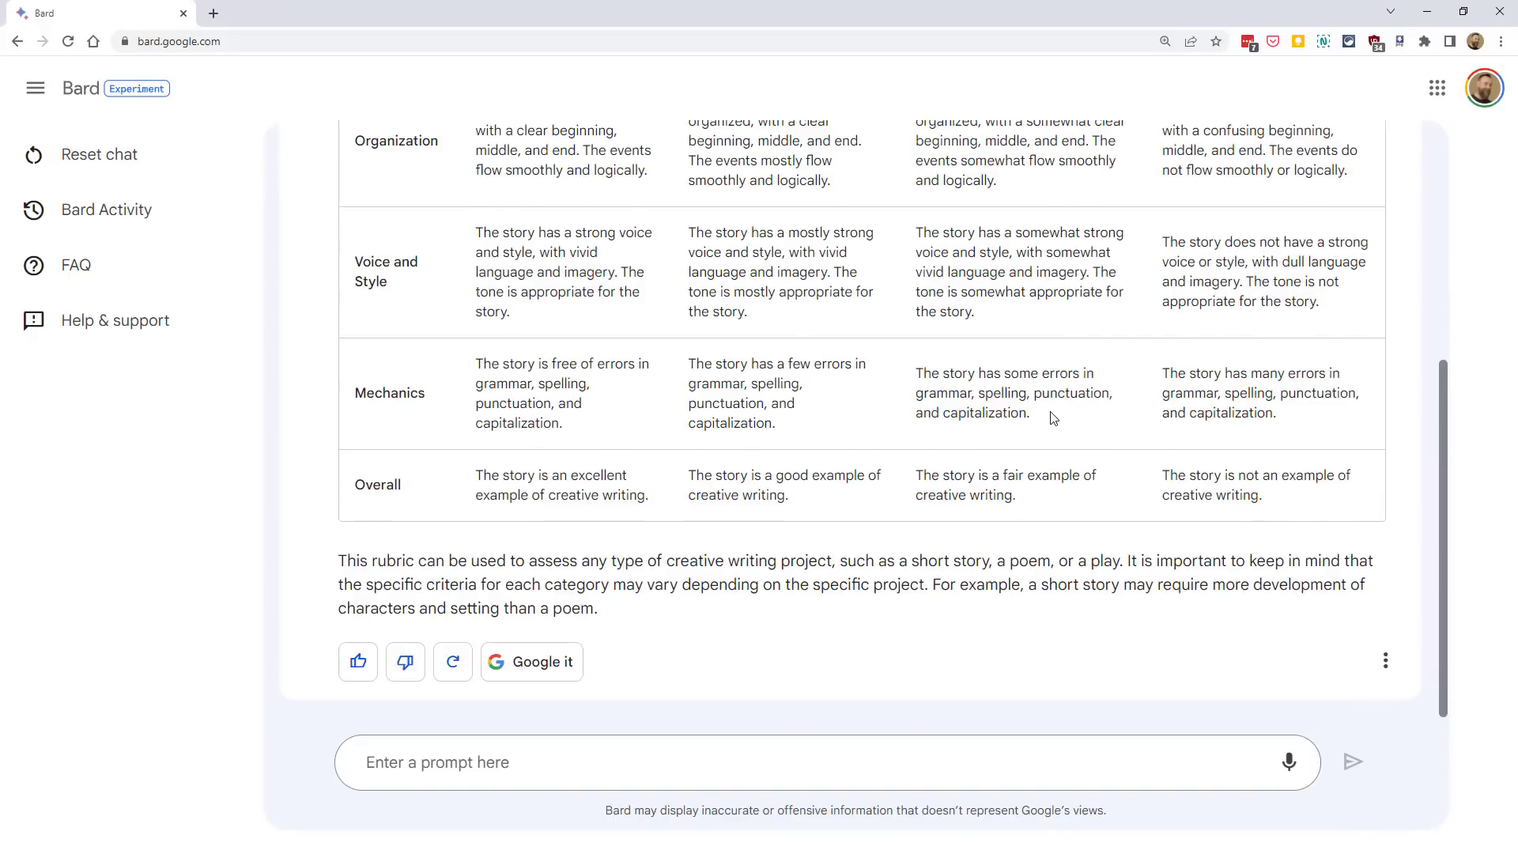
{"action": "left_click", "coordinate": [98, 154]}
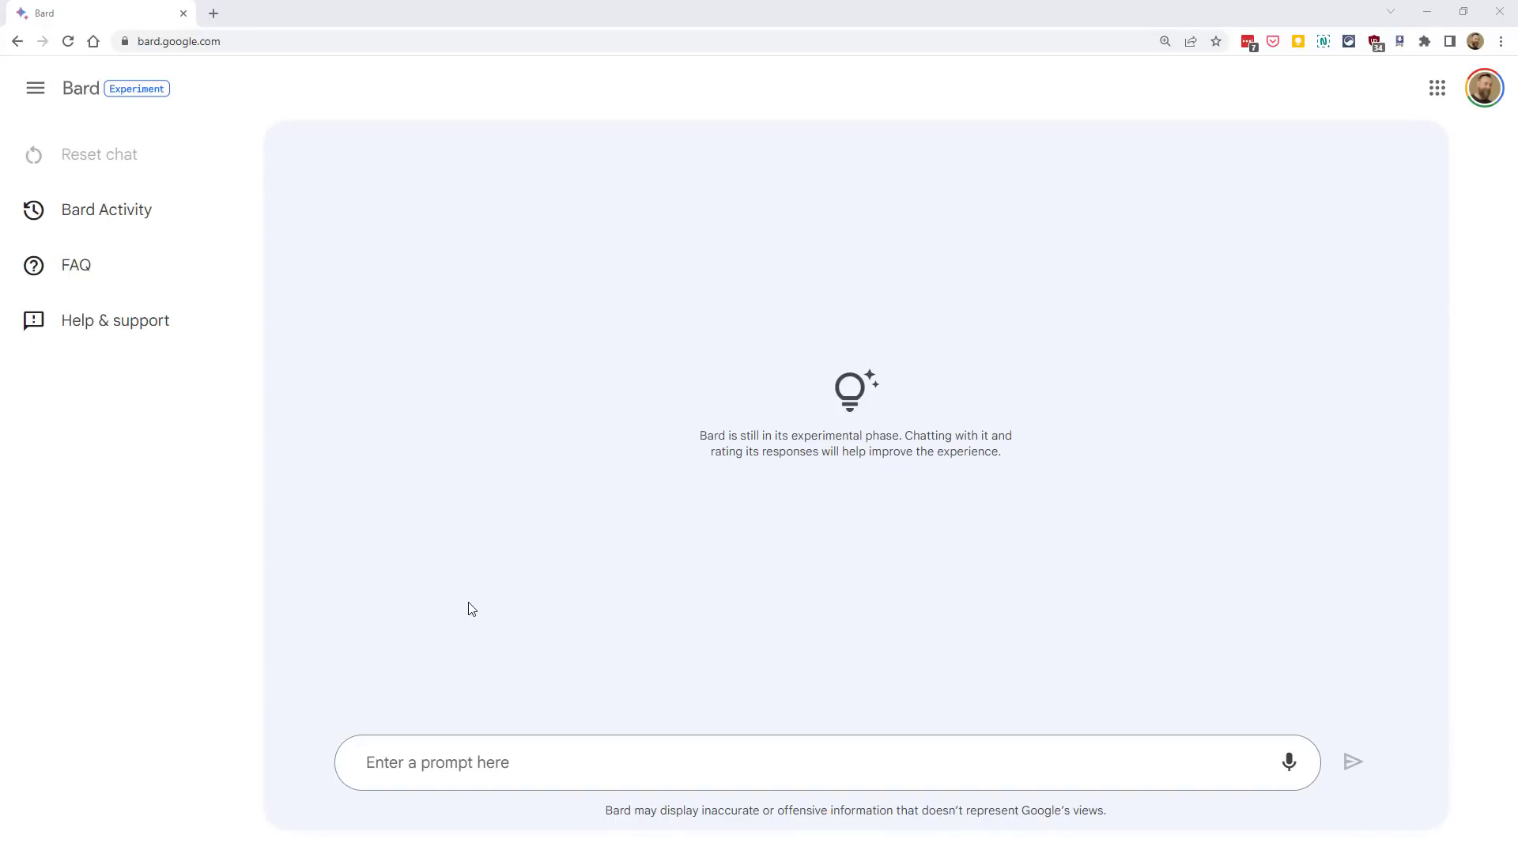
{"action": "mouse_move", "coordinate": [474, 607]}
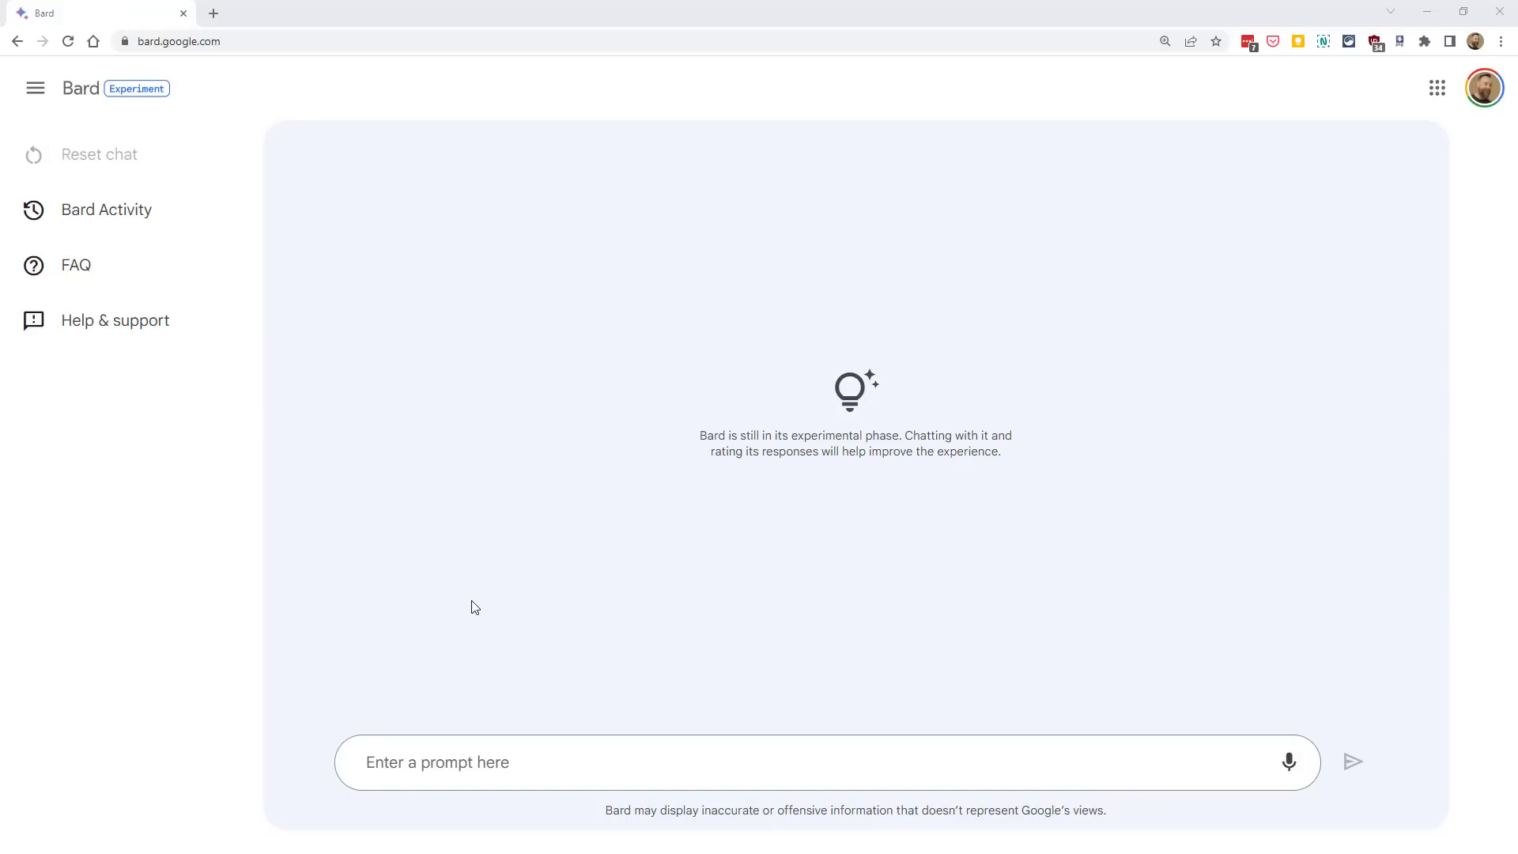
{"action": "mouse_move", "coordinate": [470, 616]}
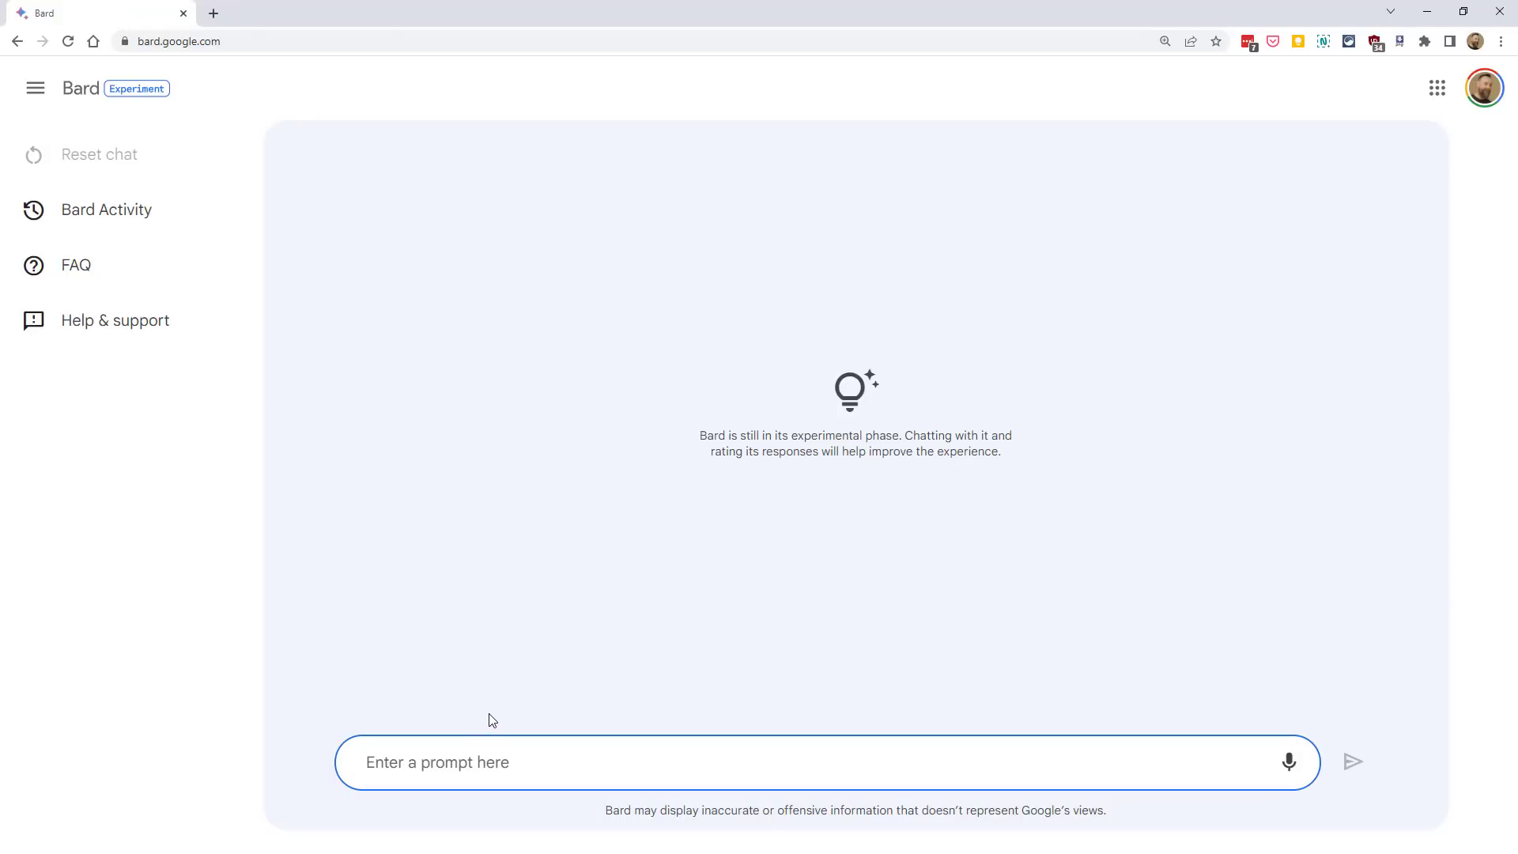
Request an email to parents suggesting ways to encourage reading at home, read it, then reset the chat
{"action": "type", "text": "Write an email to school parents with suggestions to encourage student reading at home"}
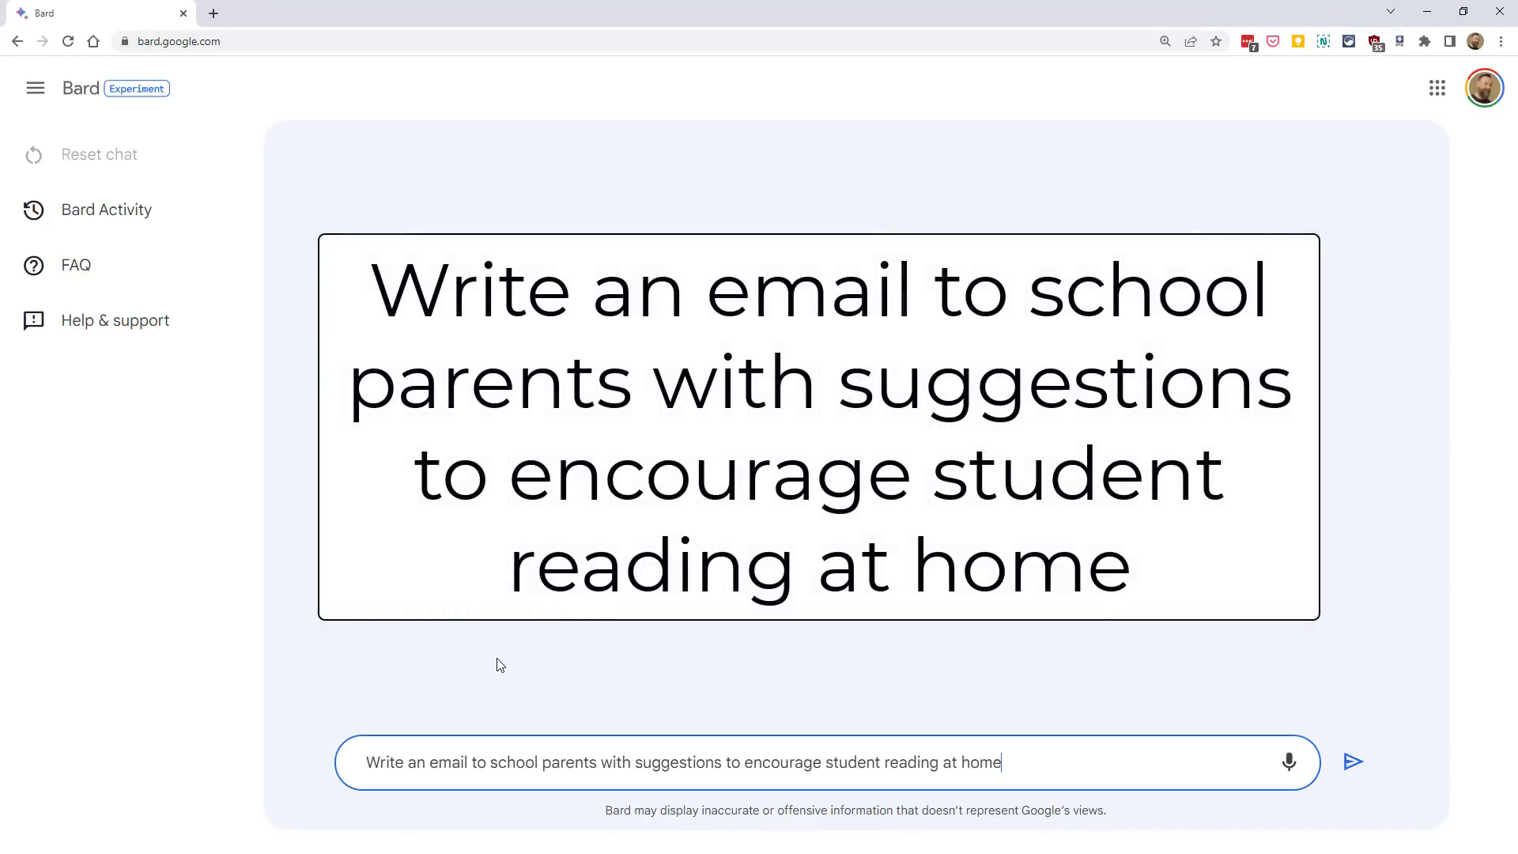
{"action": "mouse_move", "coordinate": [1023, 705]}
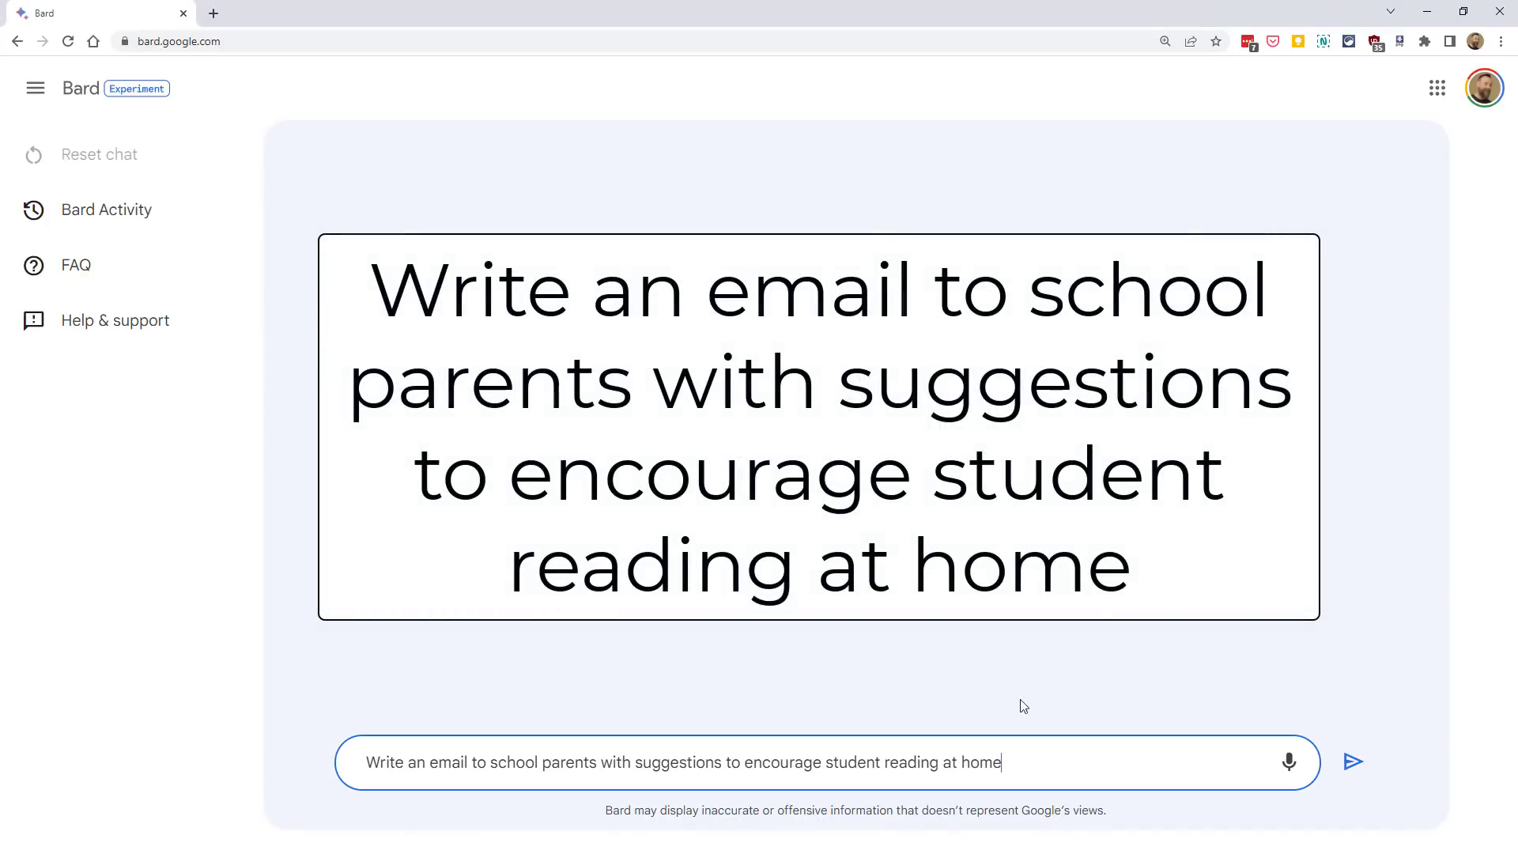
{"action": "left_click", "coordinate": [1352, 762]}
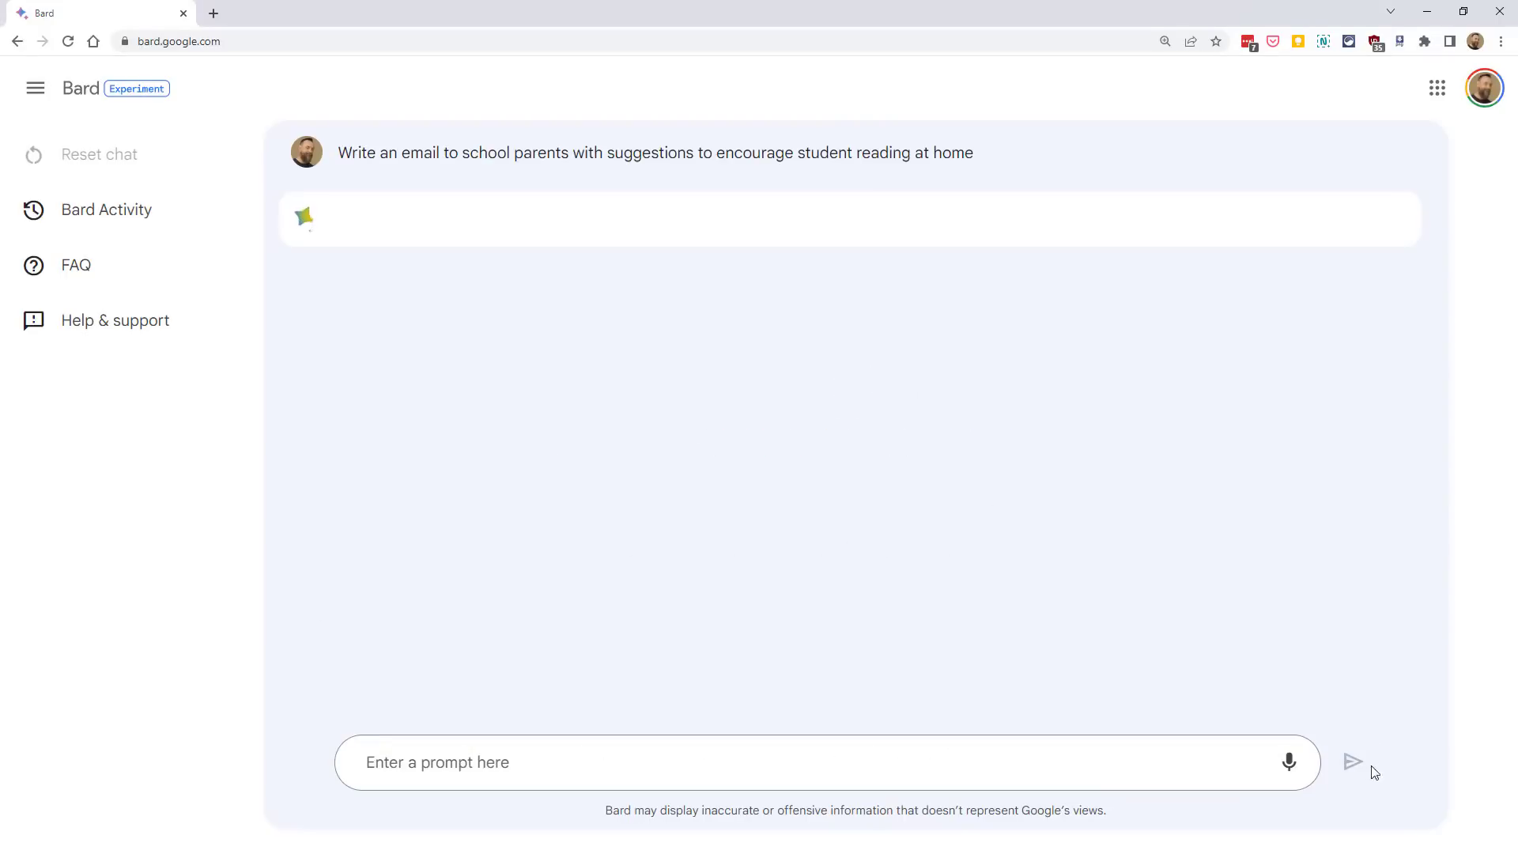
{"action": "left_click", "coordinate": [1351, 762]}
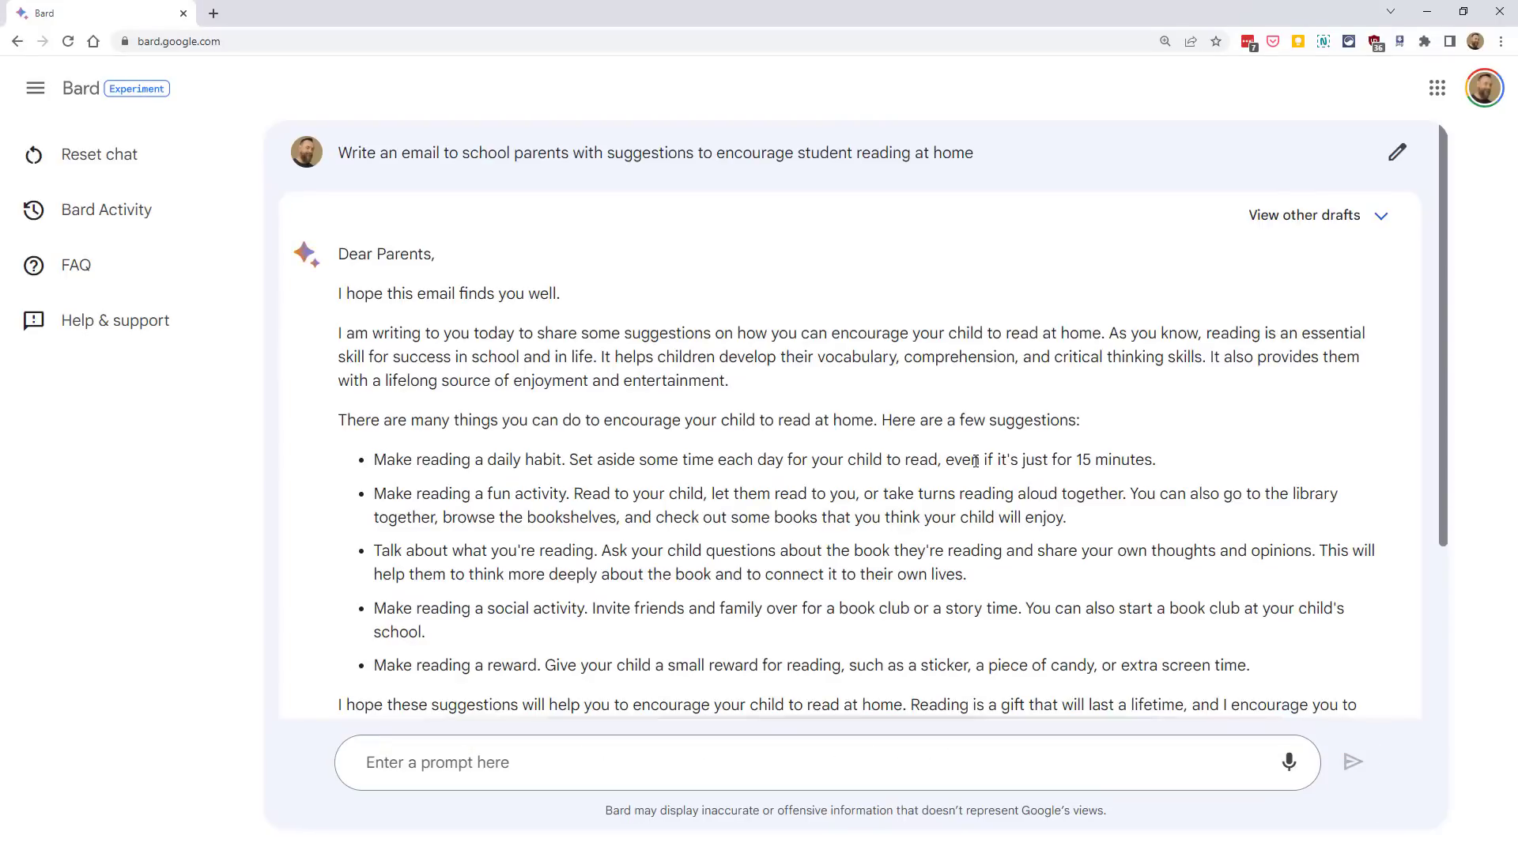
{"action": "scroll", "scroll_direction": "down", "scroll_amount": 3}
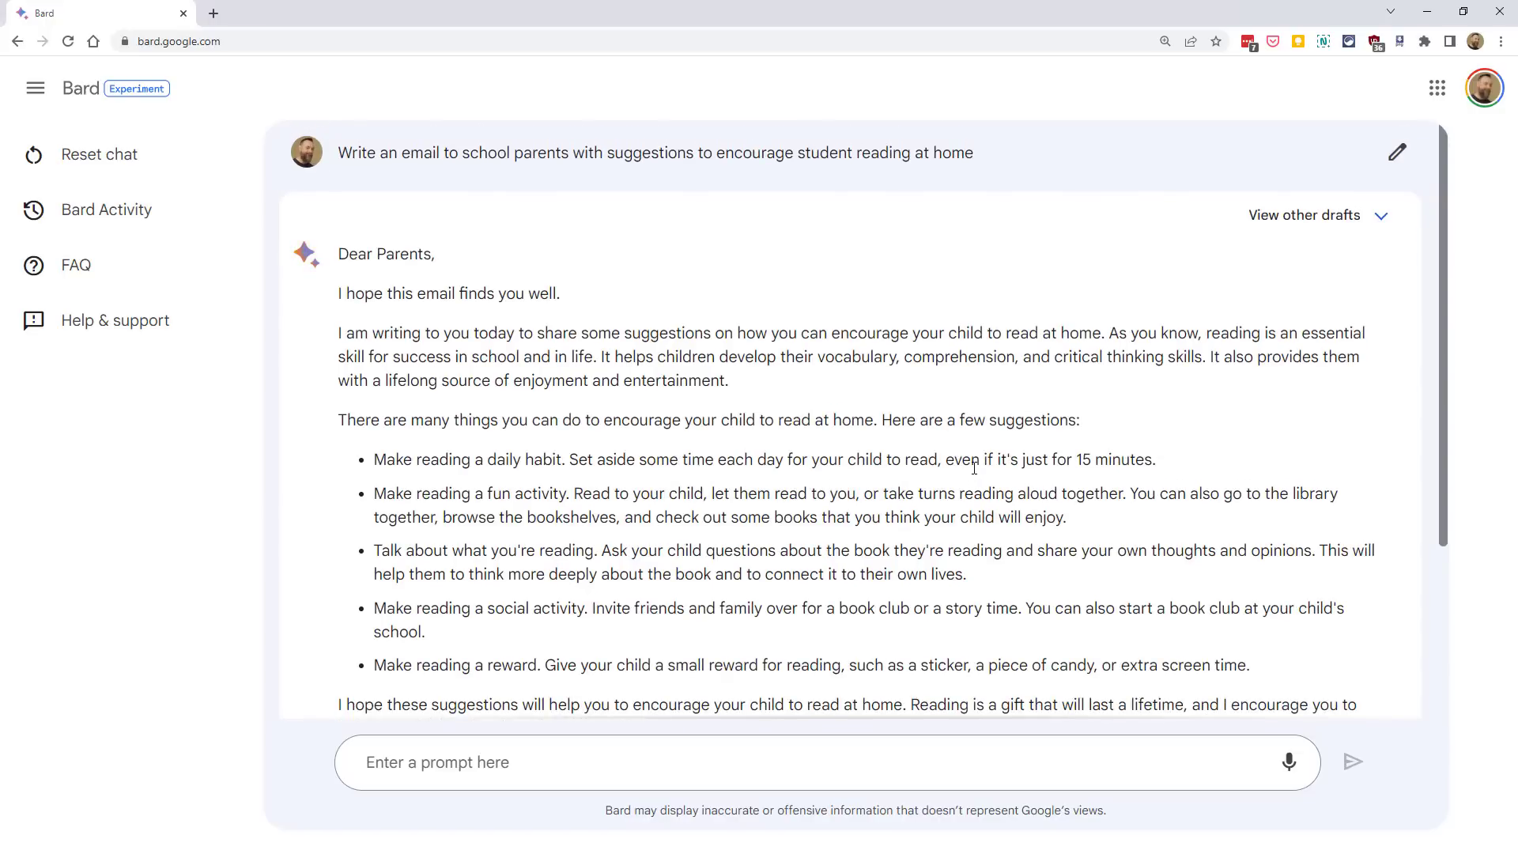
{"action": "left_click", "coordinate": [98, 153]}
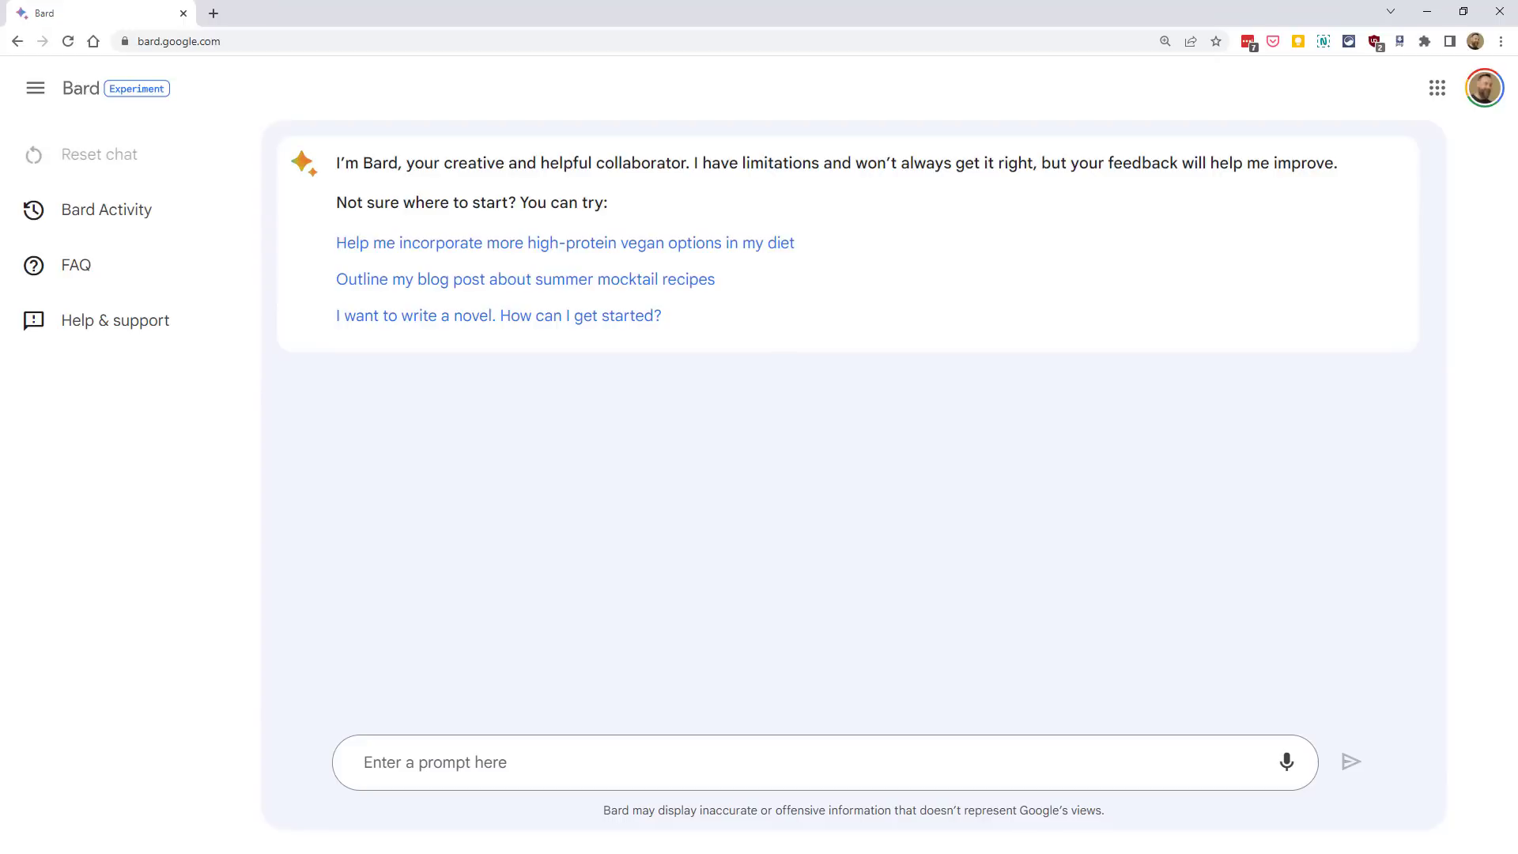